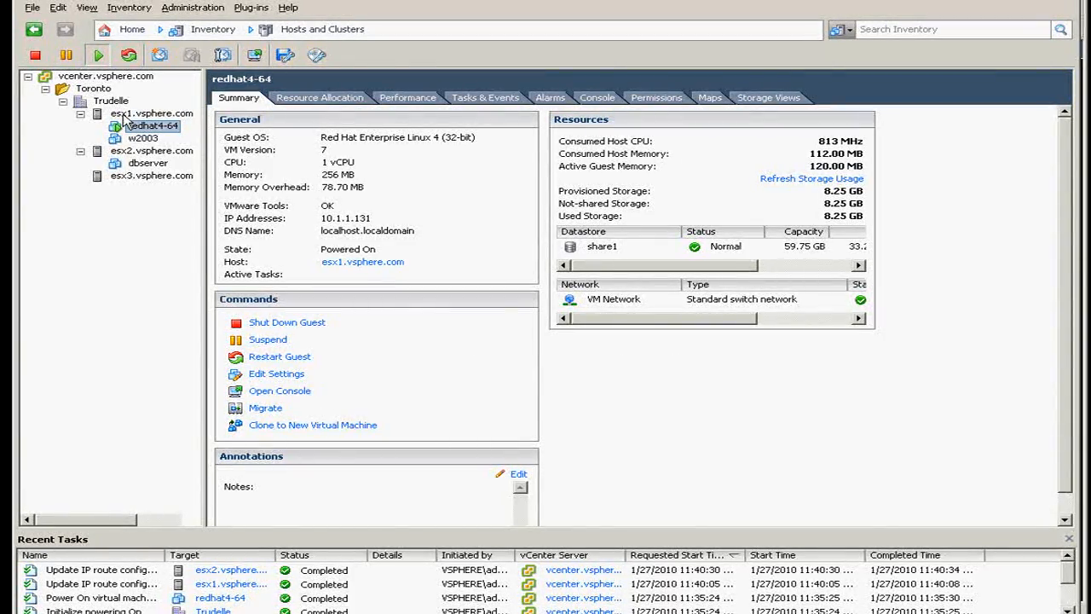
pyautogui.moveTo(128, 162)
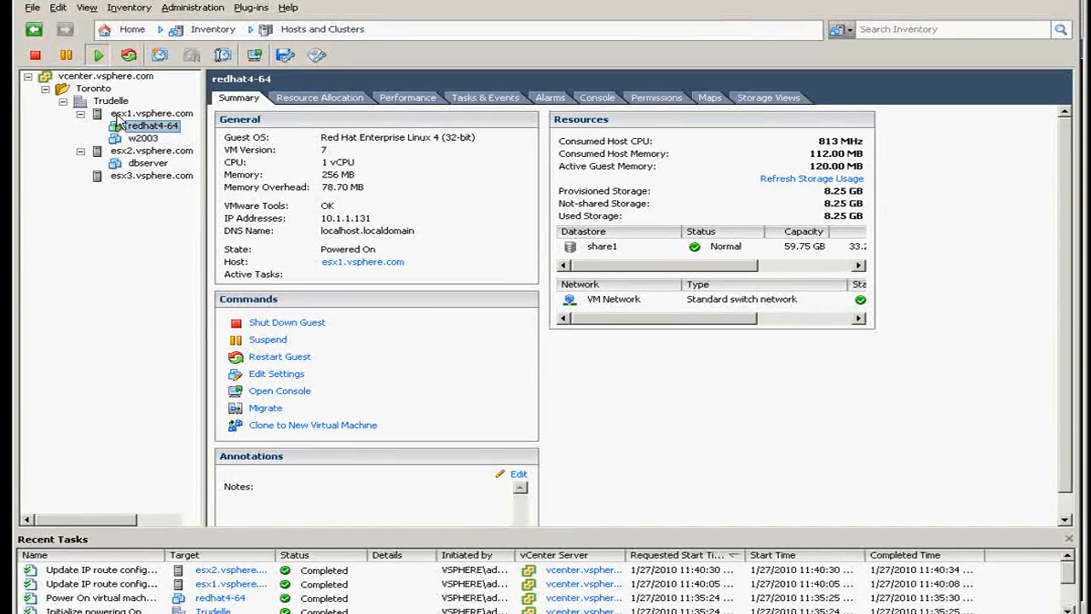
# - Show esx1's Networking view with its VM Network, iscsi and vMotion1 ports
pyautogui.click(152, 112)
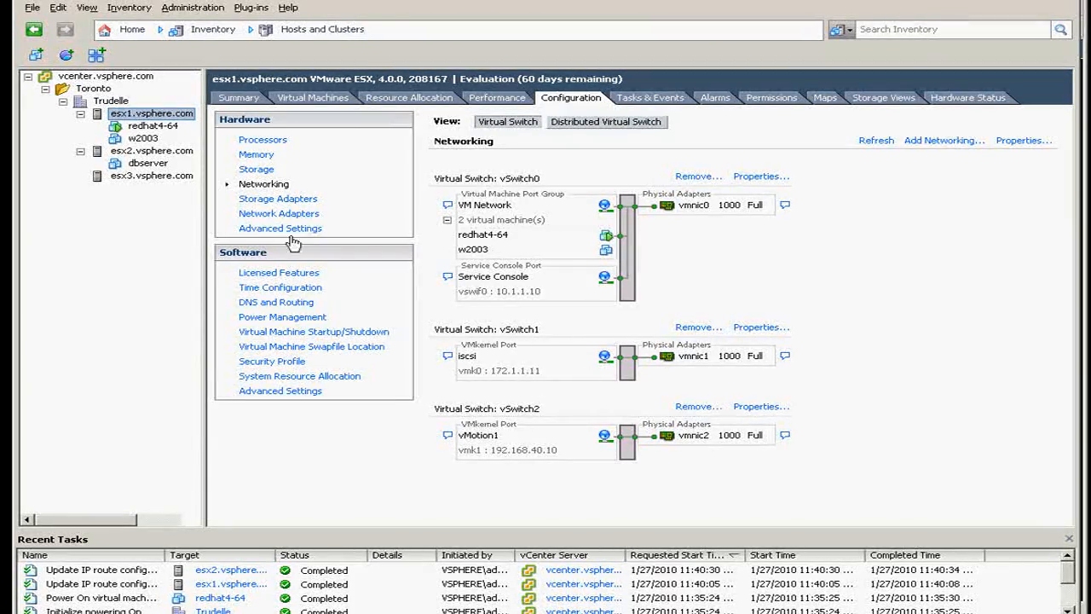
pyautogui.click(280, 214)
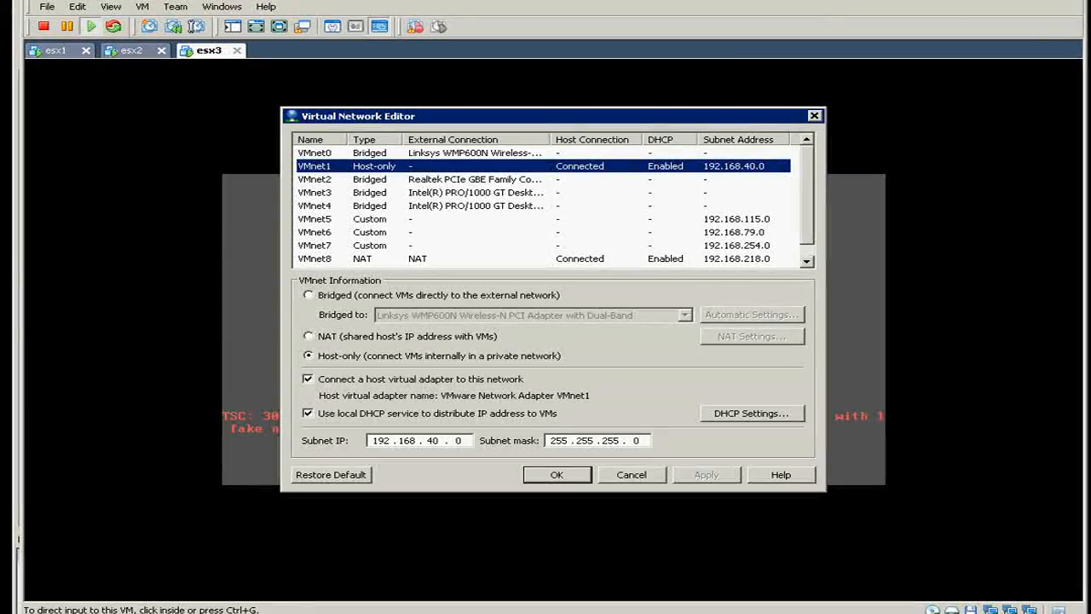
pyautogui.moveTo(418, 116)
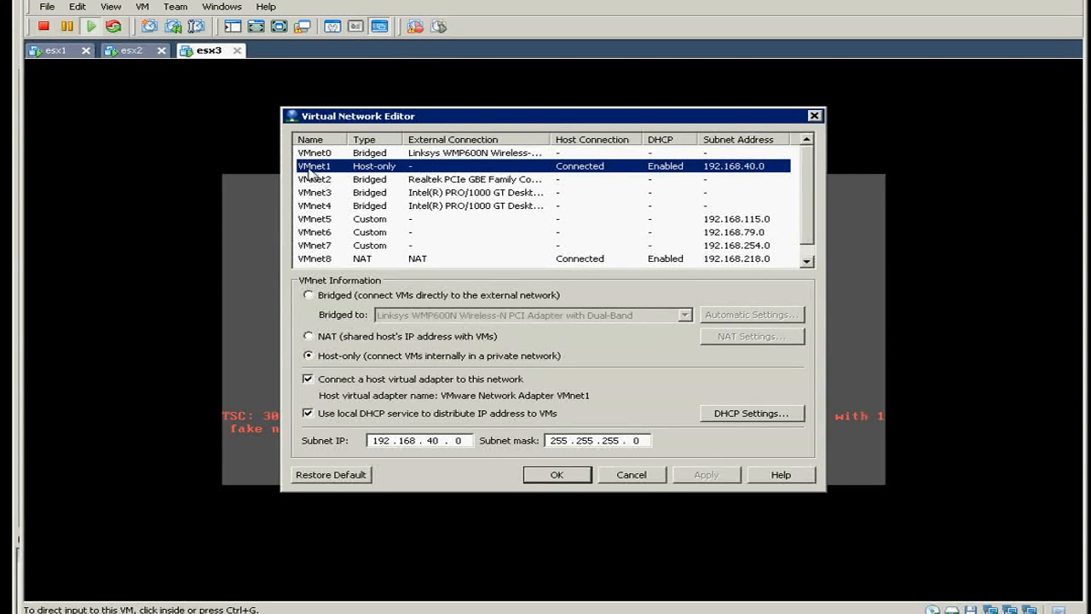
pyautogui.moveTo(371, 172)
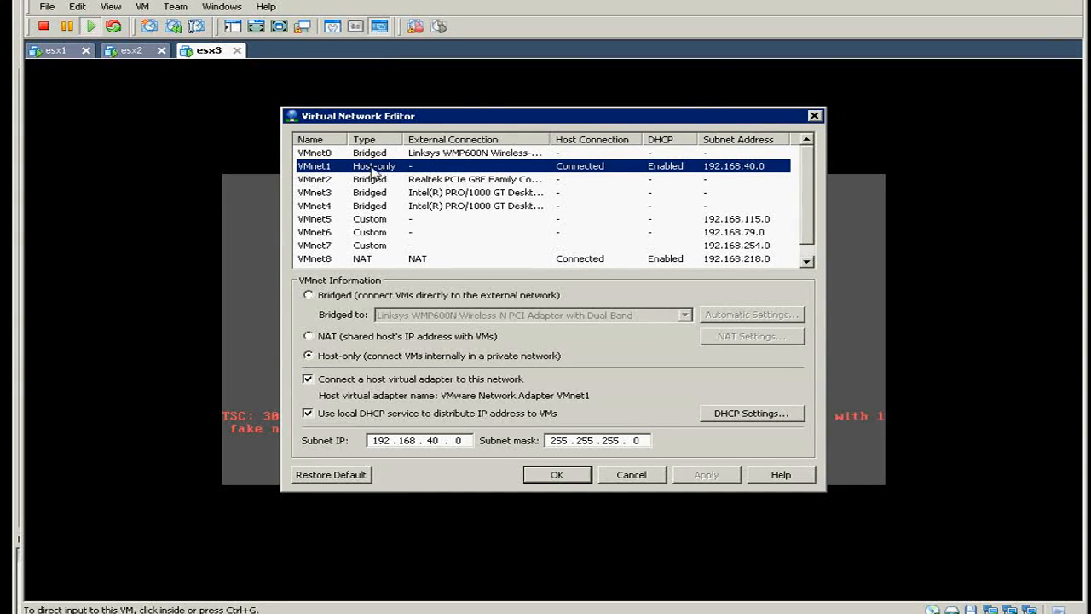
pyautogui.moveTo(665, 549)
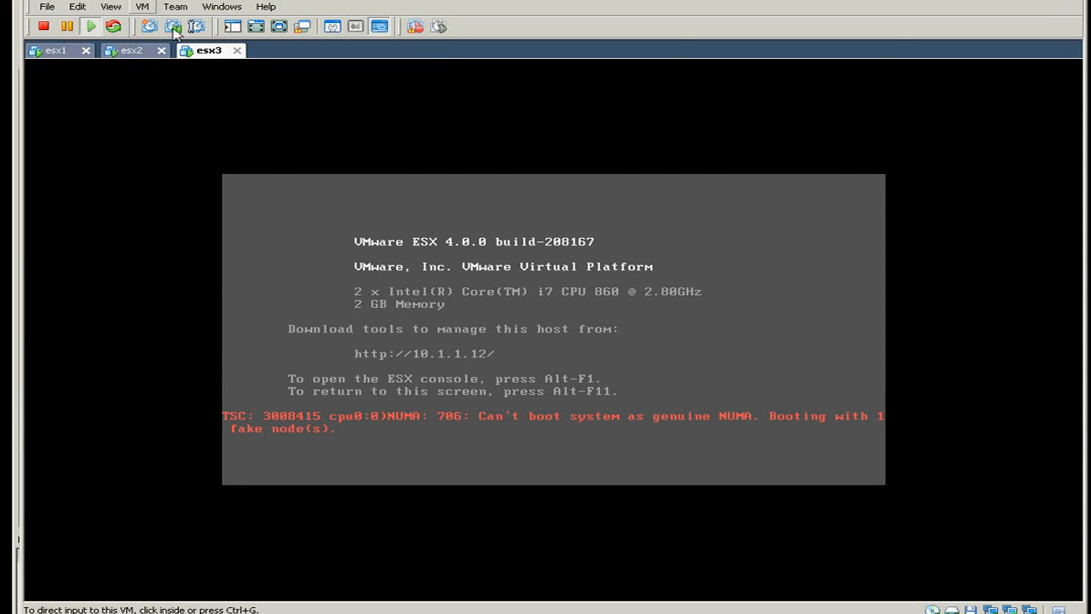
pyautogui.click(76, 7)
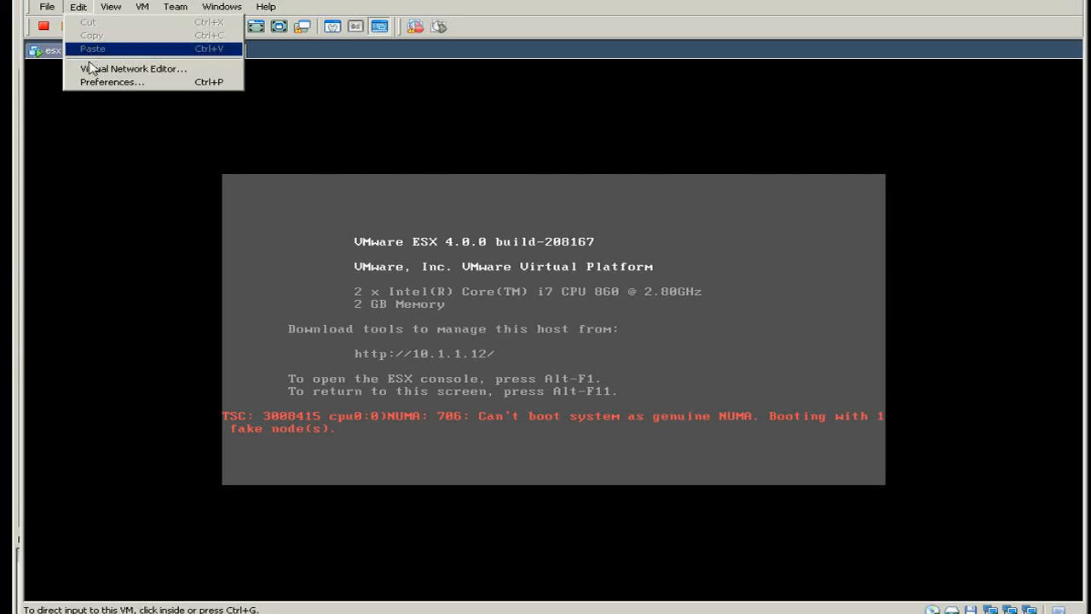
pyautogui.click(133, 69)
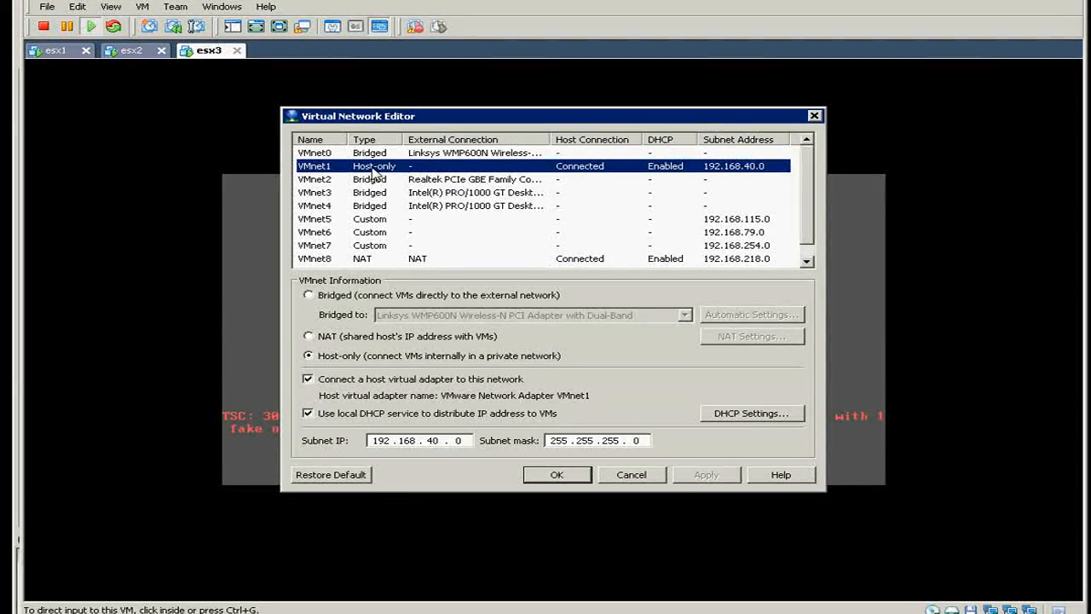
pyautogui.moveTo(849, 231)
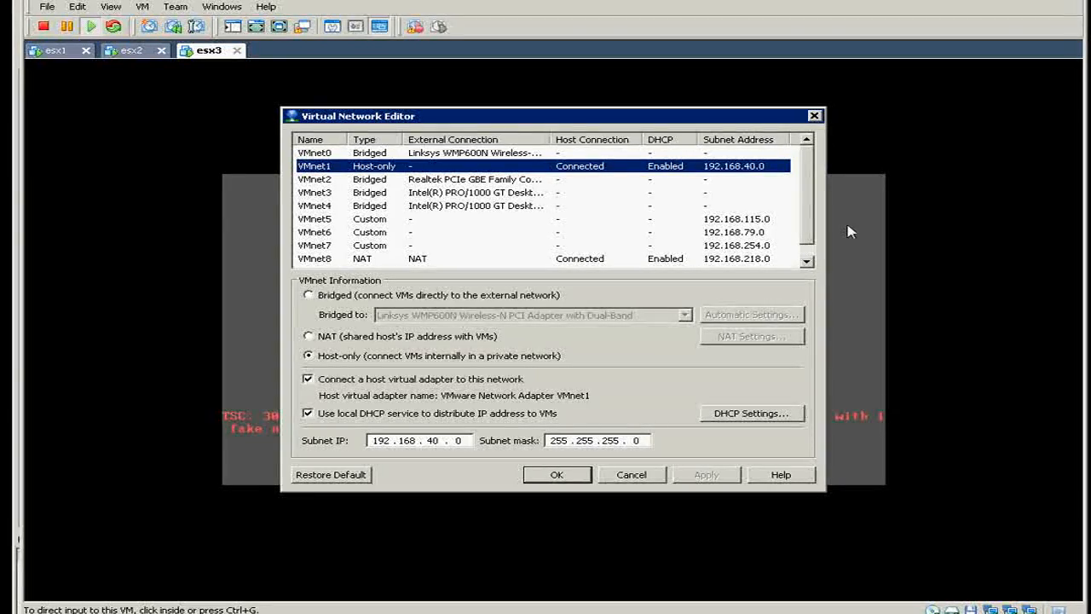
pyautogui.moveTo(371, 176)
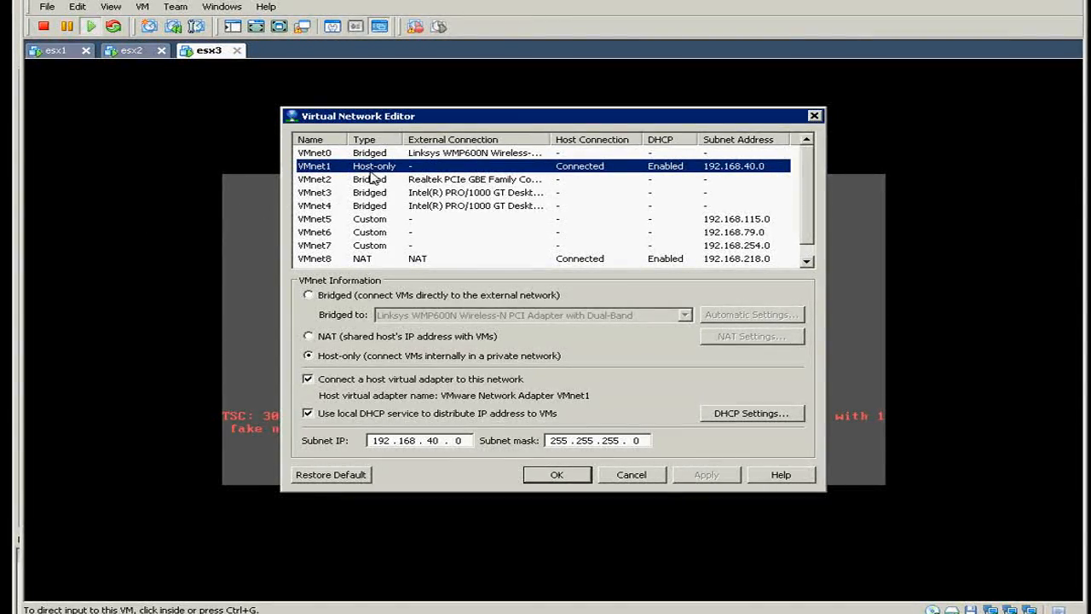
pyautogui.moveTo(749, 179)
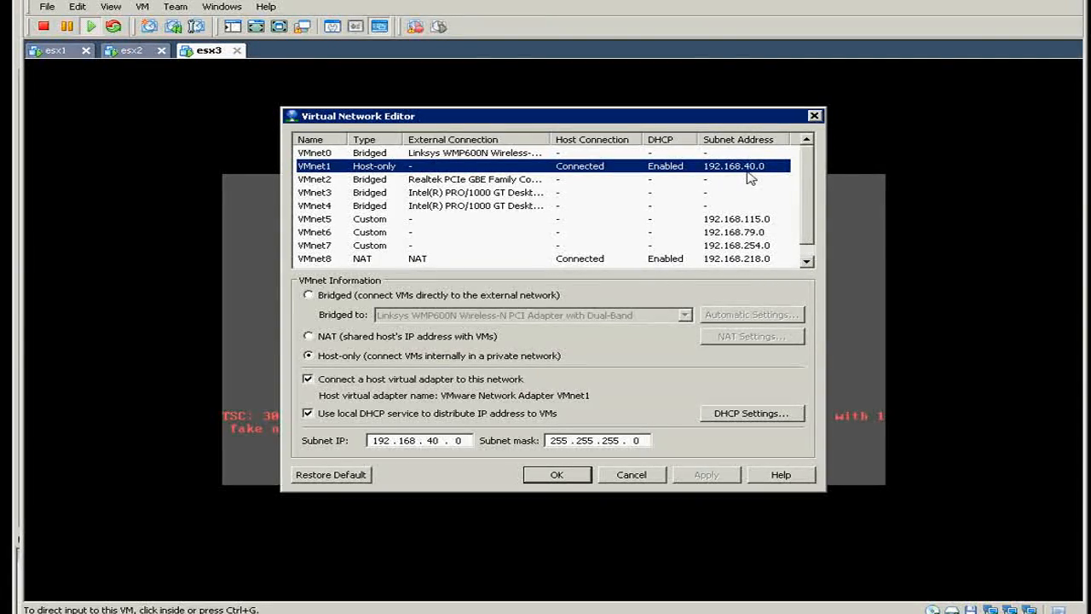
pyautogui.moveTo(759, 177)
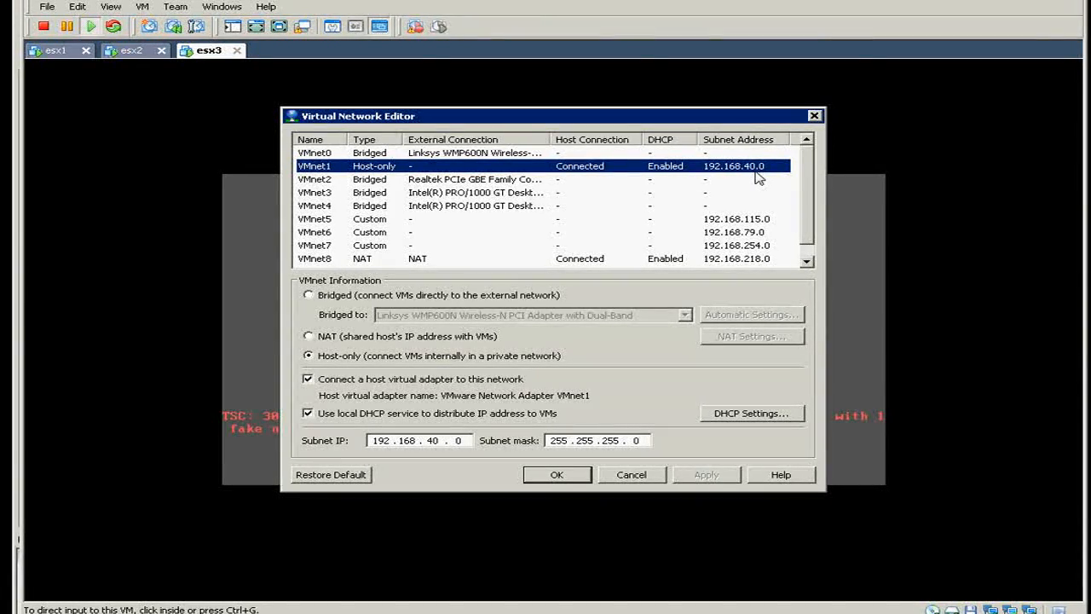
pyautogui.moveTo(726, 549)
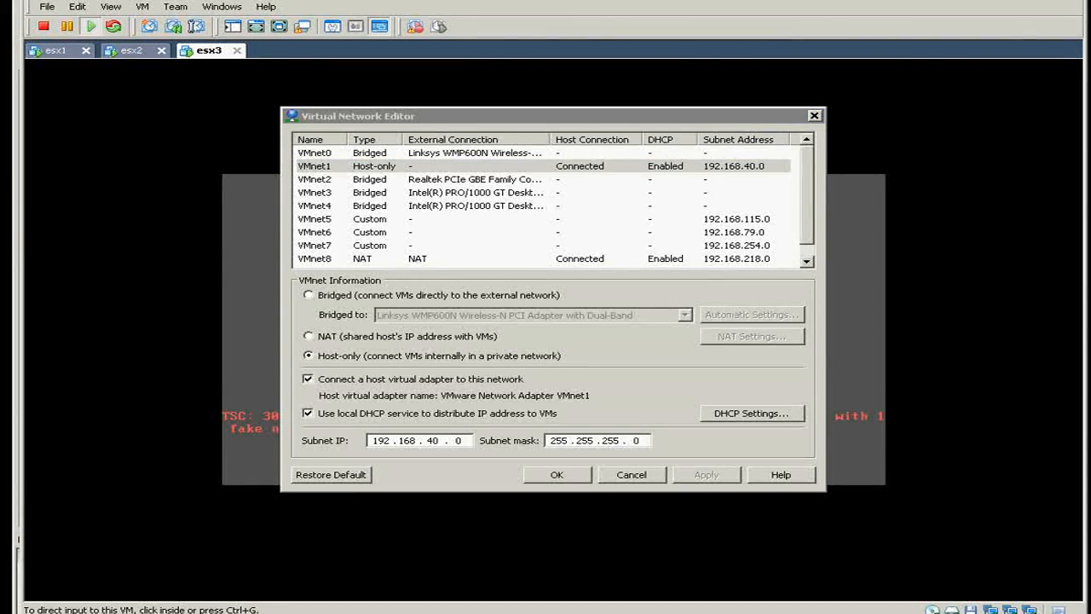
pyautogui.moveTo(740, 255)
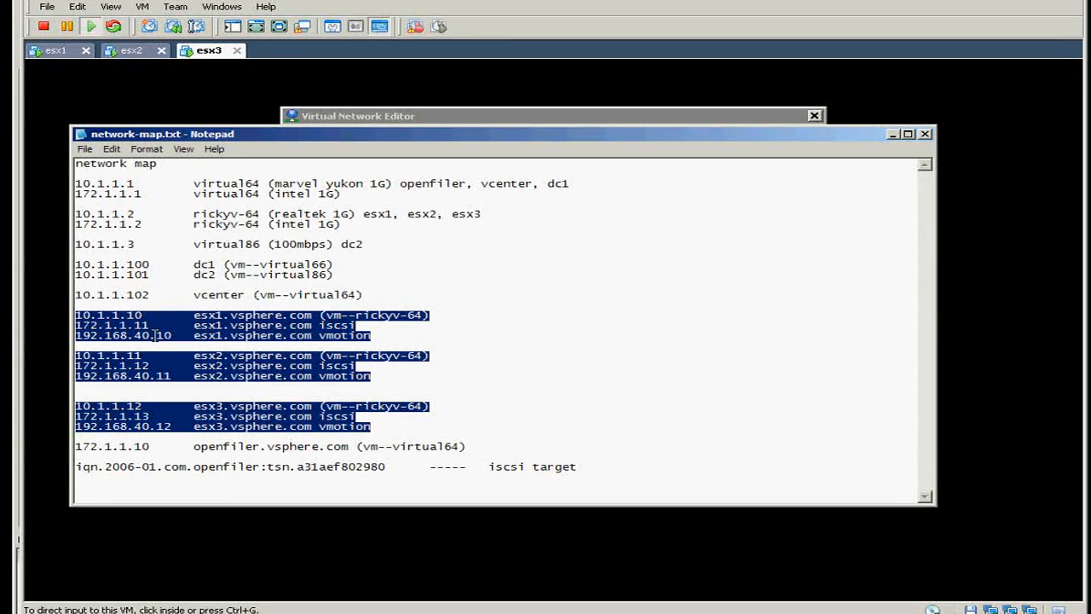
pyautogui.moveTo(157, 433)
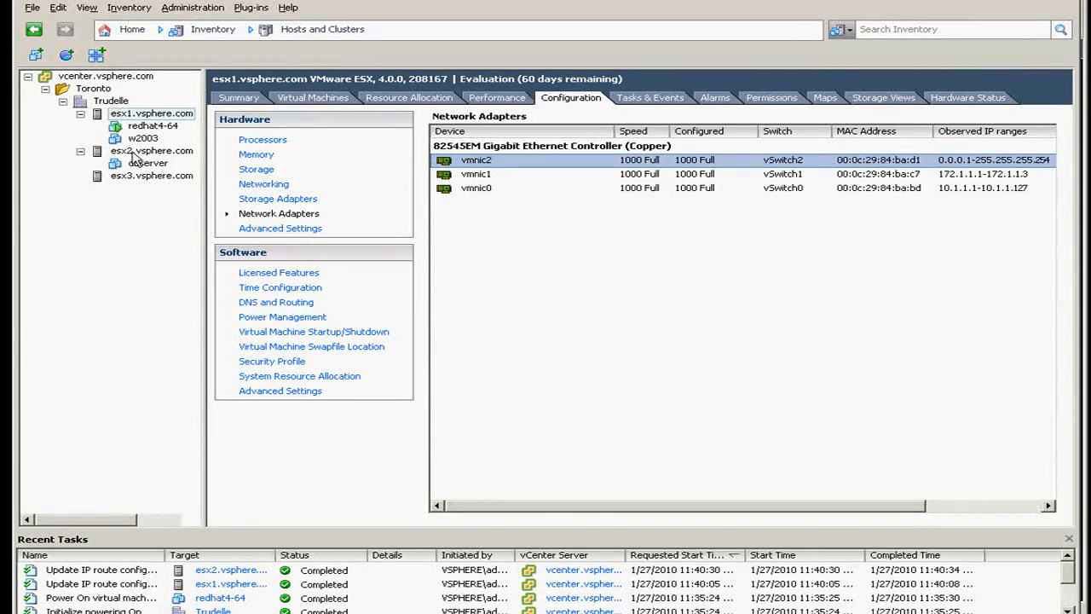
pyautogui.moveTo(139, 157)
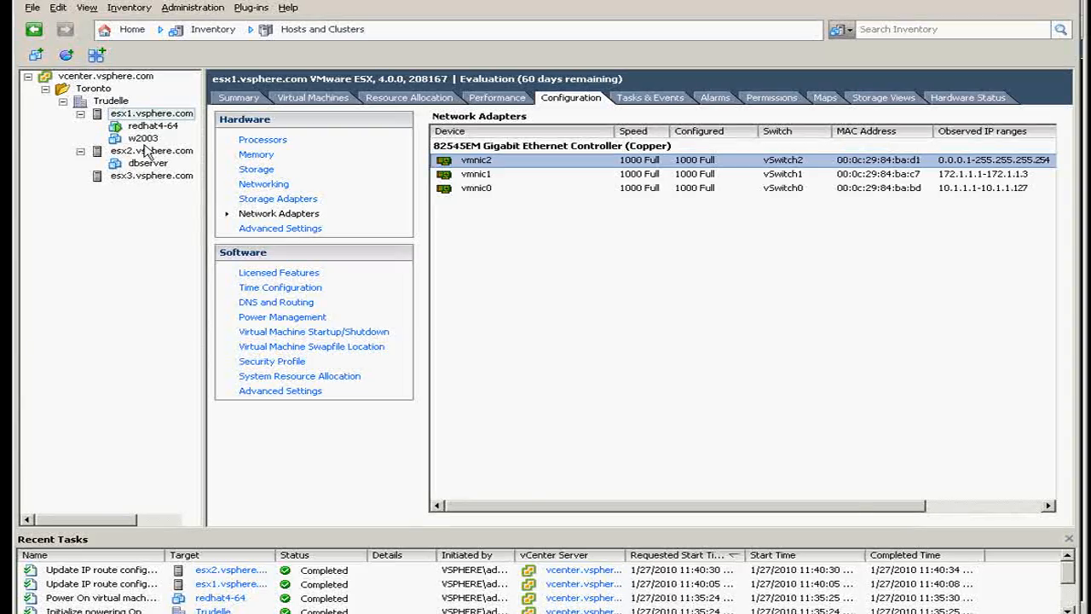
# - Show esx2's virtual switch networking with the vMotion1 port at 192.168.40.11
pyautogui.click(263, 184)
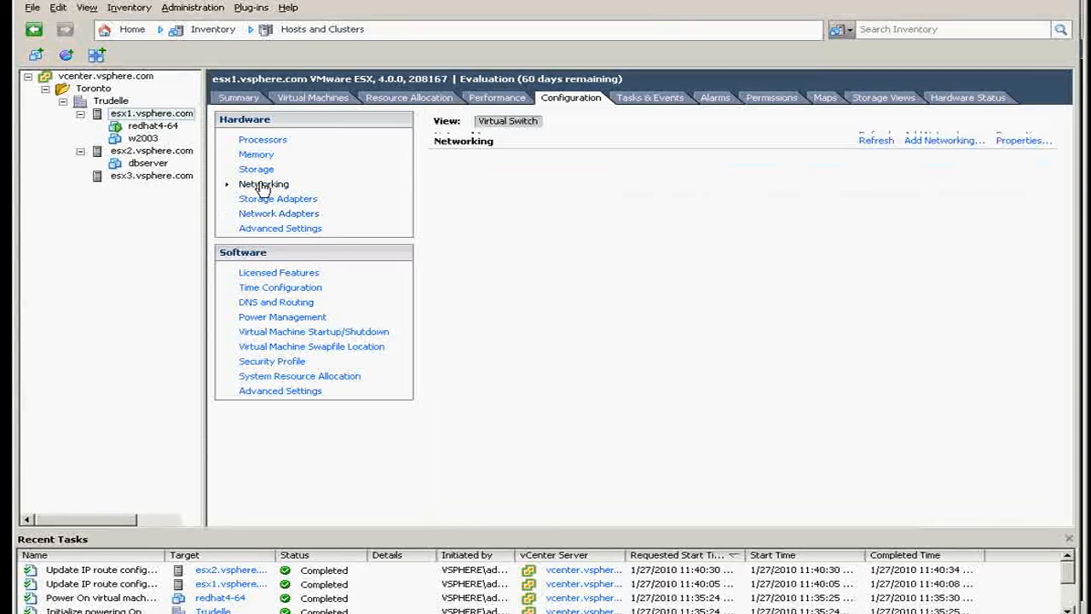
pyautogui.click(263, 184)
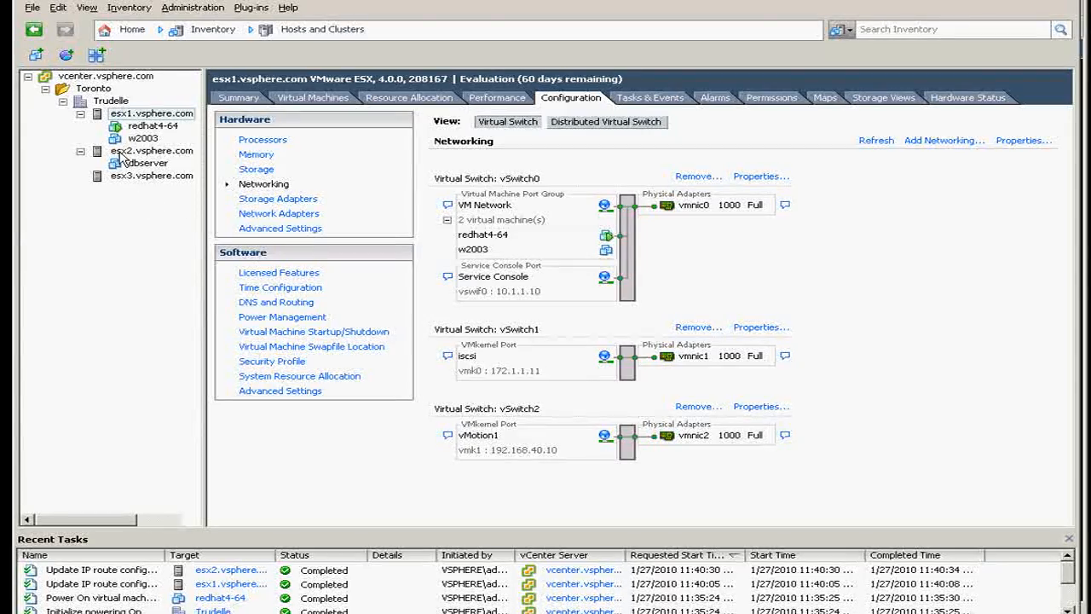
pyautogui.click(152, 151)
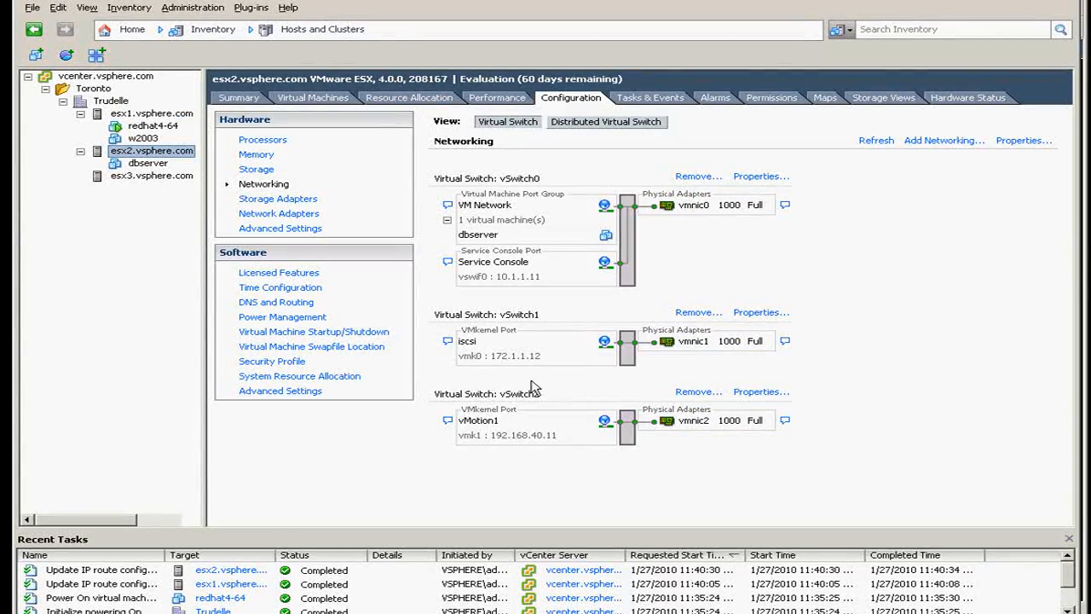
pyautogui.moveTo(689, 426)
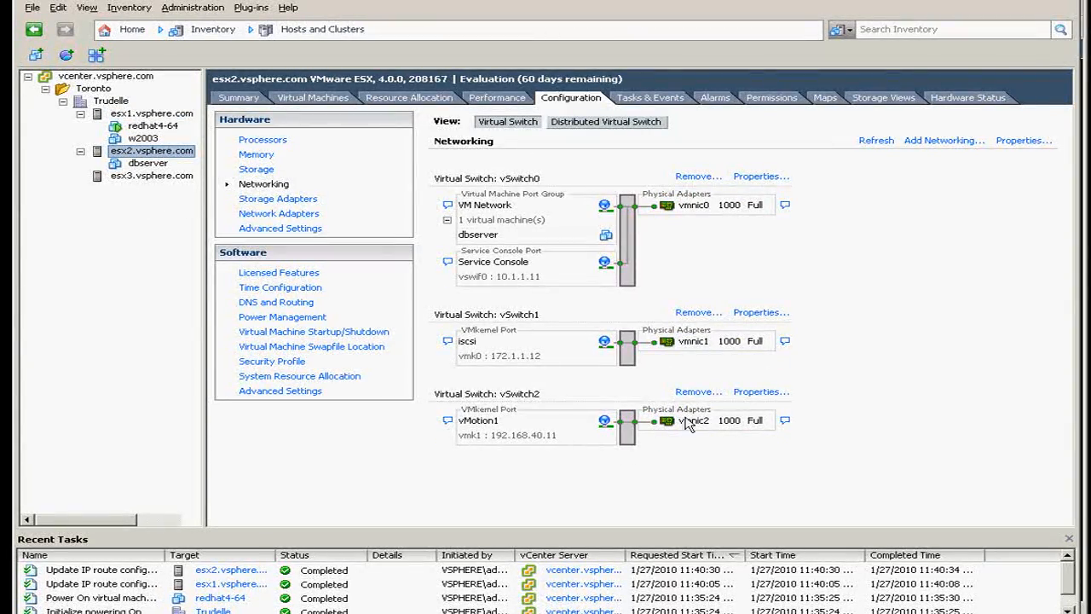
# - Review the vMotion1 port's IP settings in esx2's vSwitch2 properties
pyautogui.click(760, 391)
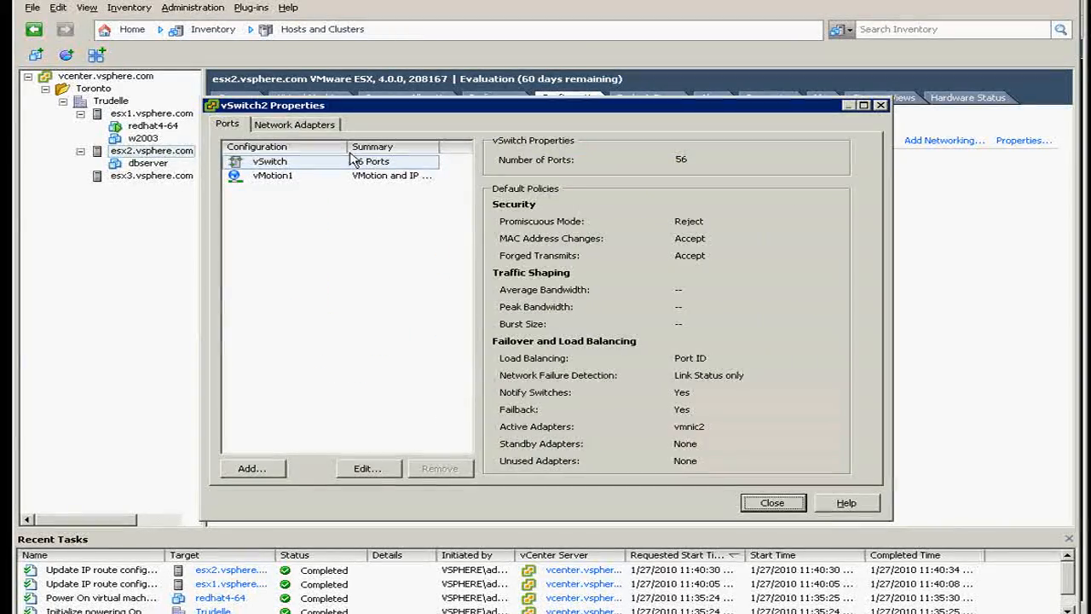
pyautogui.click(273, 174)
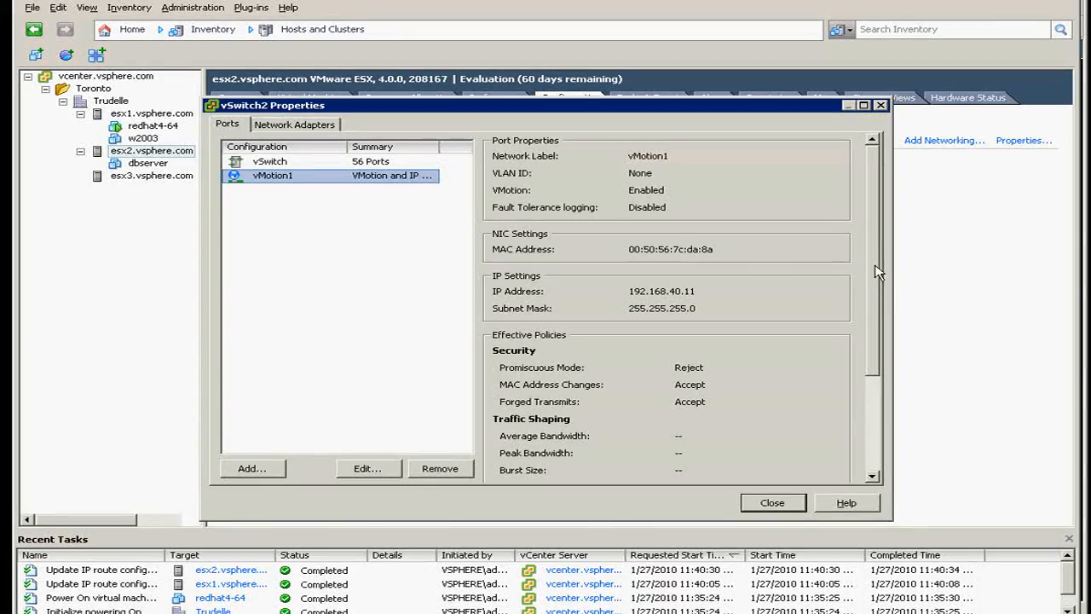
pyautogui.click(368, 467)
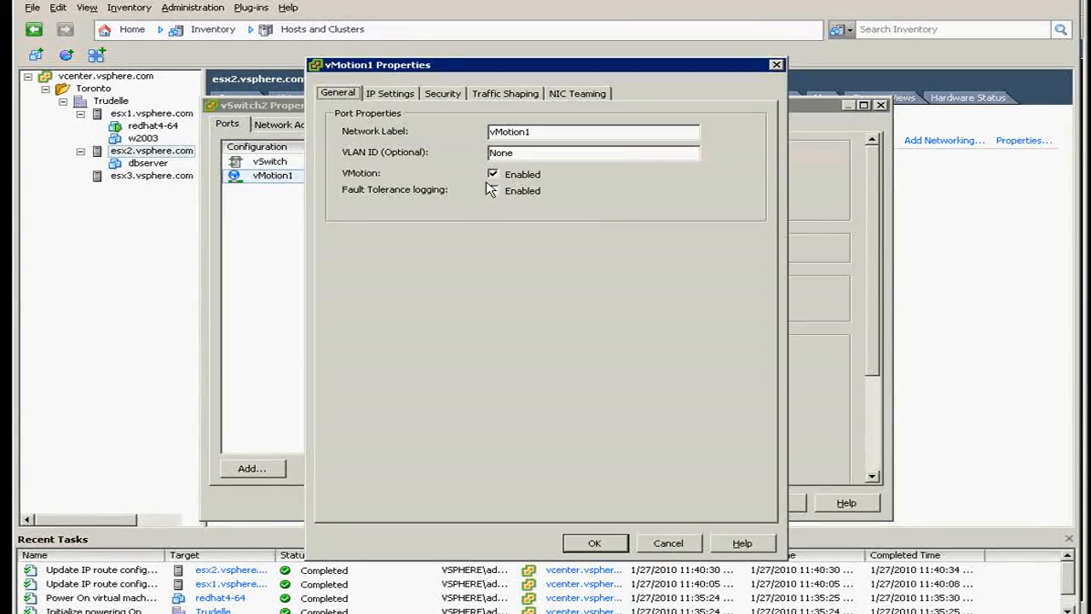
pyautogui.click(389, 92)
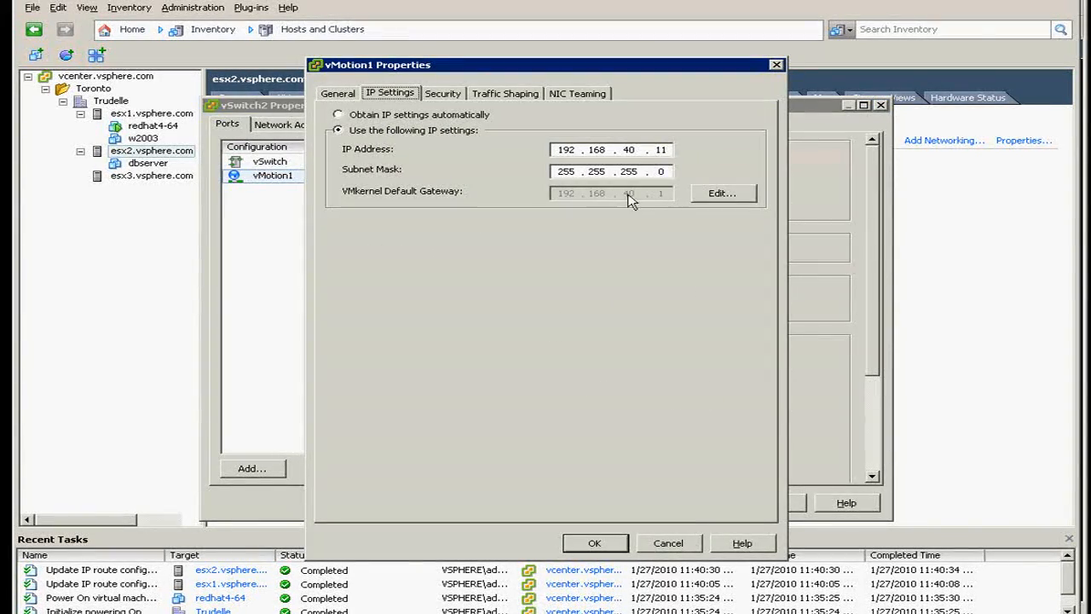
pyautogui.moveTo(651, 208)
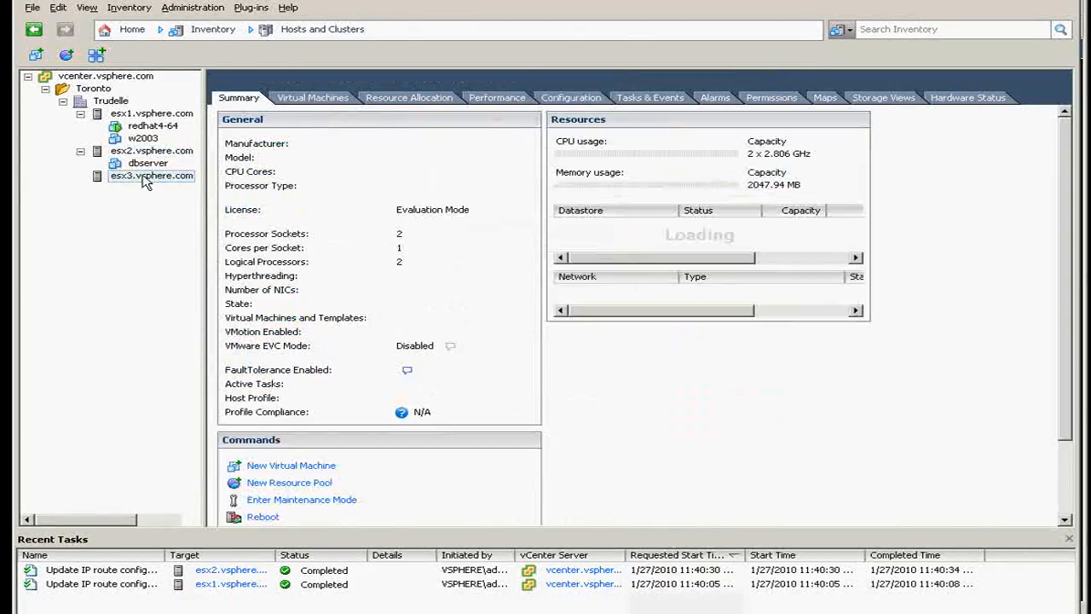
# - Show esx3's physical network adapters on its Configuration tab
pyautogui.click(152, 176)
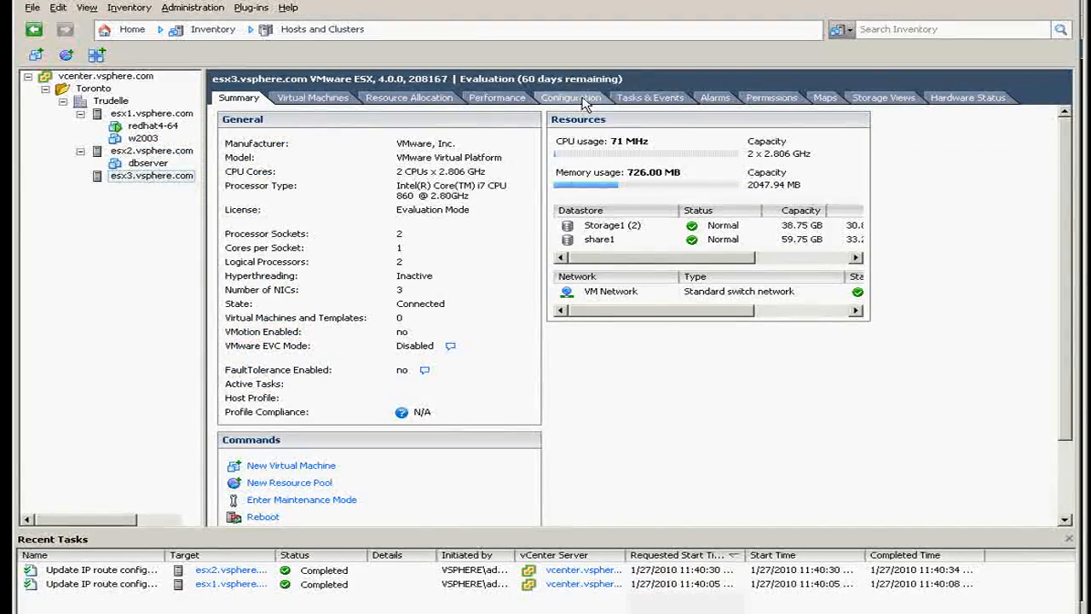
pyautogui.click(570, 97)
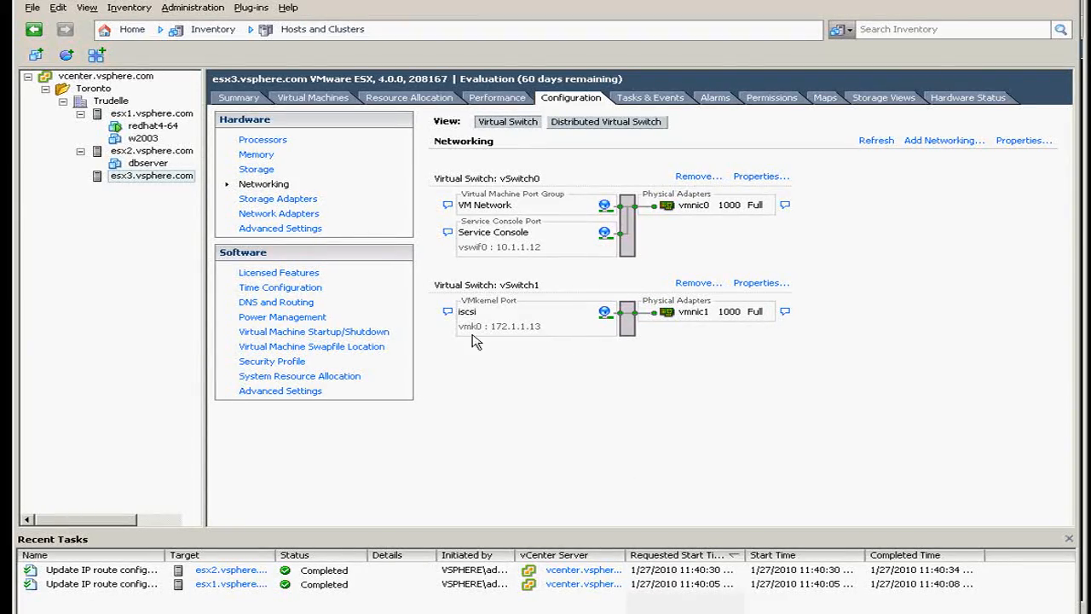
pyautogui.moveTo(594, 375)
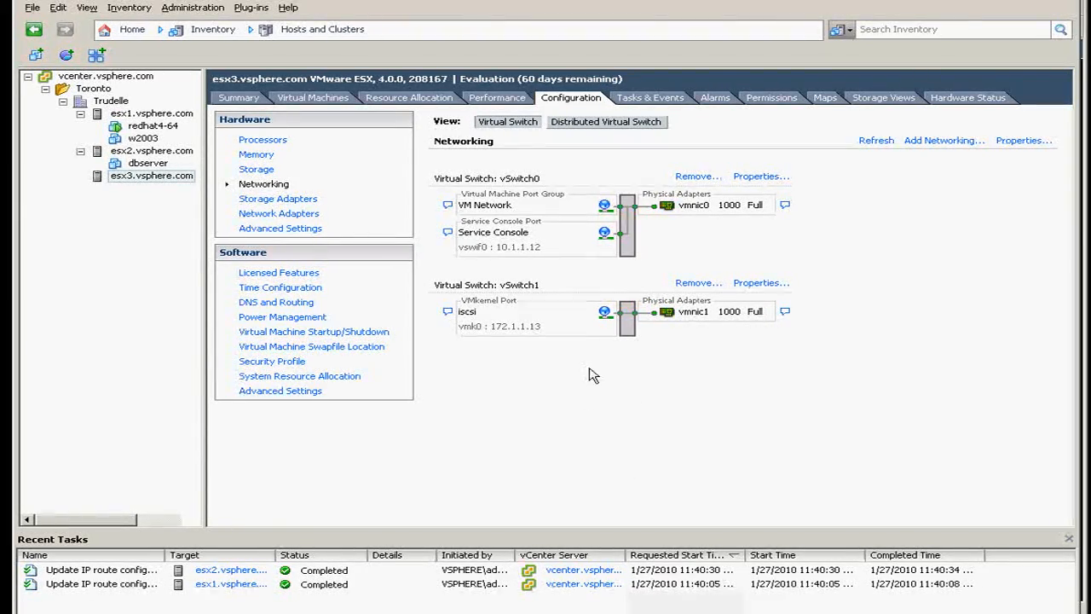
pyautogui.click(280, 214)
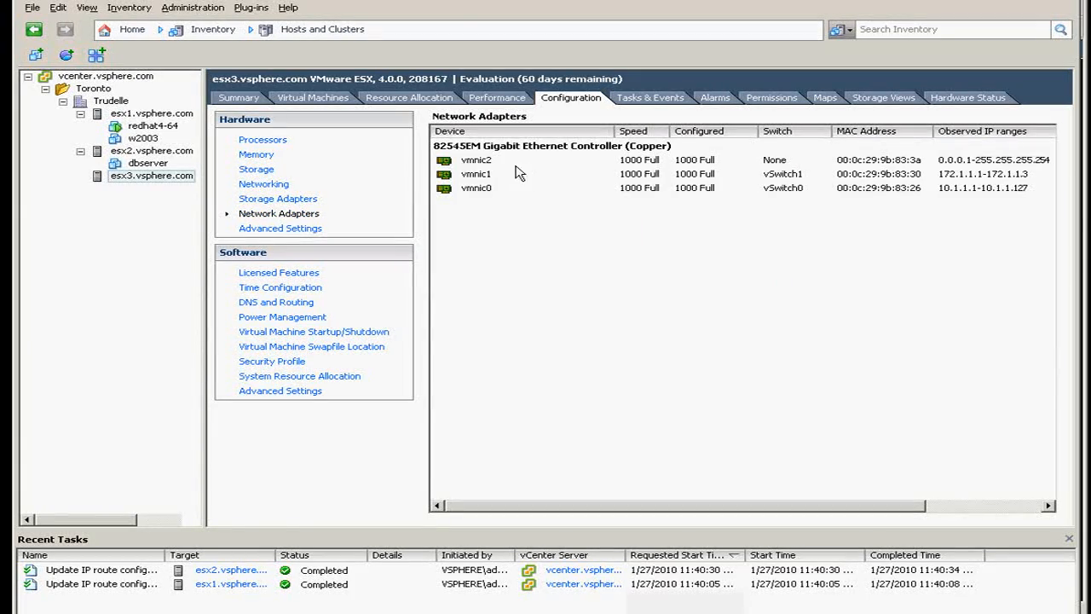
pyautogui.moveTo(393, 276)
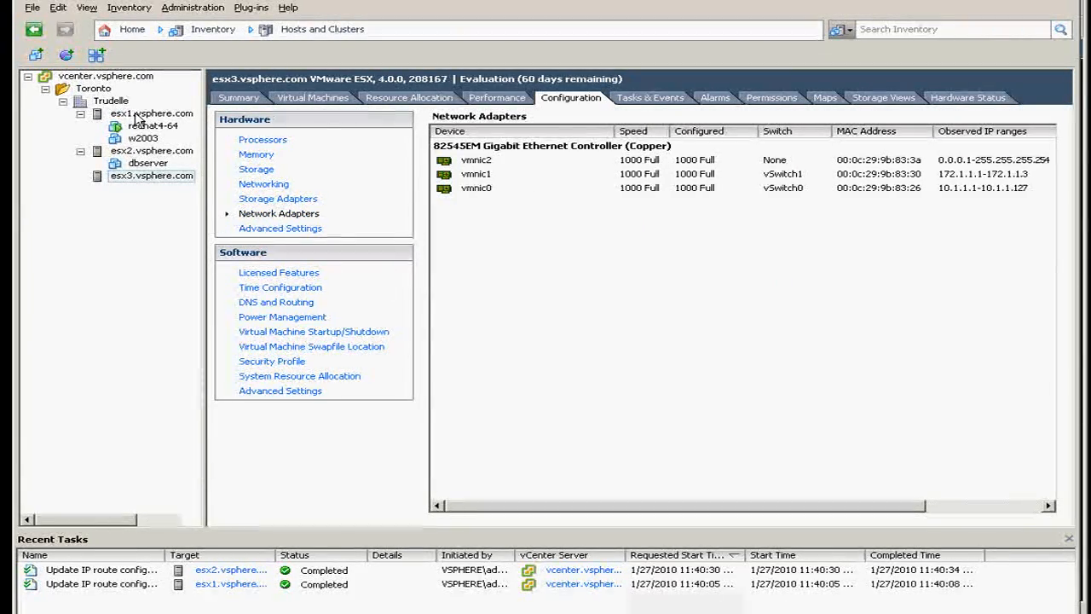
# - Show esx1's adapters, then its virtual switches with vSwitch2's vMotion1 port
pyautogui.click(152, 113)
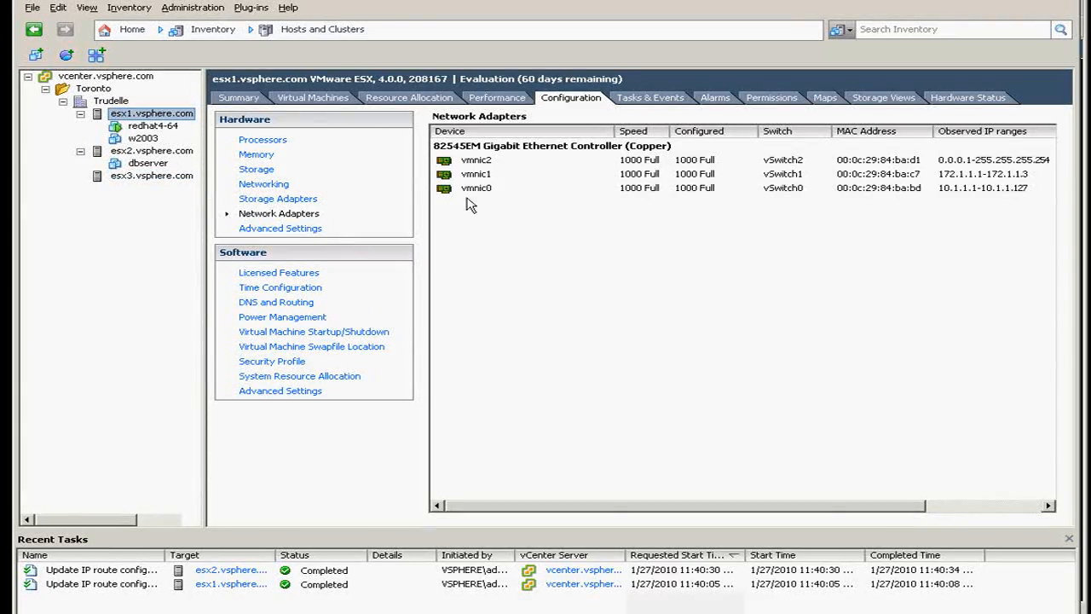
pyautogui.click(263, 184)
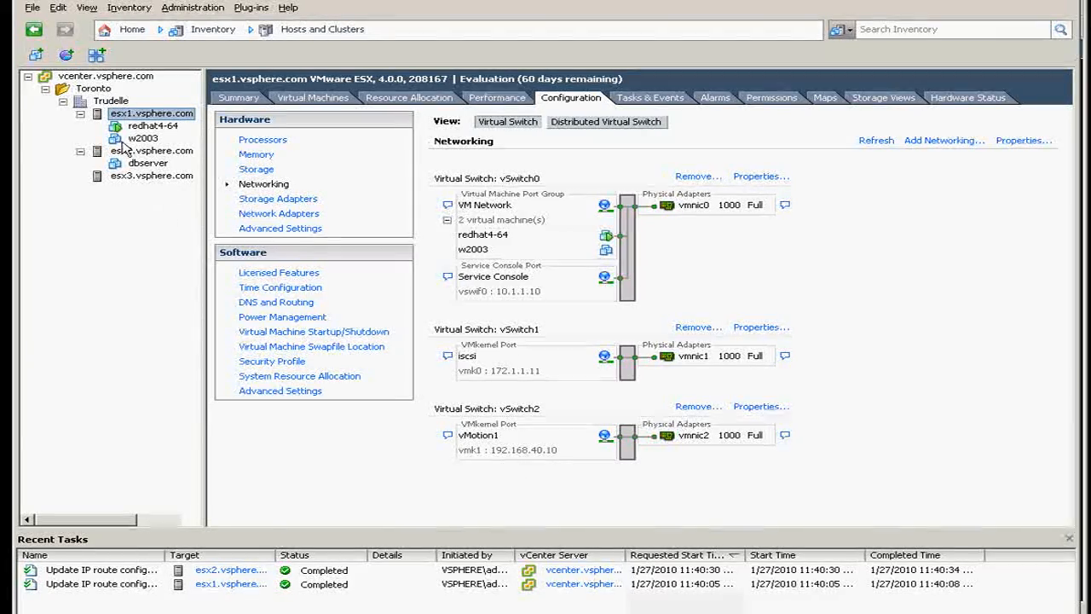
# - Compare esx2's and esx1's networking, then show redhat4-64's summary at 10.1.1.131
pyautogui.click(157, 150)
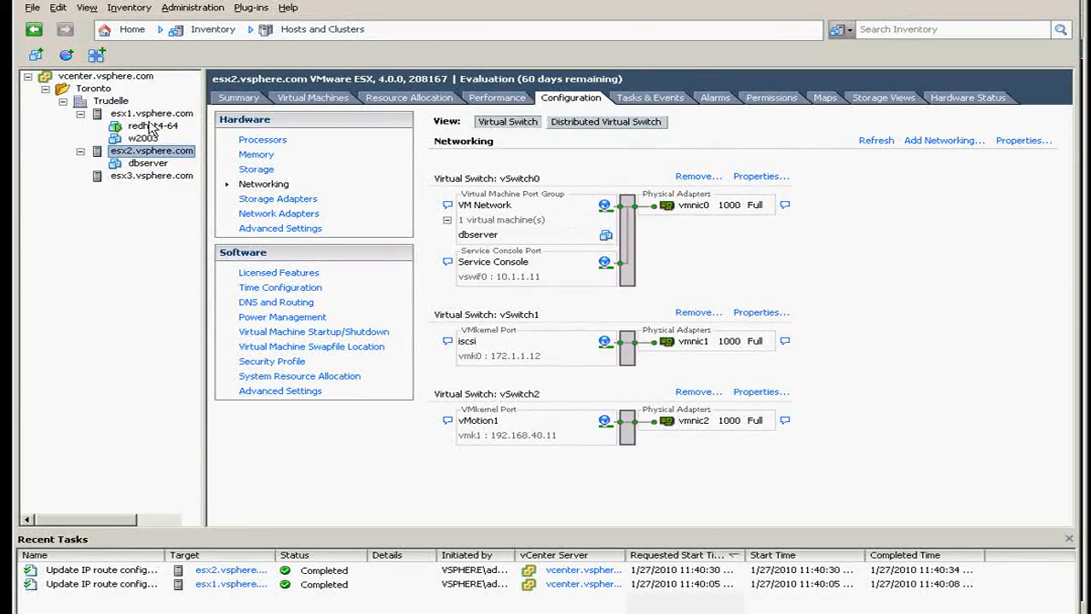
pyautogui.click(152, 112)
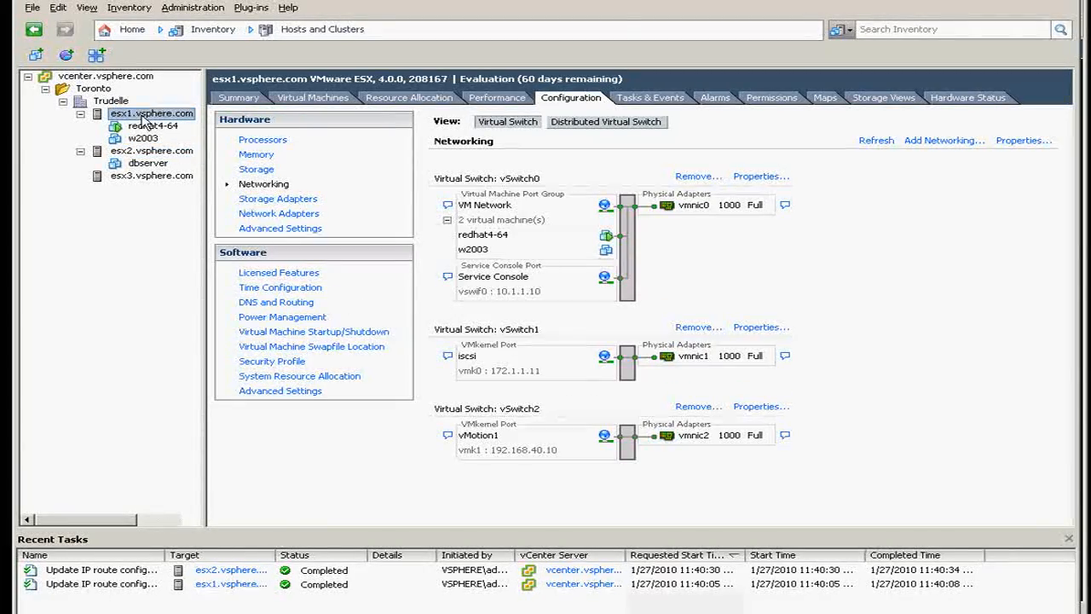
pyautogui.moveTo(699, 515)
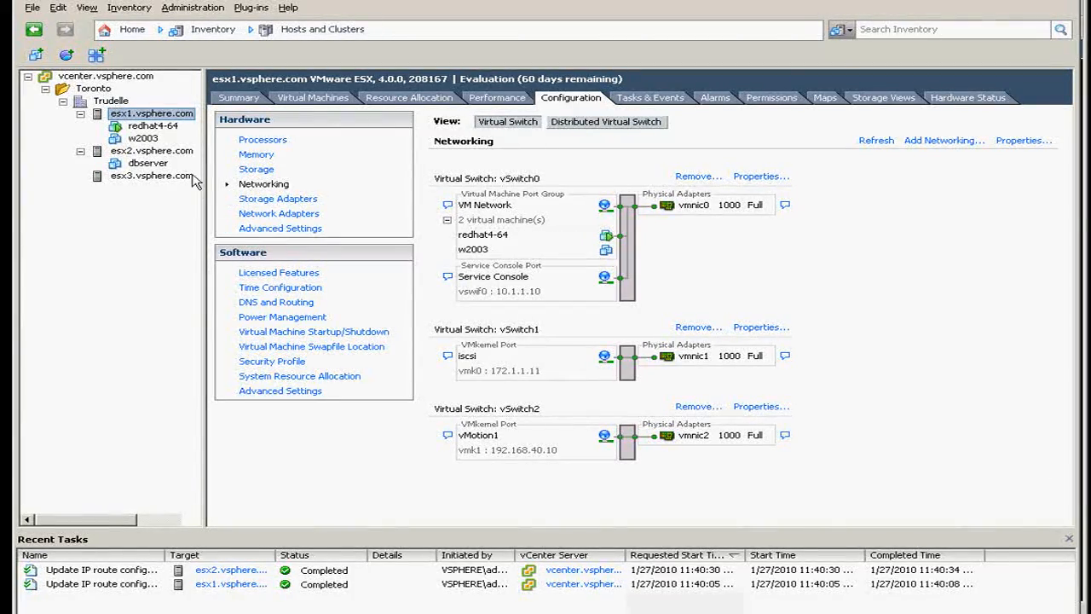
pyautogui.click(154, 126)
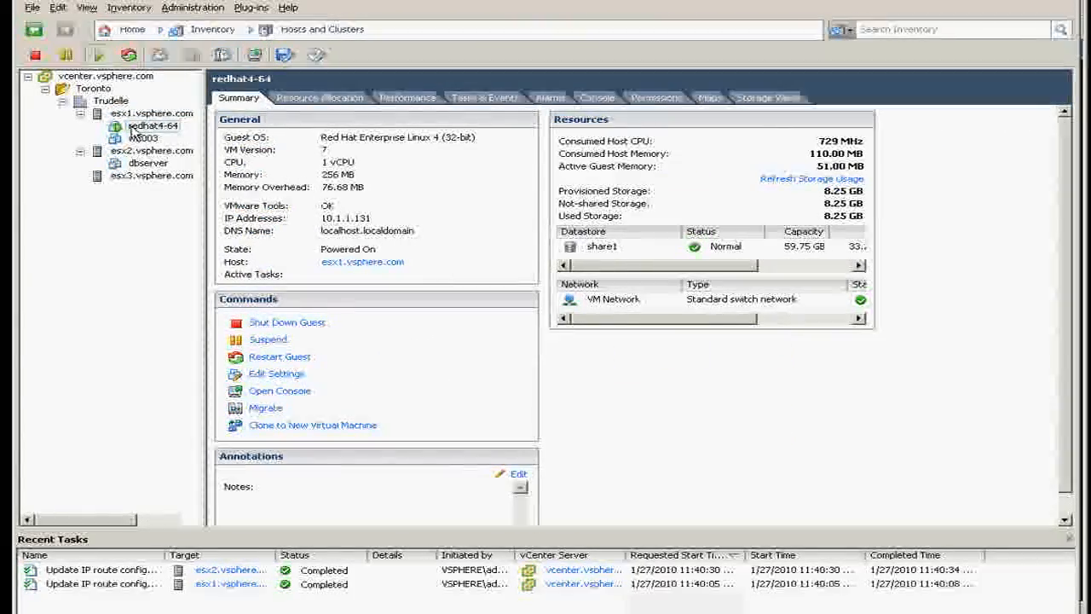
# - Start migrating redhat4-64 with the Change datastore migration type
pyautogui.rightClick(153, 126)
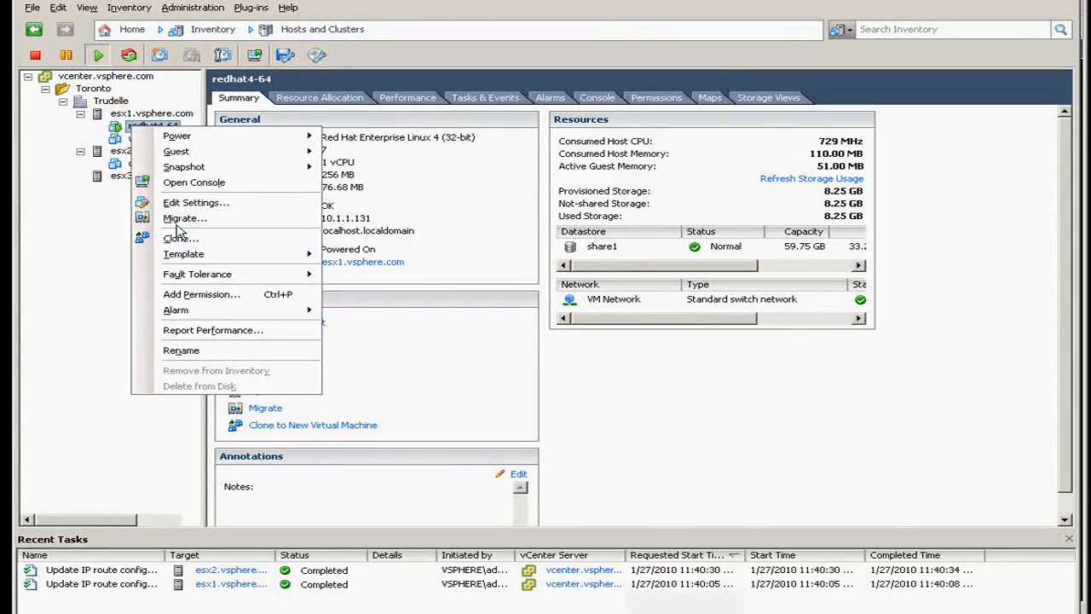
pyautogui.click(184, 218)
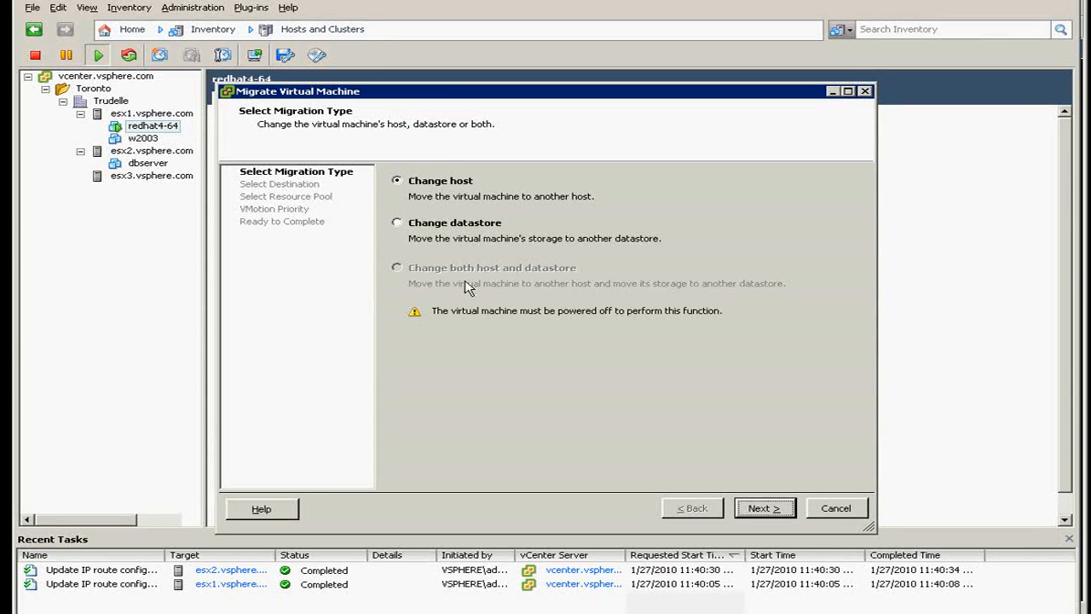
pyautogui.moveTo(486, 279)
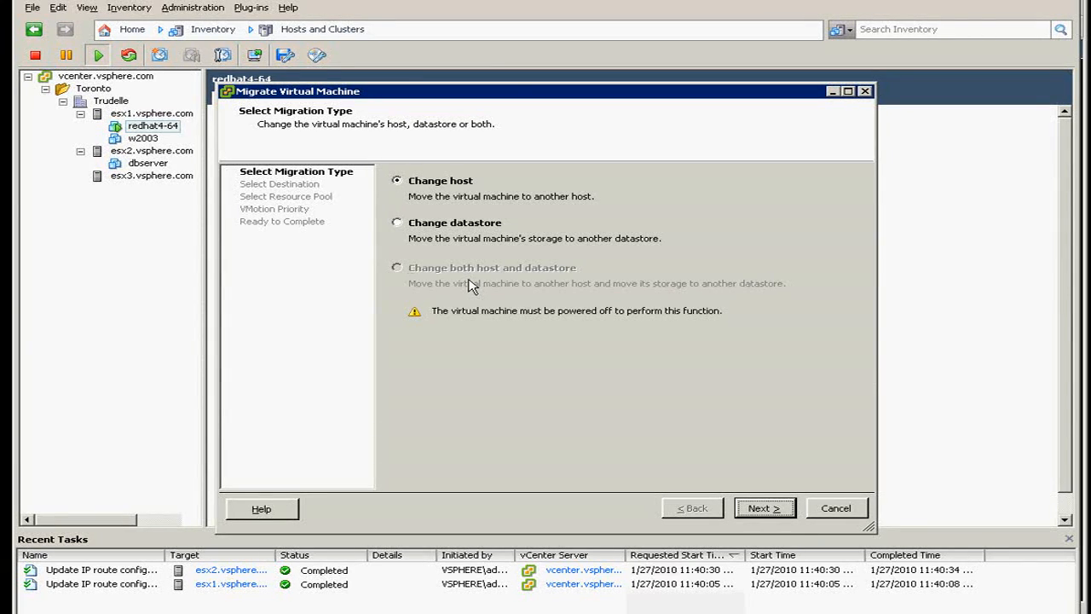
pyautogui.moveTo(433, 170)
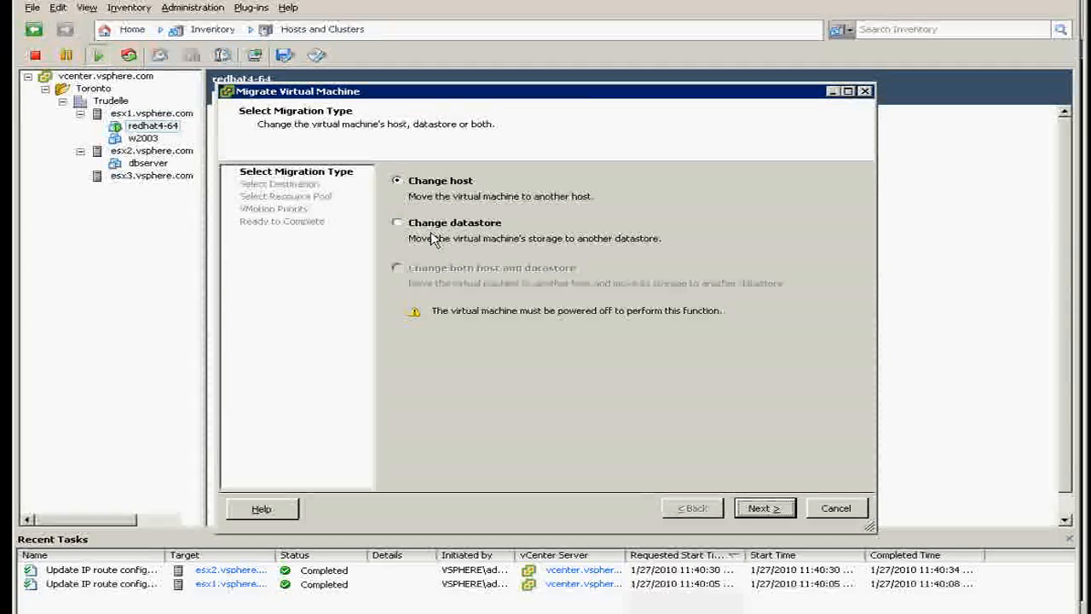
pyautogui.click(398, 222)
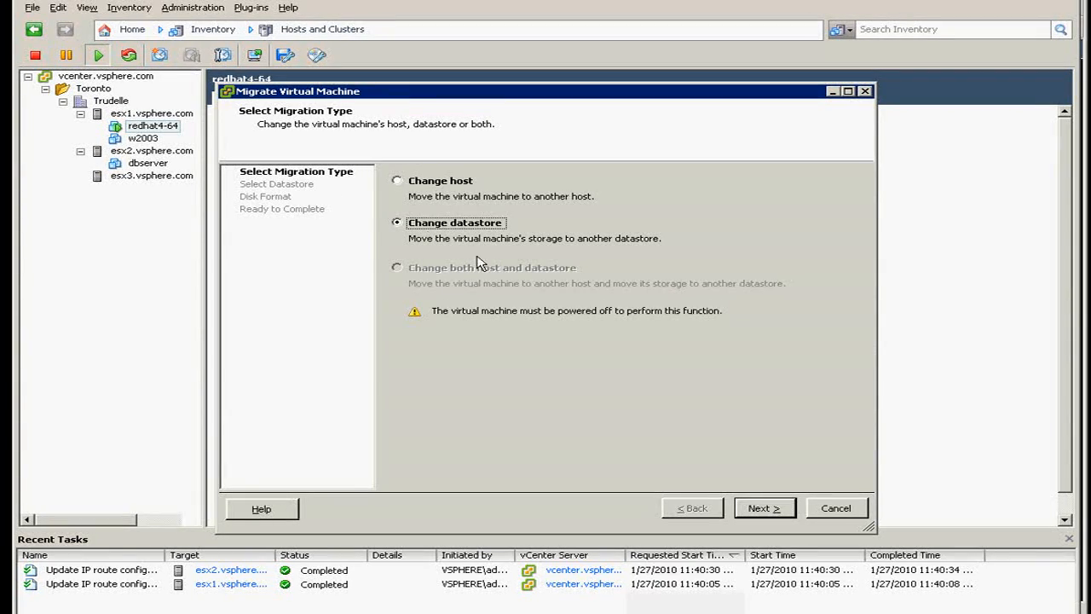
pyautogui.click(764, 508)
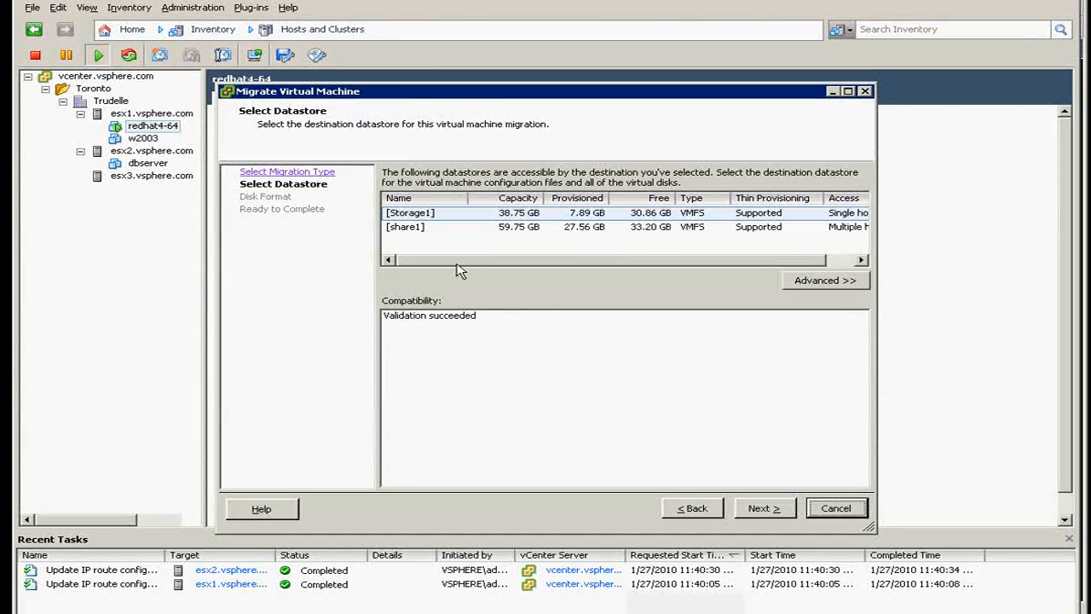
pyautogui.moveTo(418, 225)
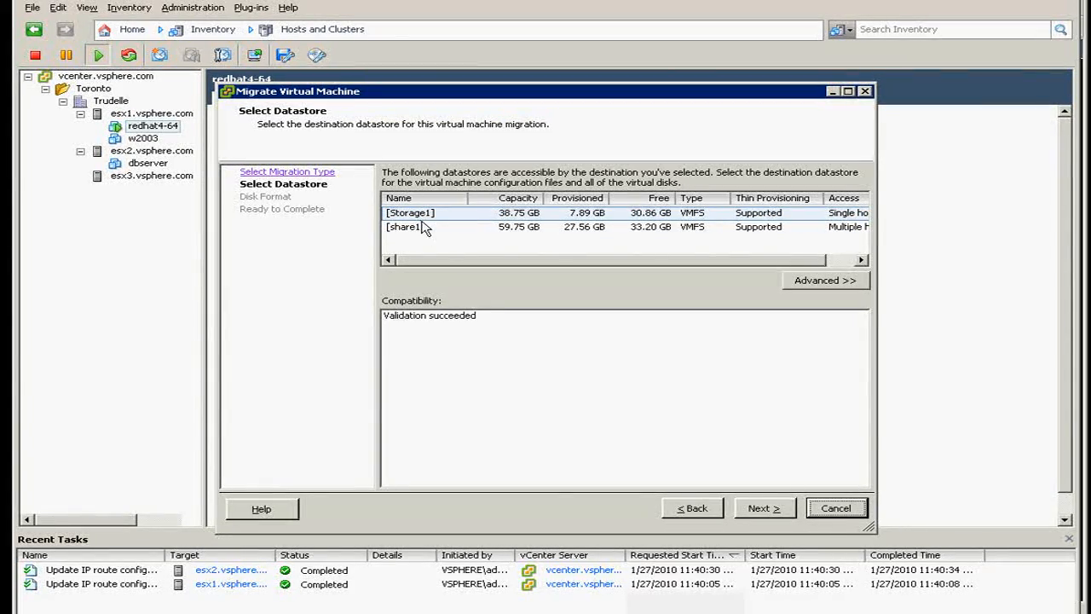
# - Preview the share1 and Storage1 destination datastores, then go back to the migration type step
pyautogui.click(418, 227)
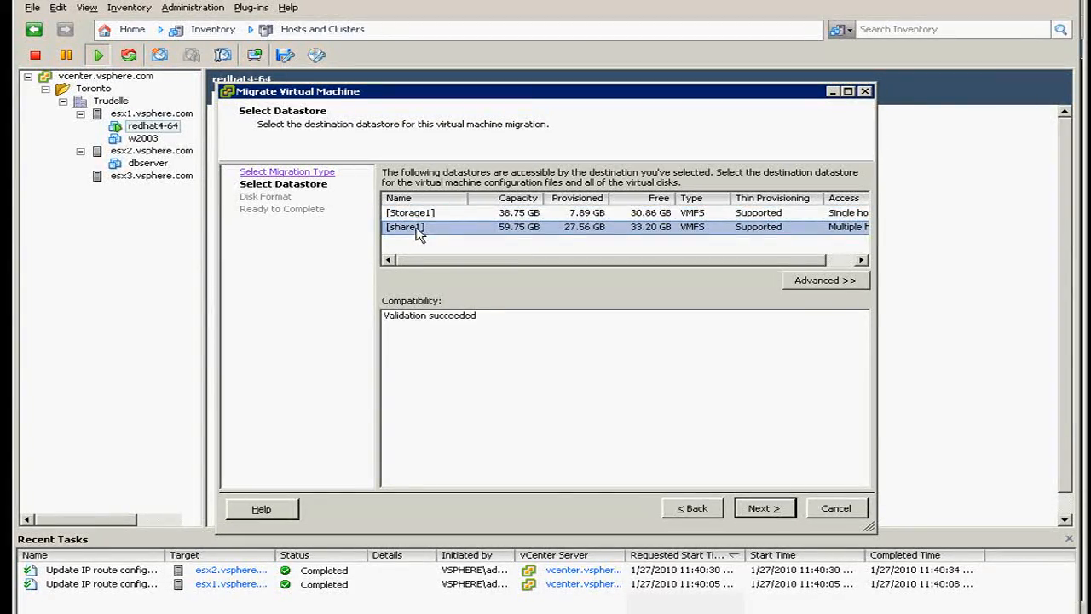
pyautogui.click(411, 211)
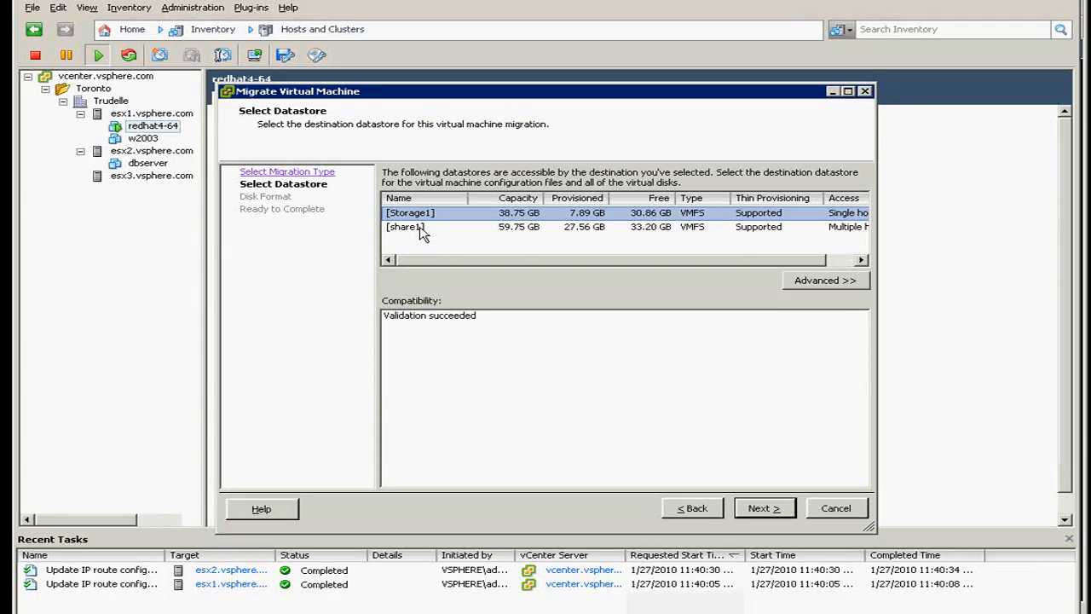
pyautogui.click(418, 225)
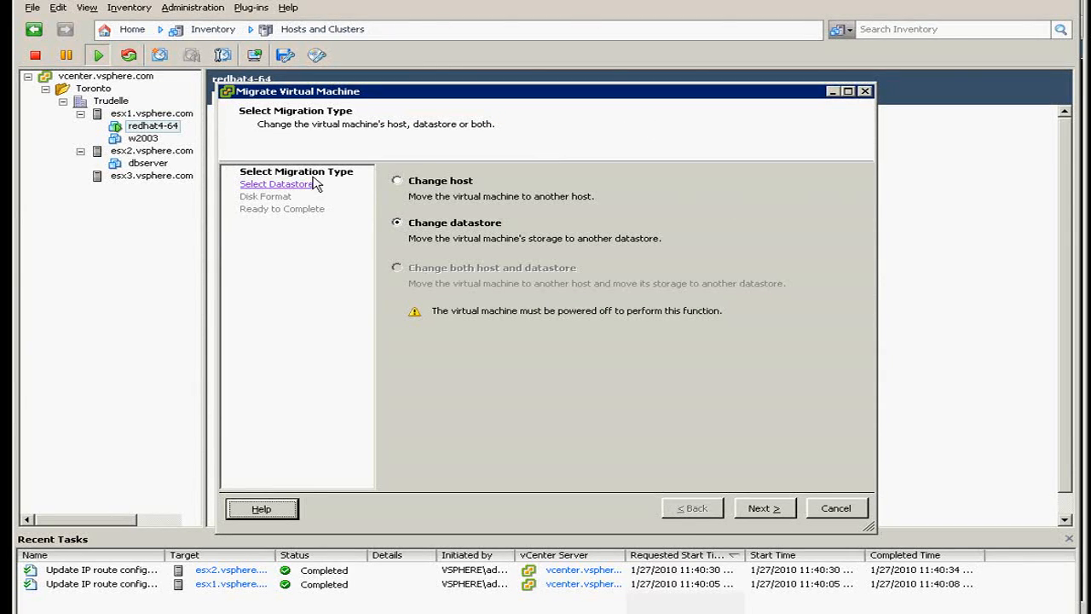
# - Choose Change host and check esx2 (validates) and esx3 (vMotion not configured) as destinations
pyautogui.click(396, 181)
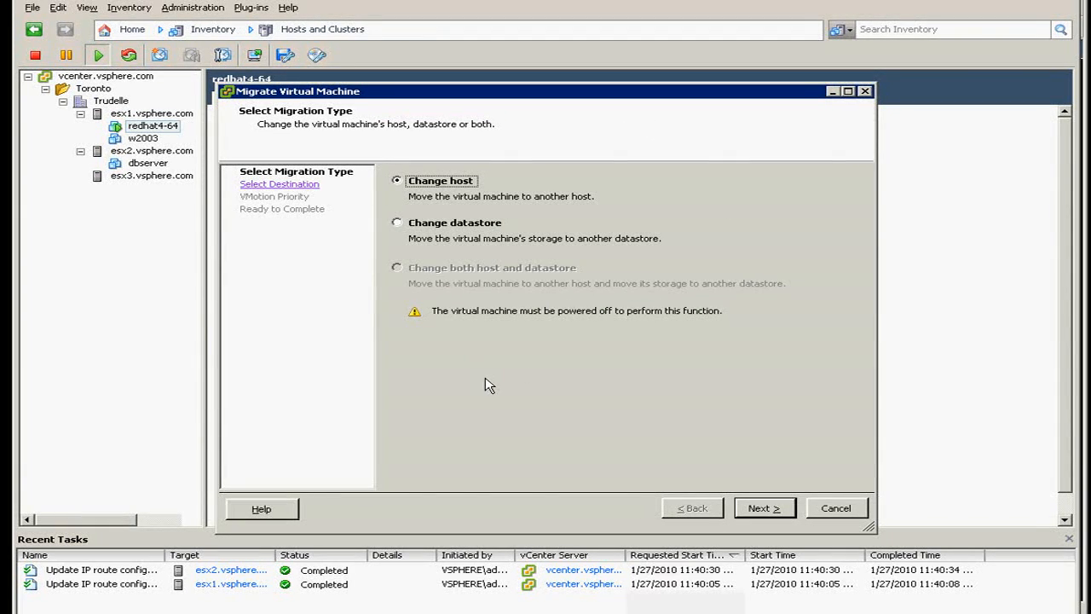
pyautogui.click(764, 508)
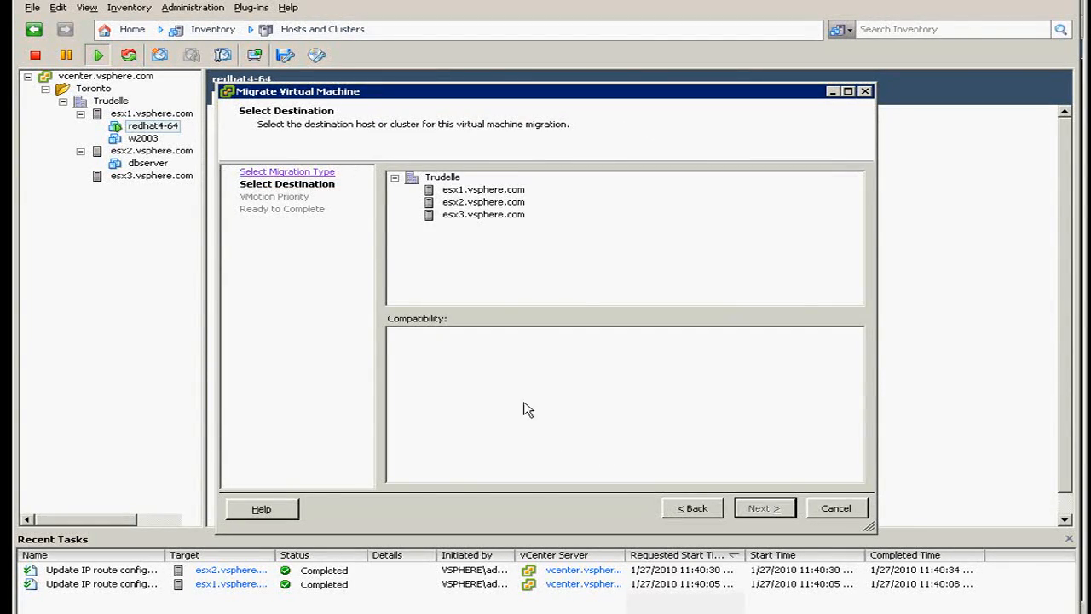
pyautogui.click(444, 176)
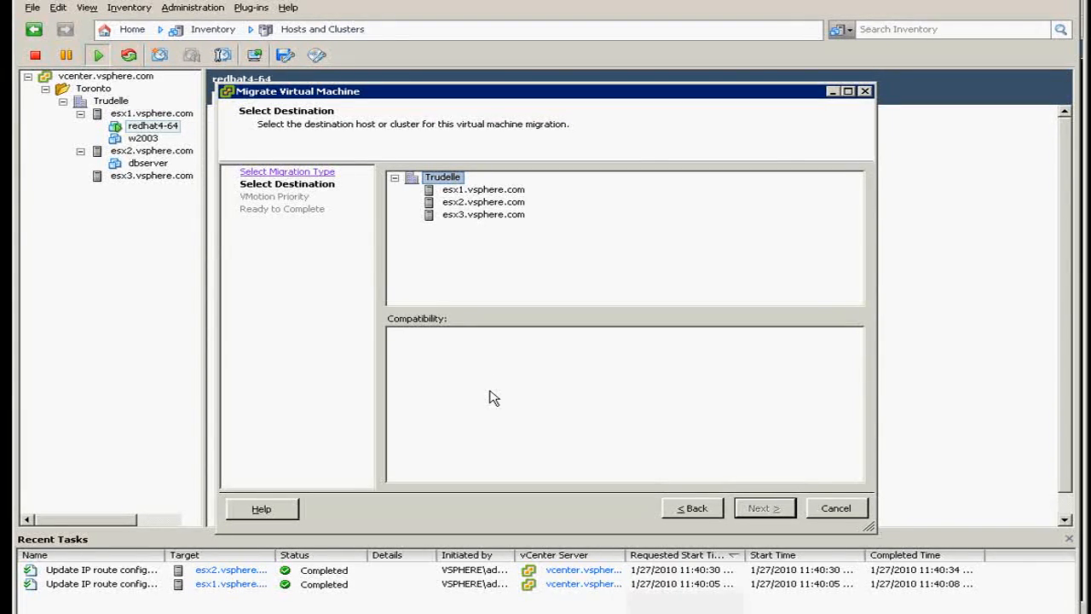
pyautogui.moveTo(69, 187)
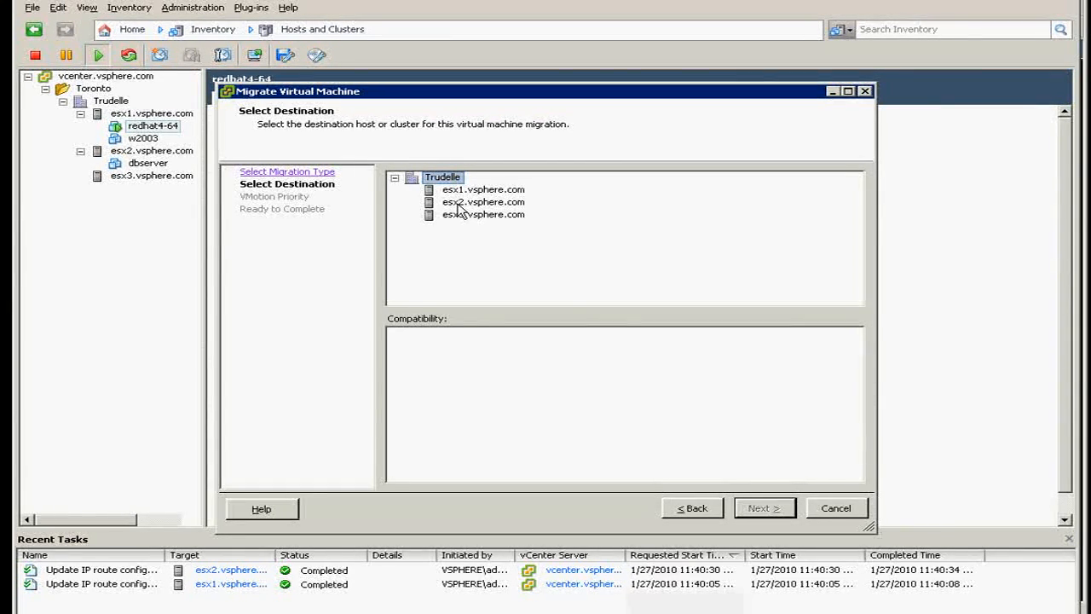
pyautogui.click(482, 202)
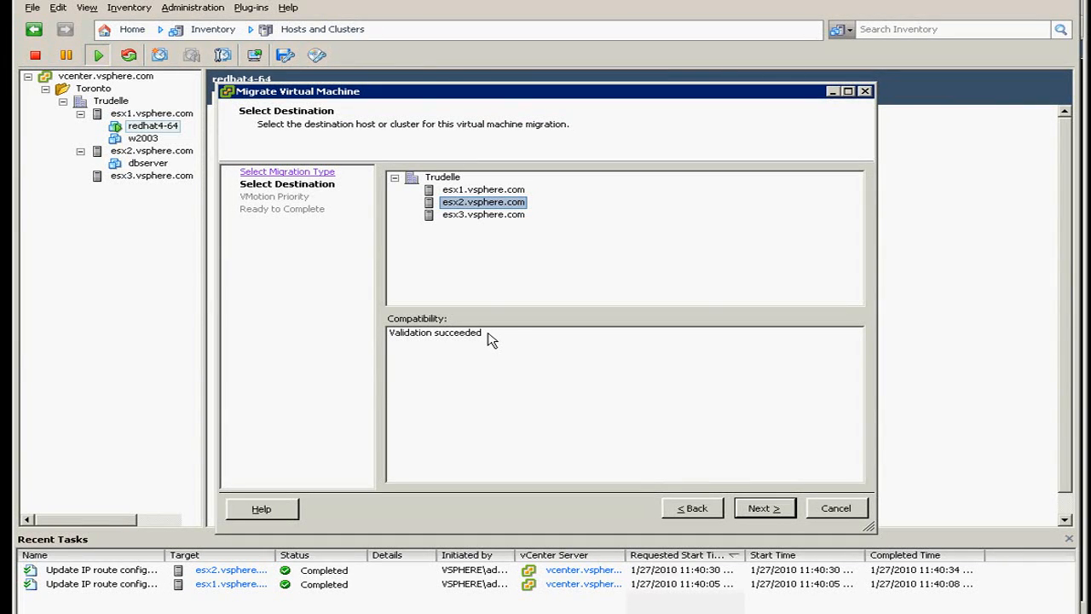
pyautogui.moveTo(457, 231)
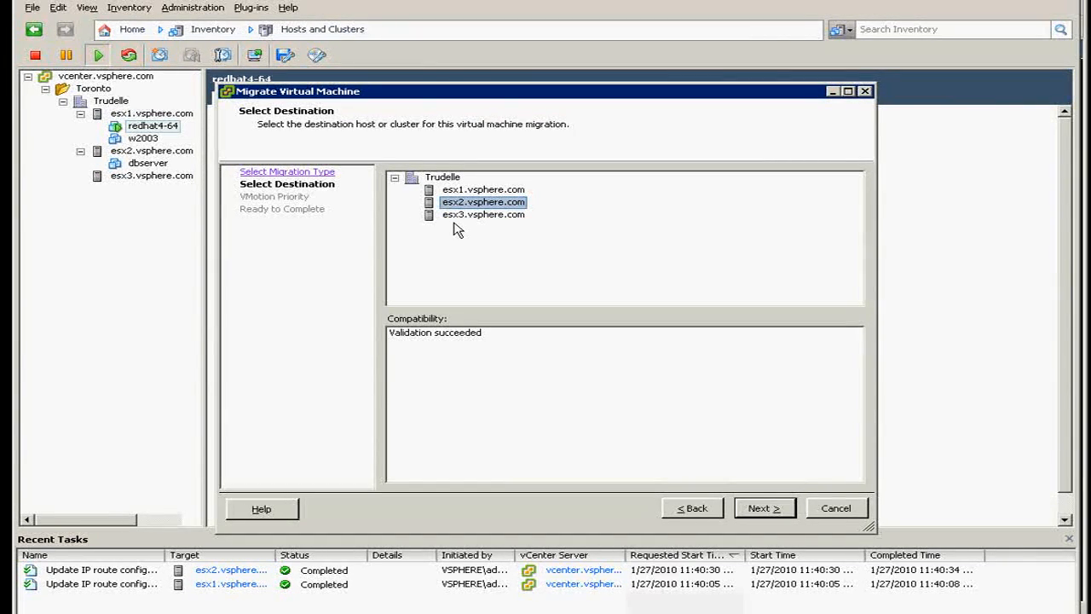
pyautogui.click(483, 215)
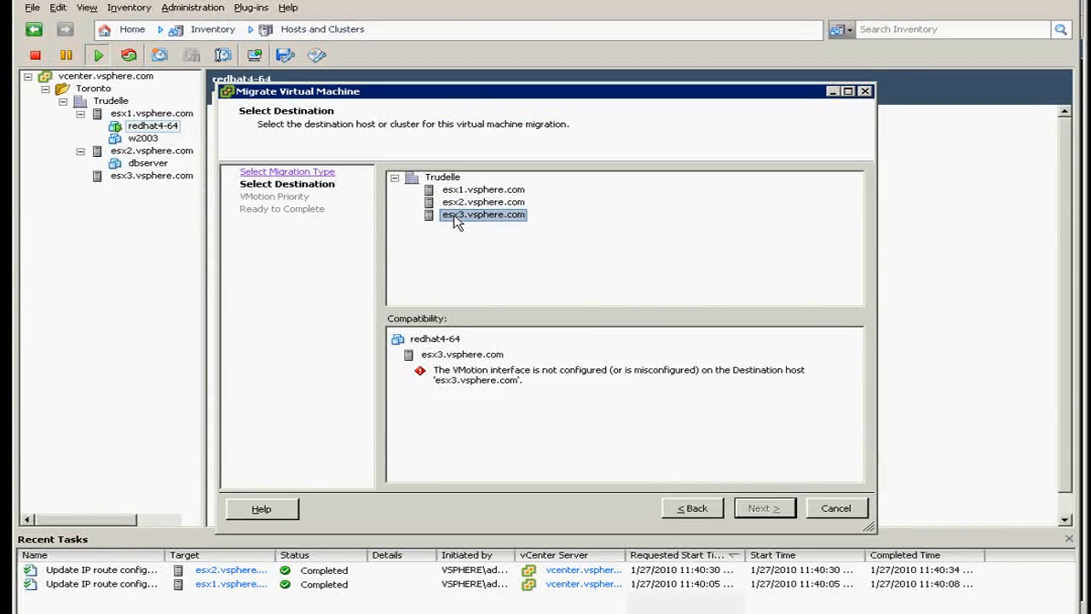
pyautogui.moveTo(570, 460)
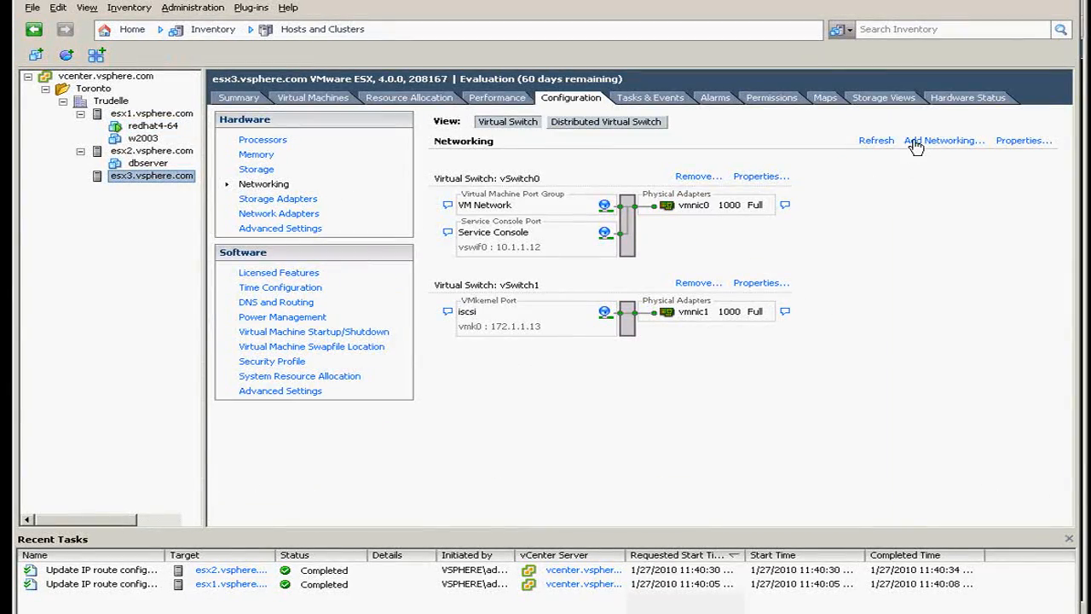
pyautogui.moveTo(938, 140)
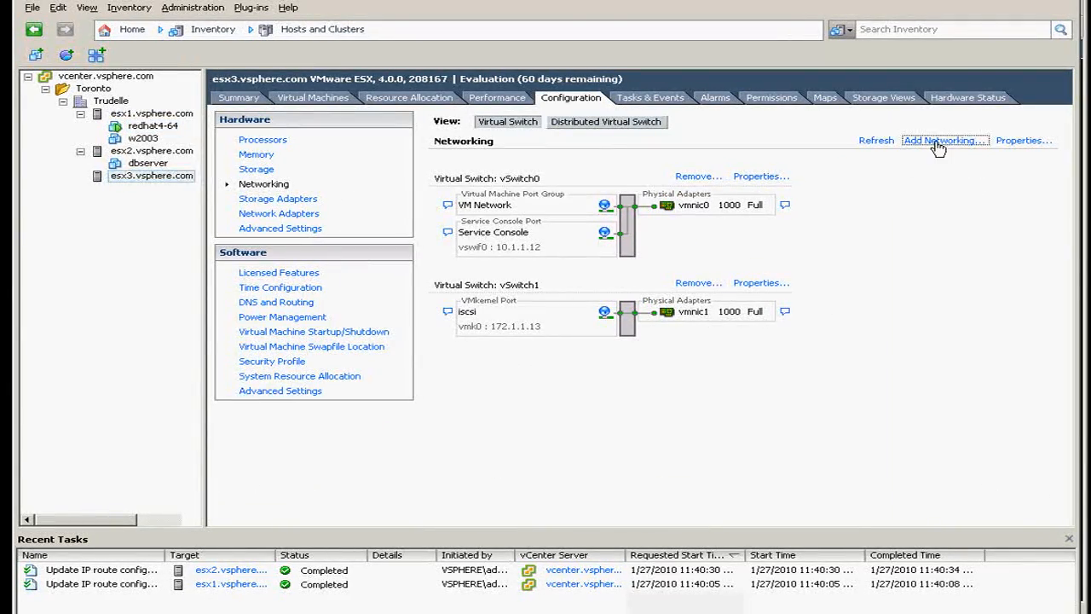
# - Start the Add Network wizard on esx3 with a VMkernel connection type
pyautogui.click(937, 139)
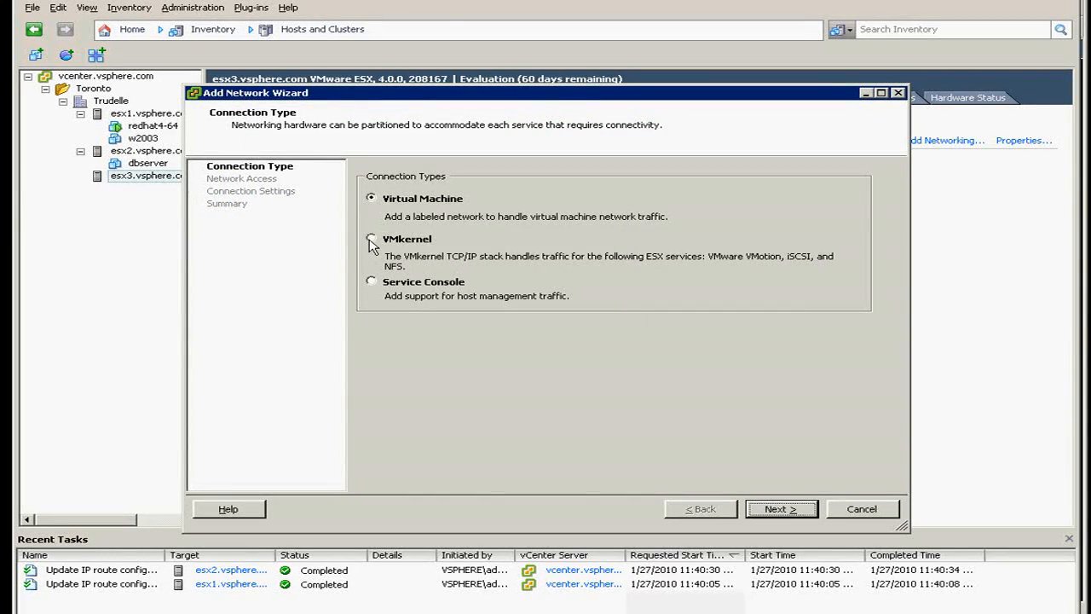
pyautogui.click(371, 239)
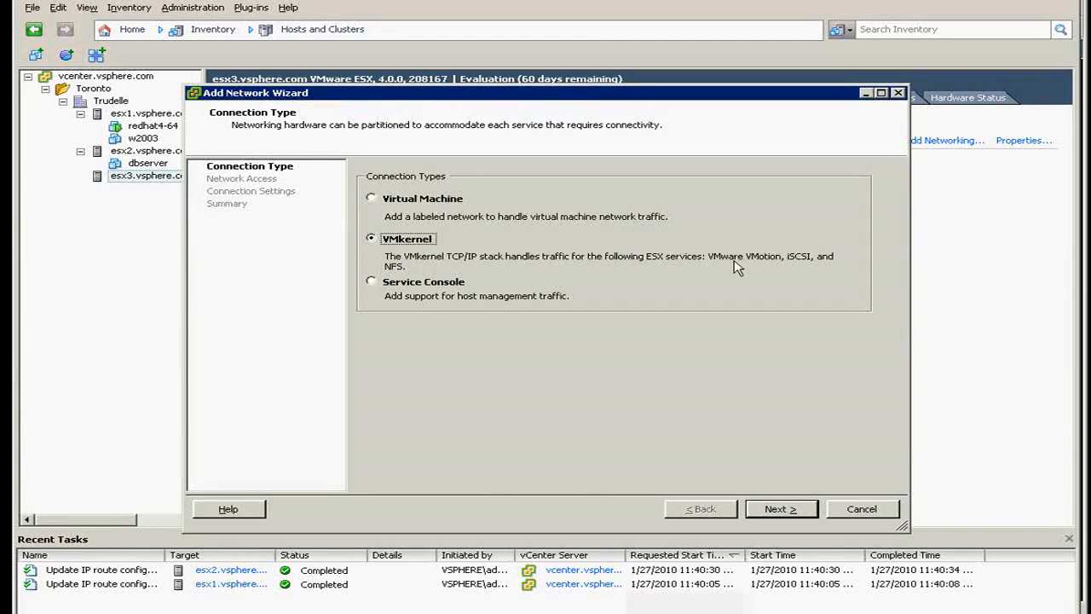
pyautogui.click(781, 508)
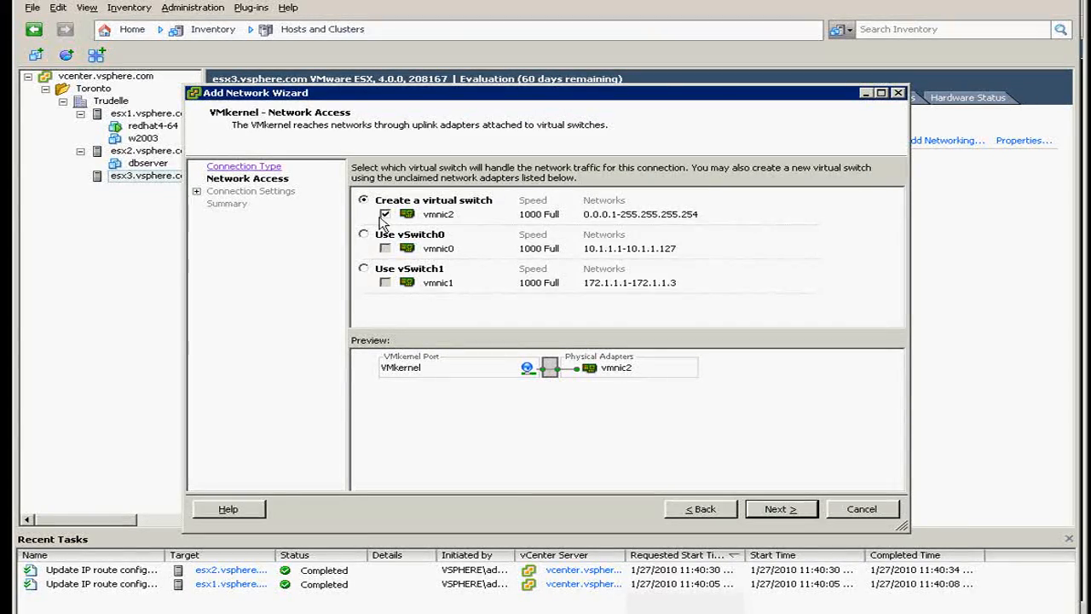
pyautogui.moveTo(504, 300)
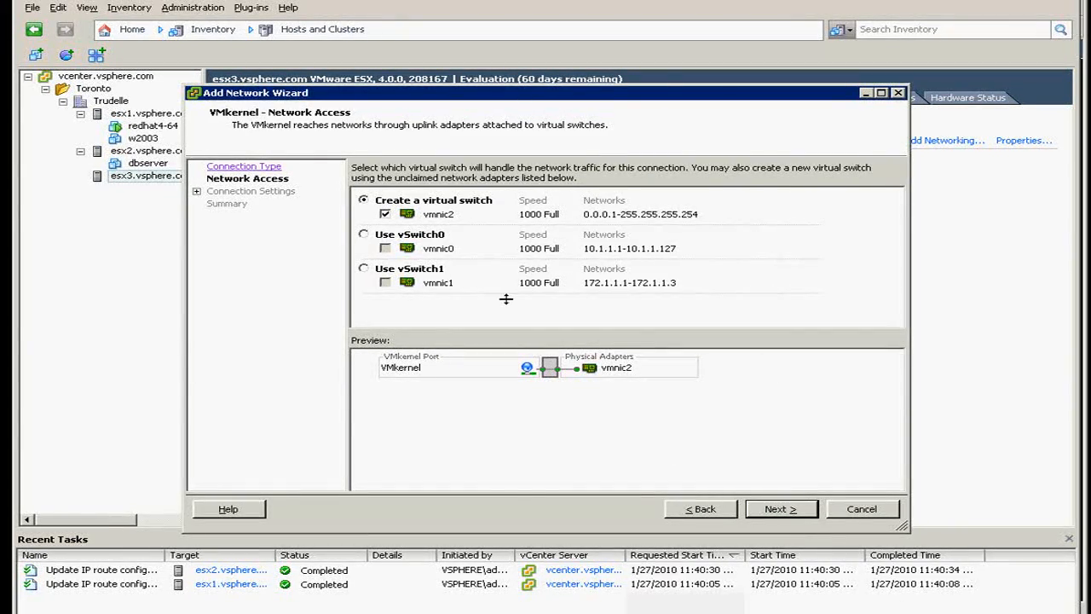
pyautogui.moveTo(442, 256)
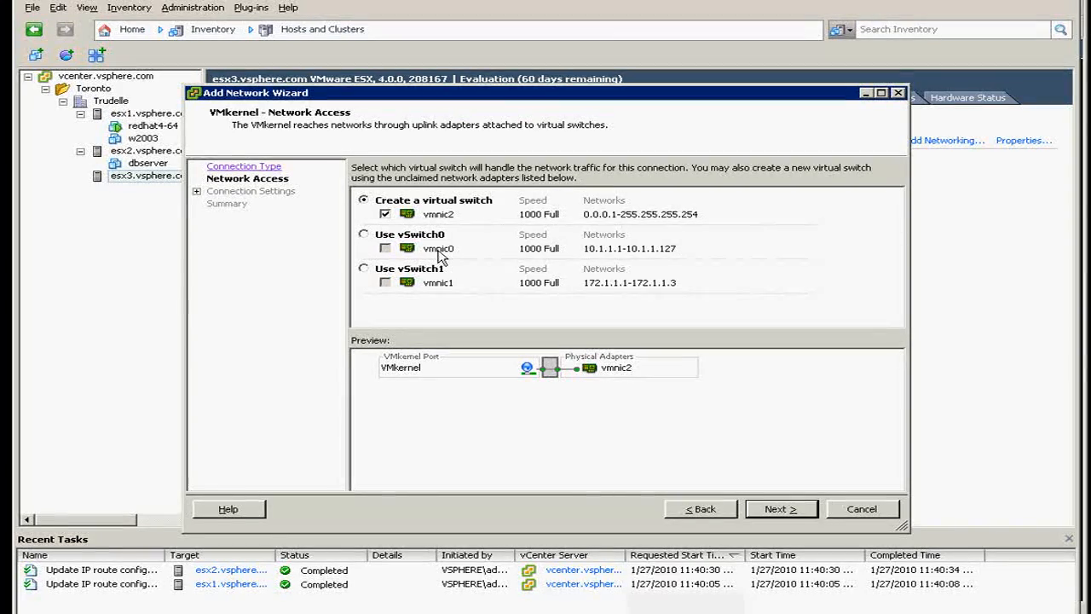
pyautogui.moveTo(781, 508)
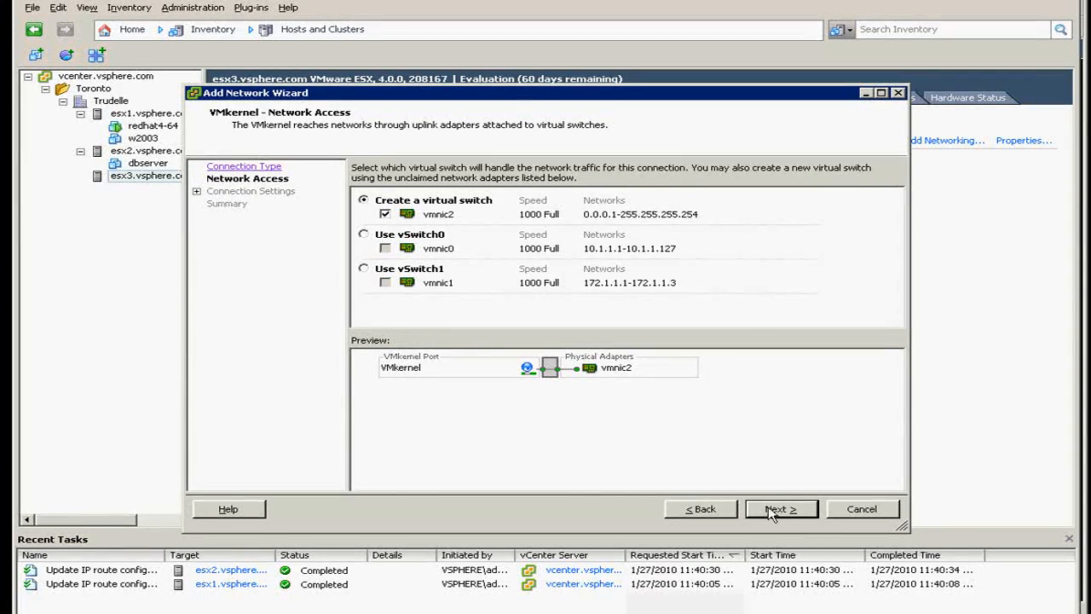
# - Label the port group vMotion1, enable it for VMotion and continue to IP settings
pyautogui.click(781, 508)
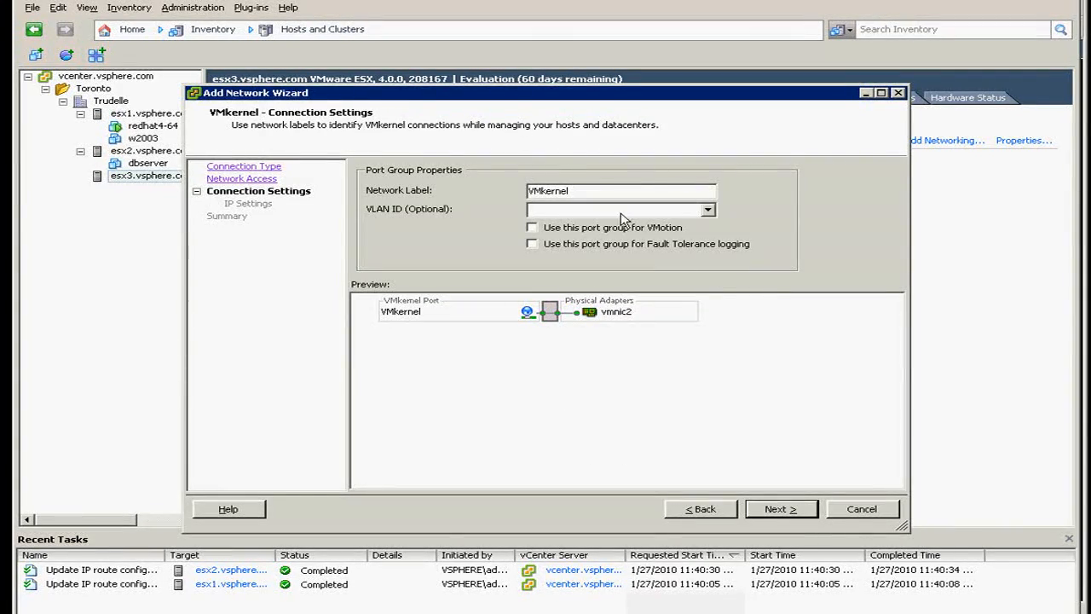
pyautogui.tripleClick(622, 191)
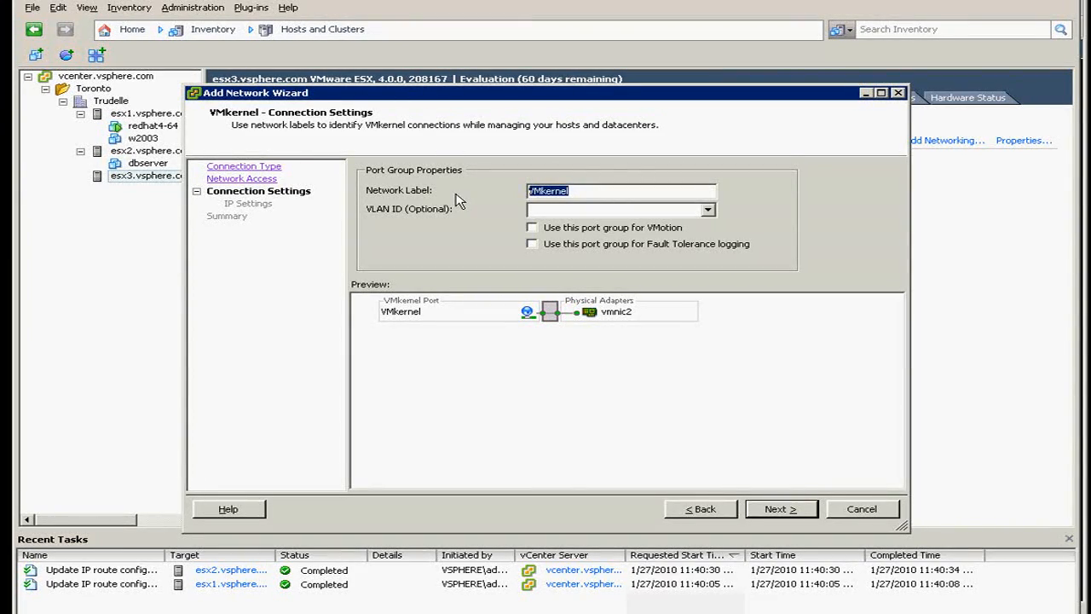
pyautogui.write('vMotion')
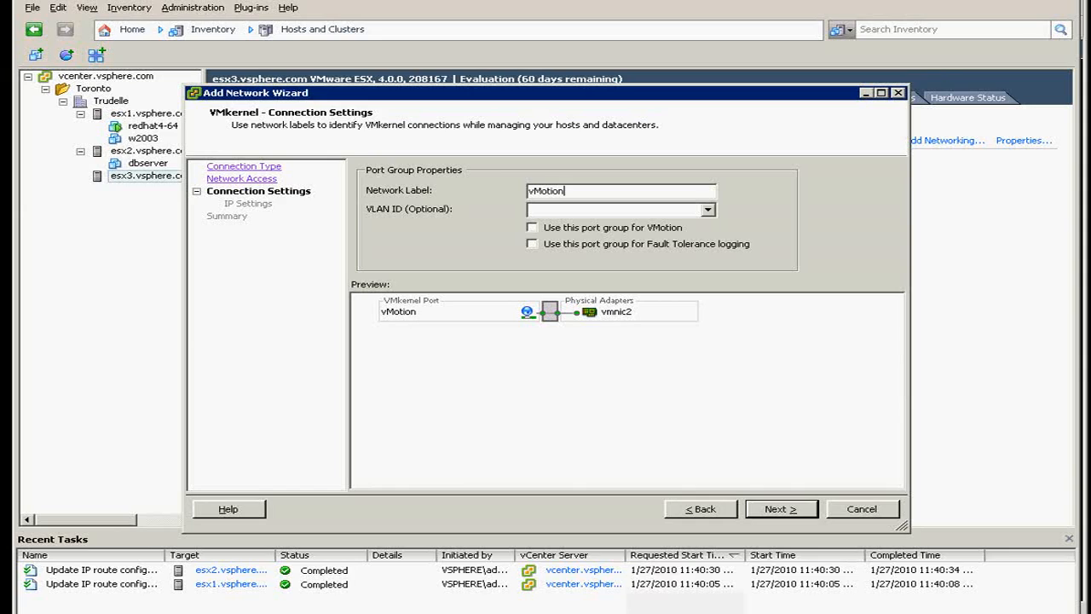
pyautogui.write('1')
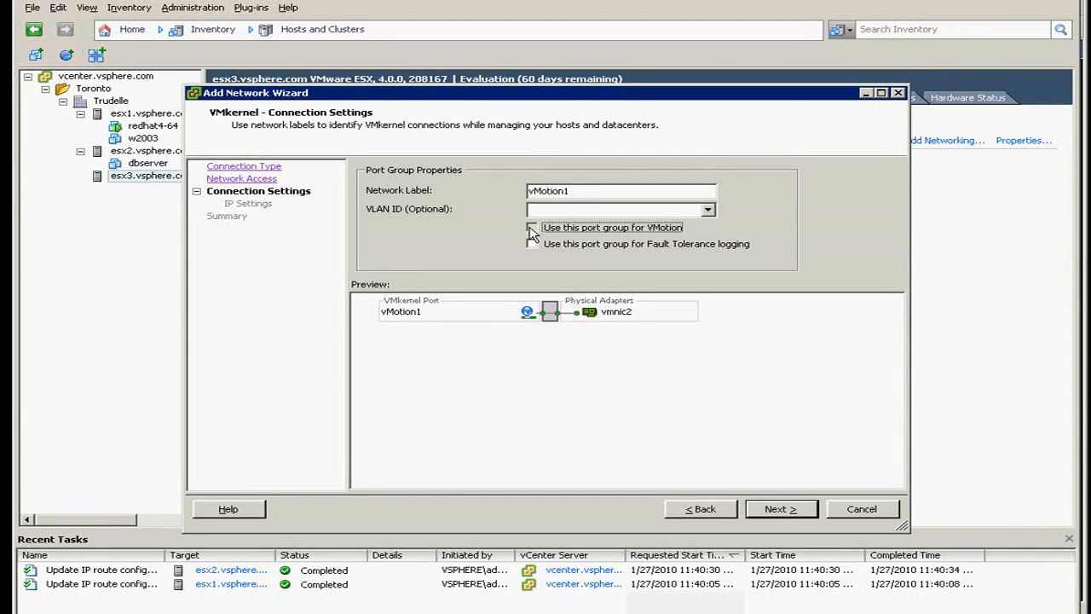
pyautogui.click(532, 229)
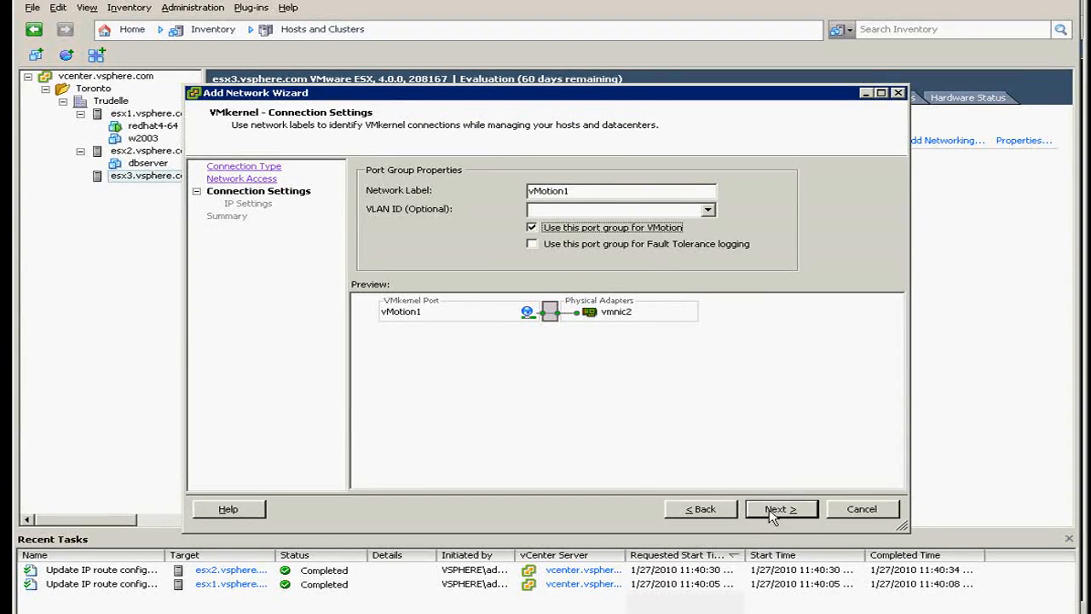
pyautogui.click(781, 508)
pyautogui.write('255.255.255.0')
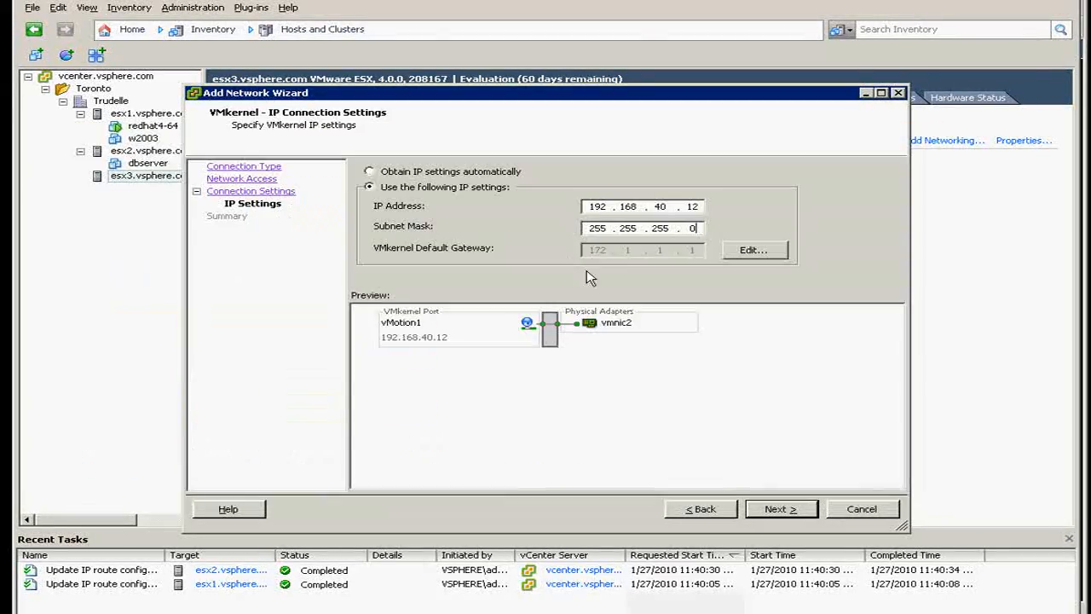
# - Set the VMkernel default gateway to 192.168.40.1 and move past the IP settings step
pyautogui.click(752, 248)
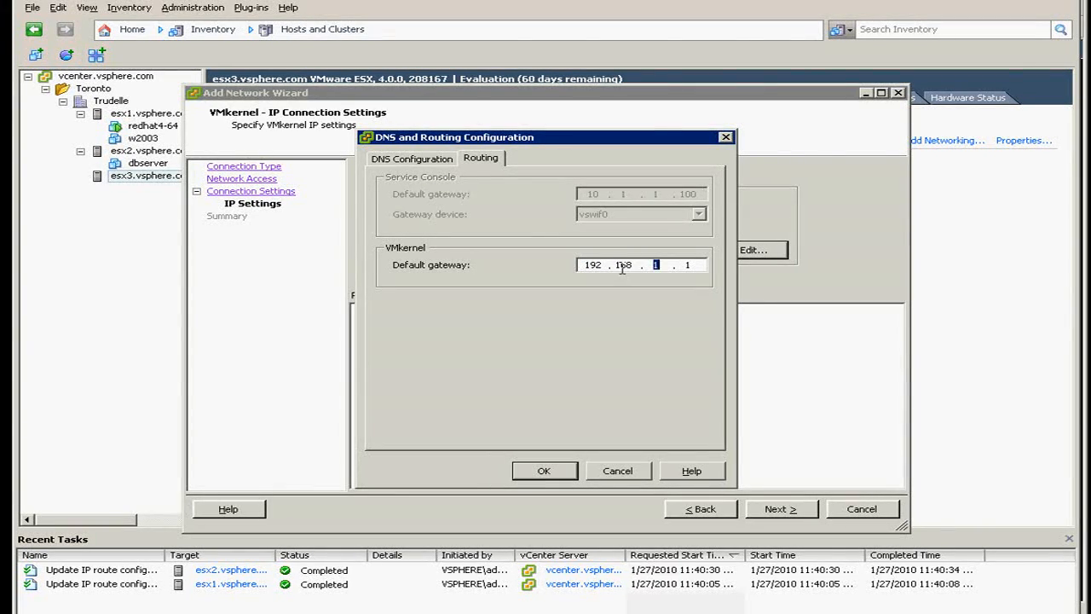
pyautogui.write('40')
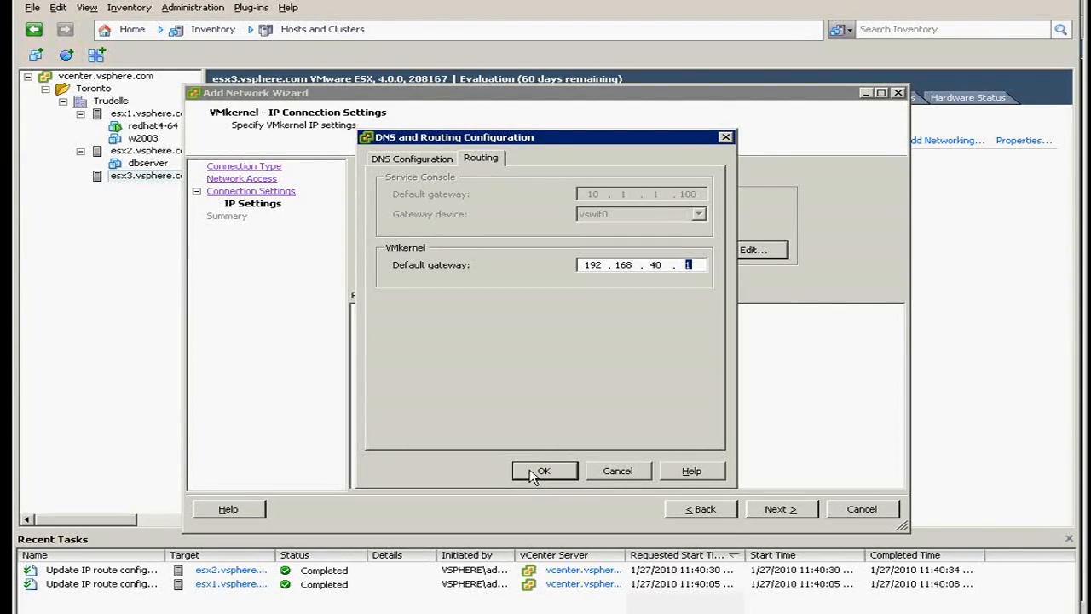
pyautogui.click(542, 471)
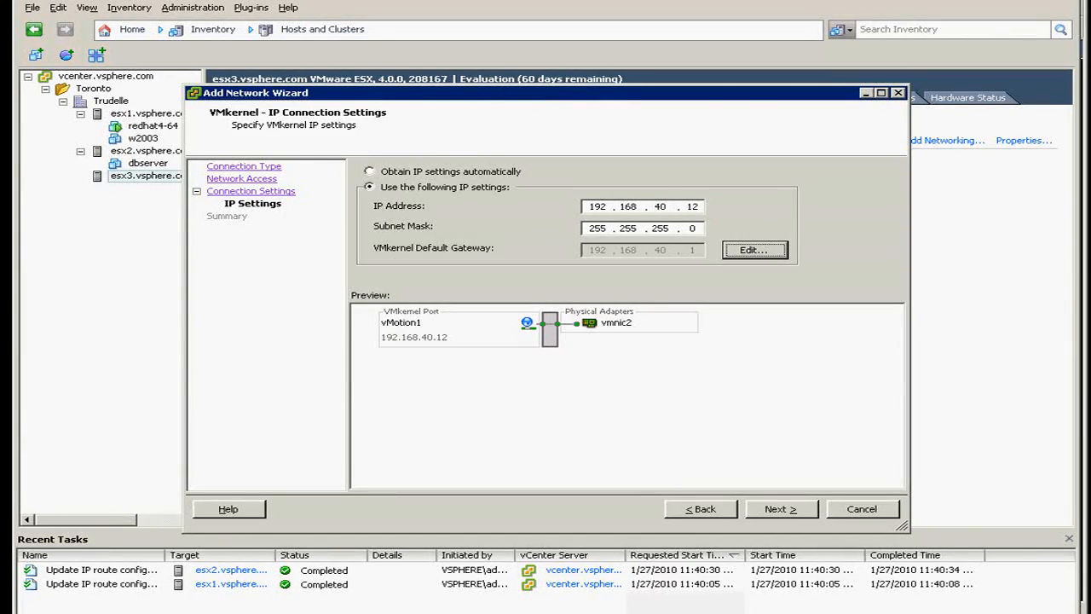
pyautogui.click(781, 508)
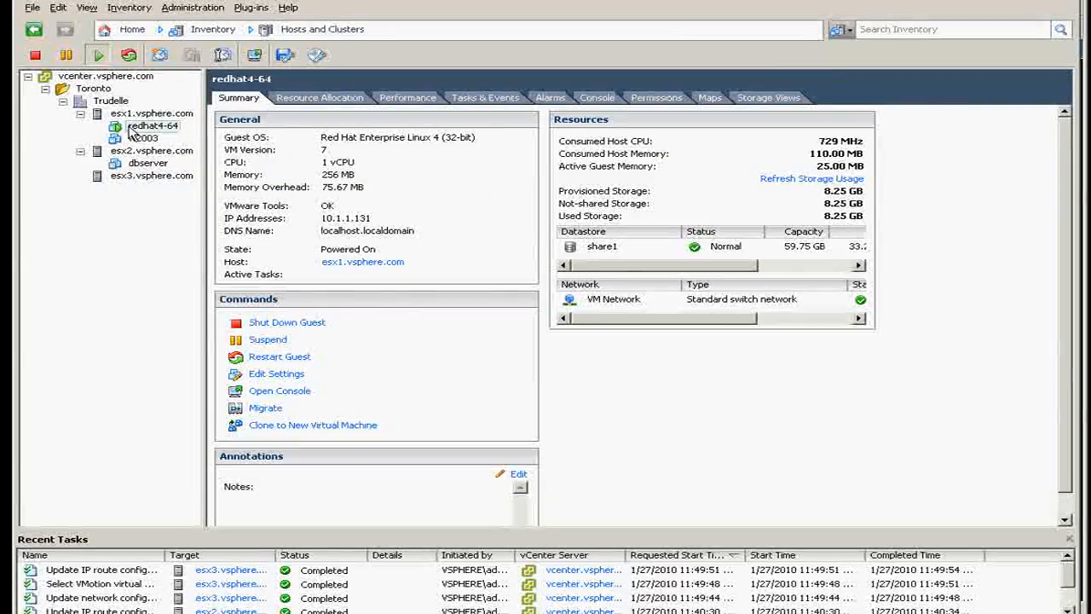
# - Start a Change host migration of redhat4-64 and choose esx3.vsphere.com as the validated destination
pyautogui.rightClick(154, 126)
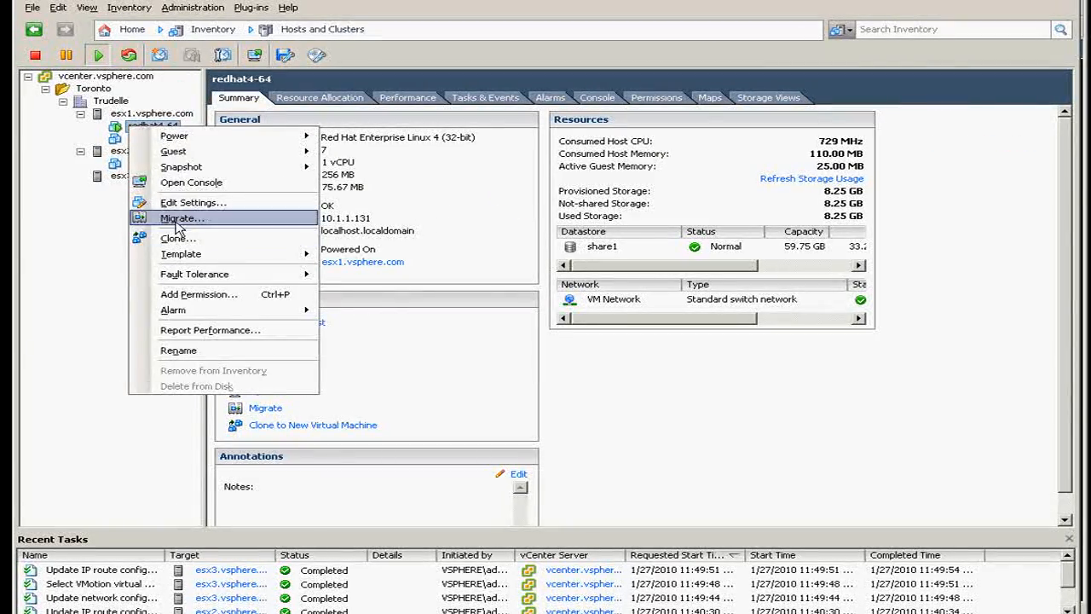
pyautogui.click(181, 218)
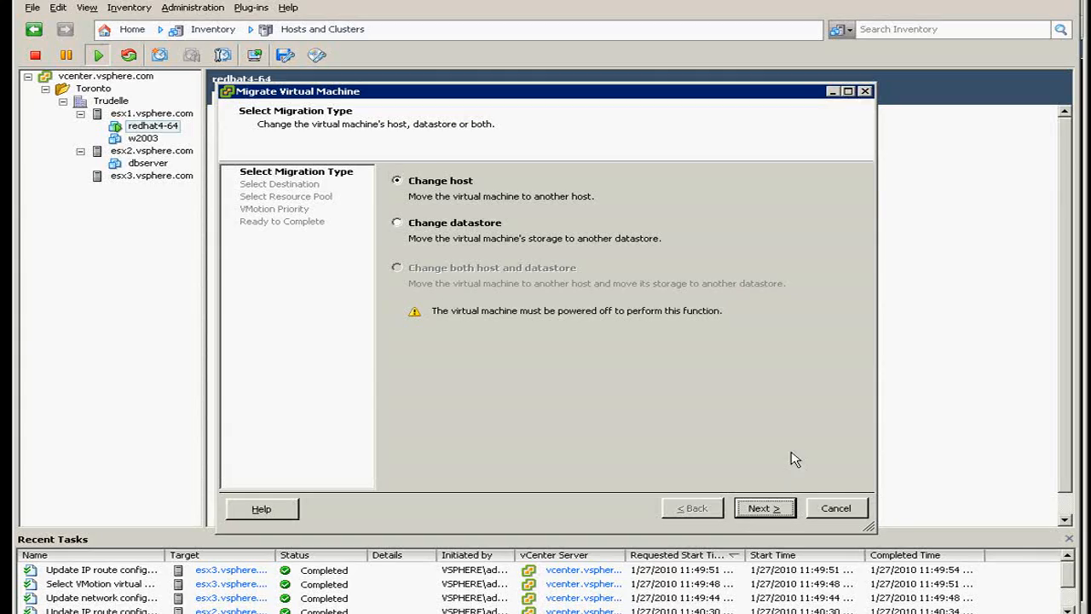
pyautogui.click(764, 509)
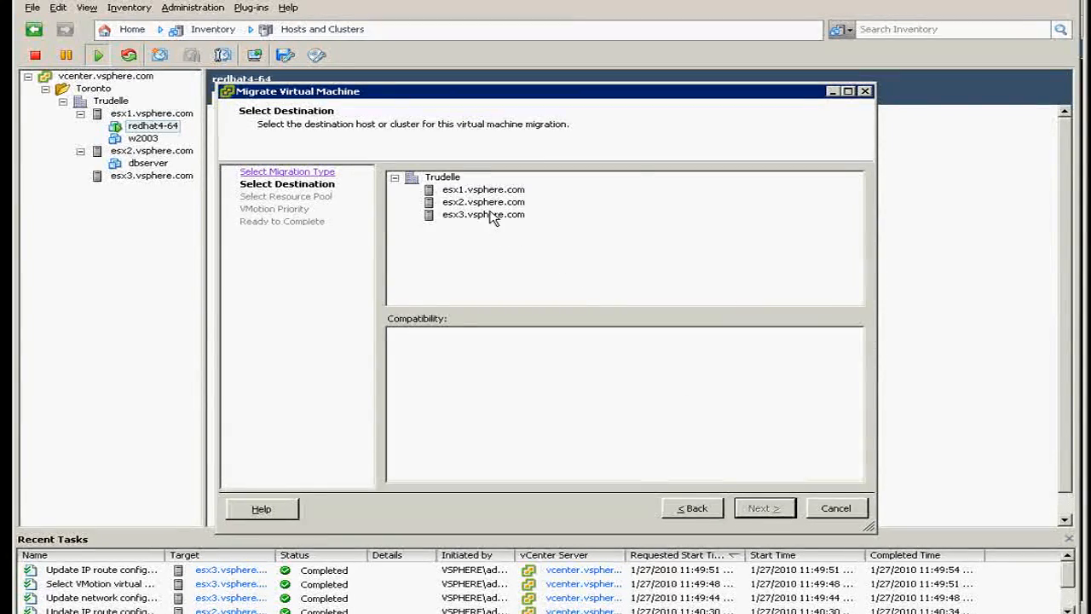
pyautogui.click(485, 201)
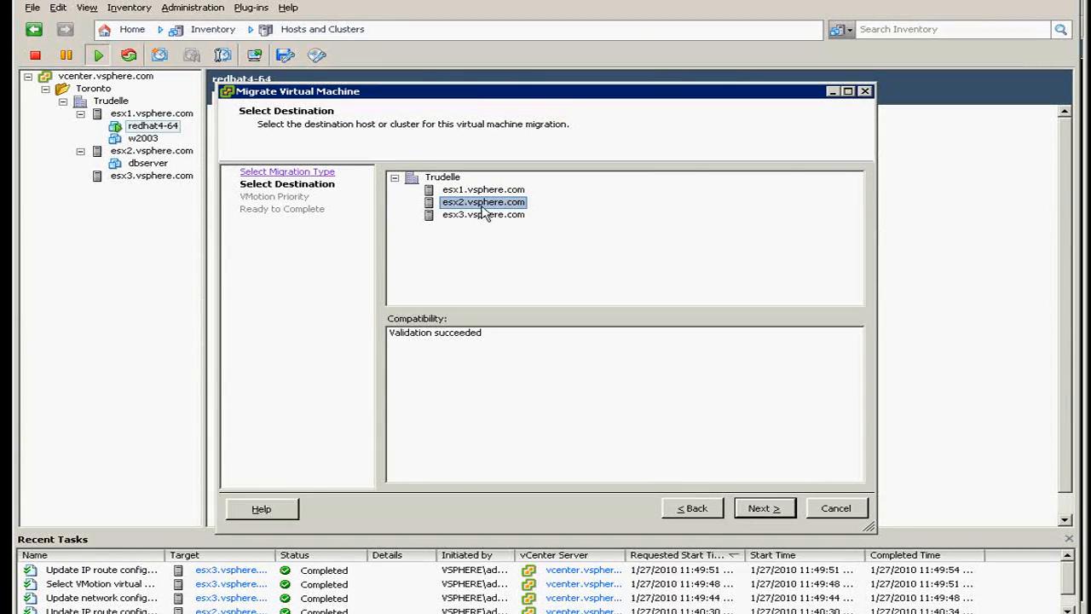
pyautogui.click(484, 214)
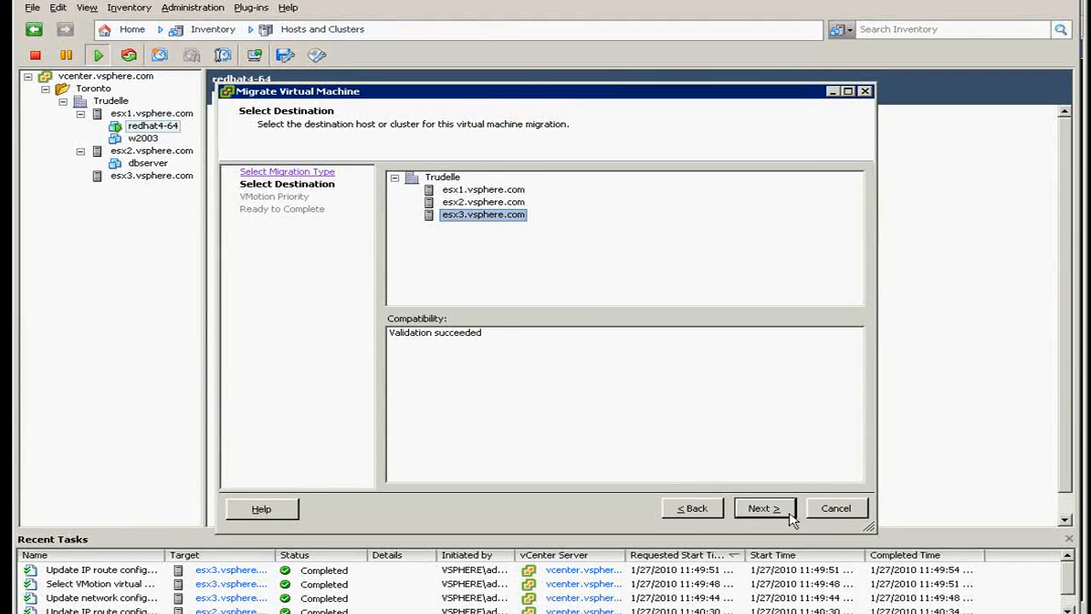
pyautogui.click(764, 509)
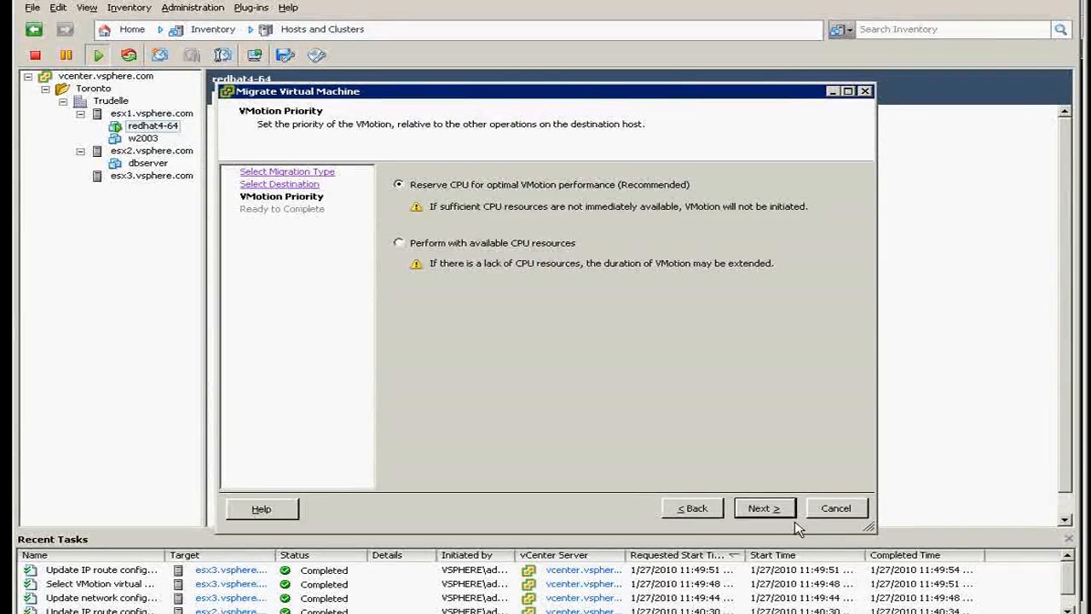
# - Finish the migration with reserved CPU priority and view redhat4-64 running under esx3
pyautogui.click(764, 508)
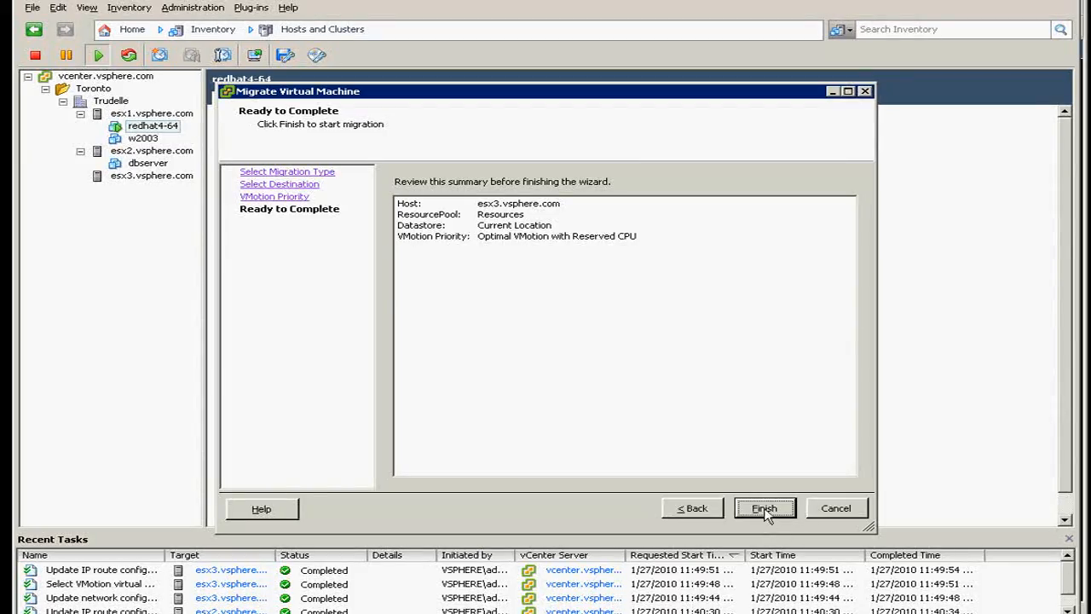
pyautogui.click(764, 508)
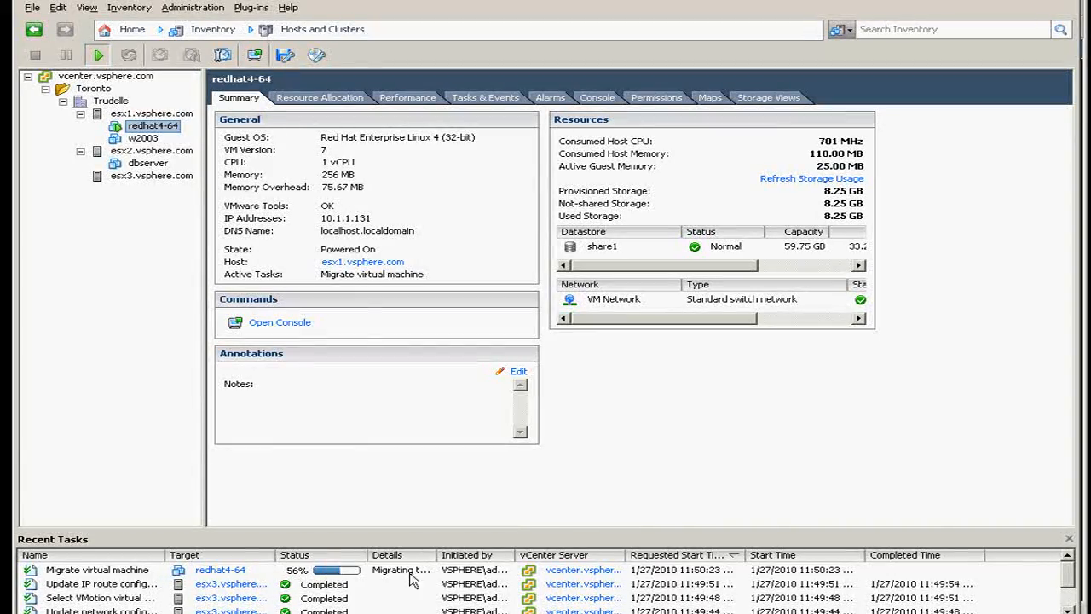
pyautogui.click(143, 126)
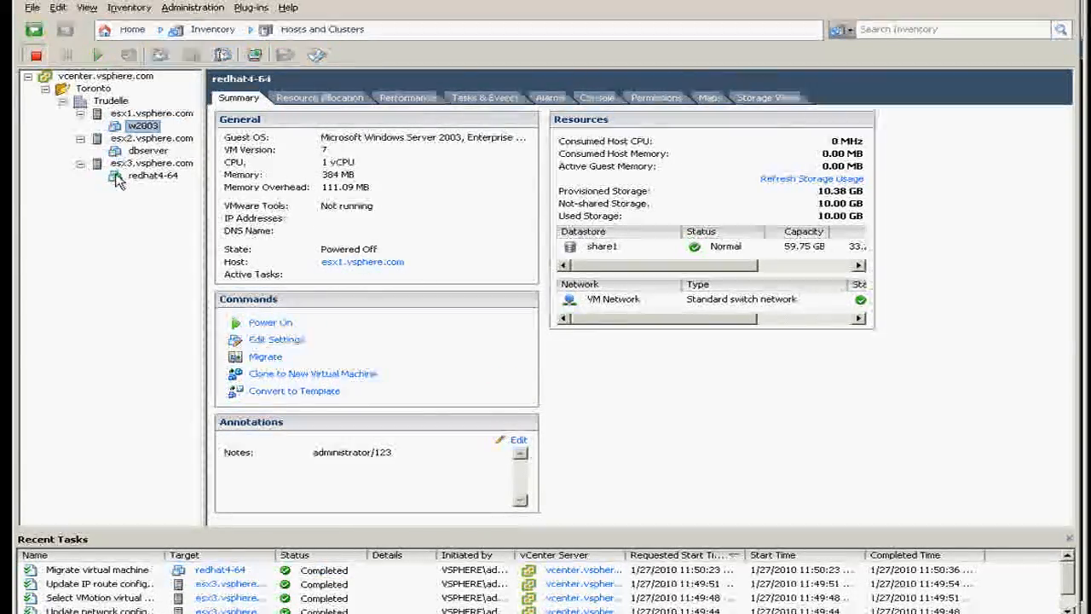
pyautogui.click(153, 176)
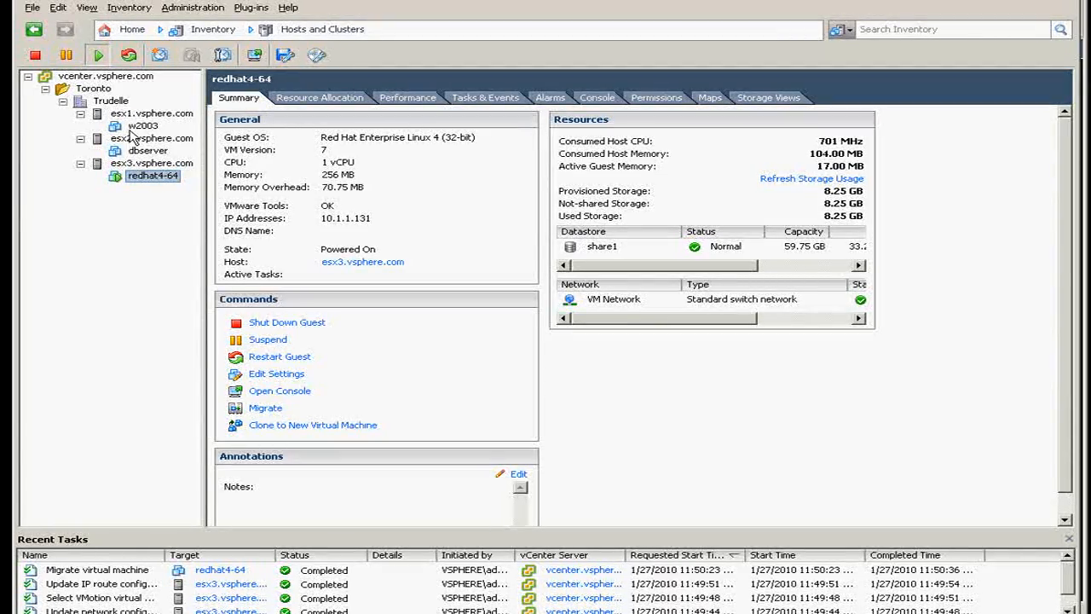
# - Start a Change datastore migration of the w2003 virtual machine
pyautogui.click(143, 126)
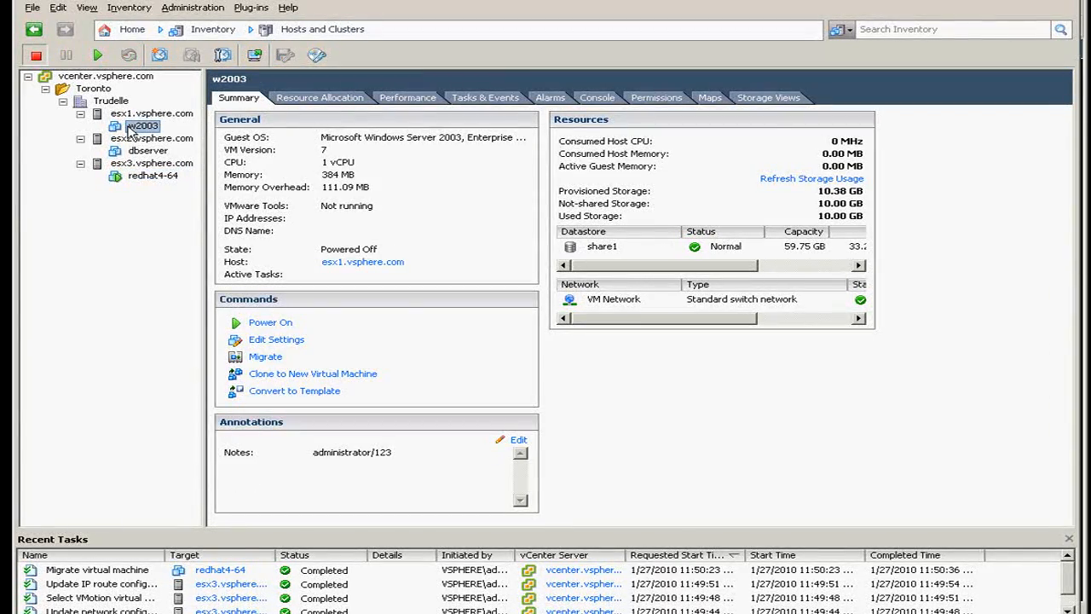
pyautogui.rightClick(144, 127)
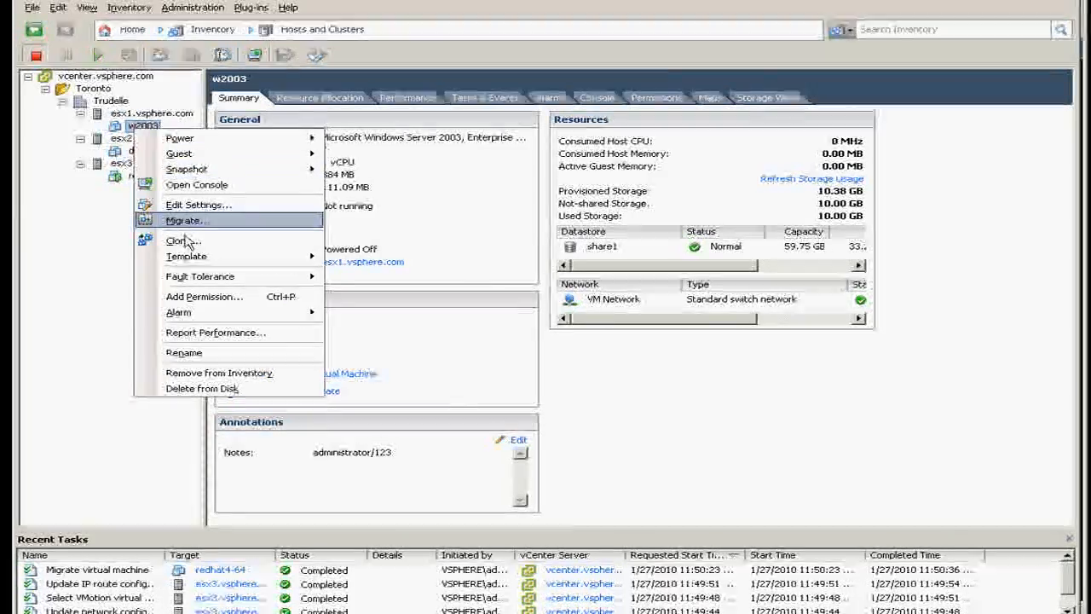
pyautogui.click(187, 220)
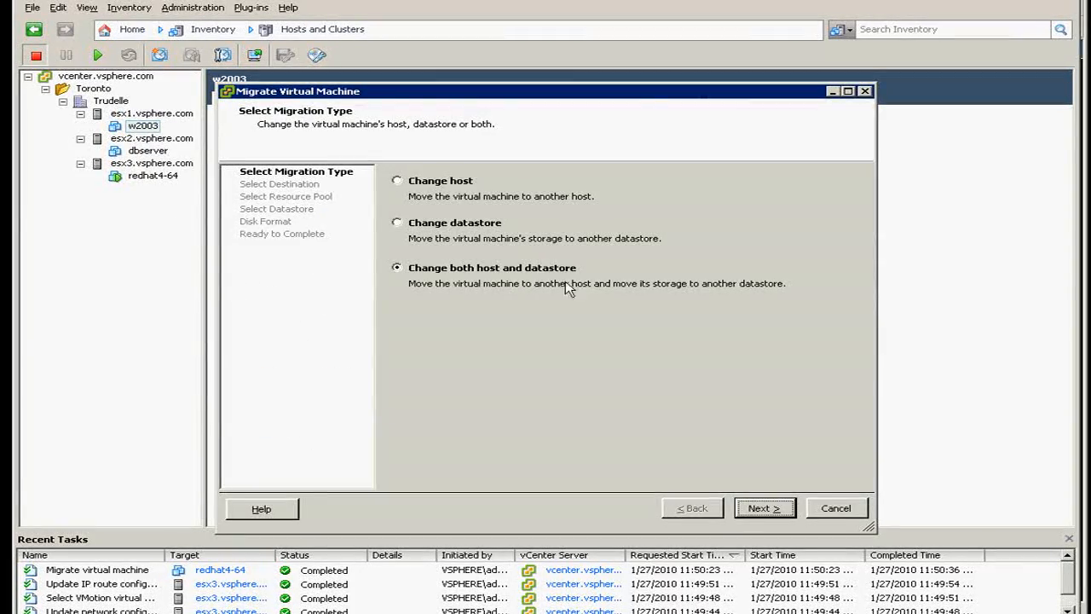
pyautogui.moveTo(484, 337)
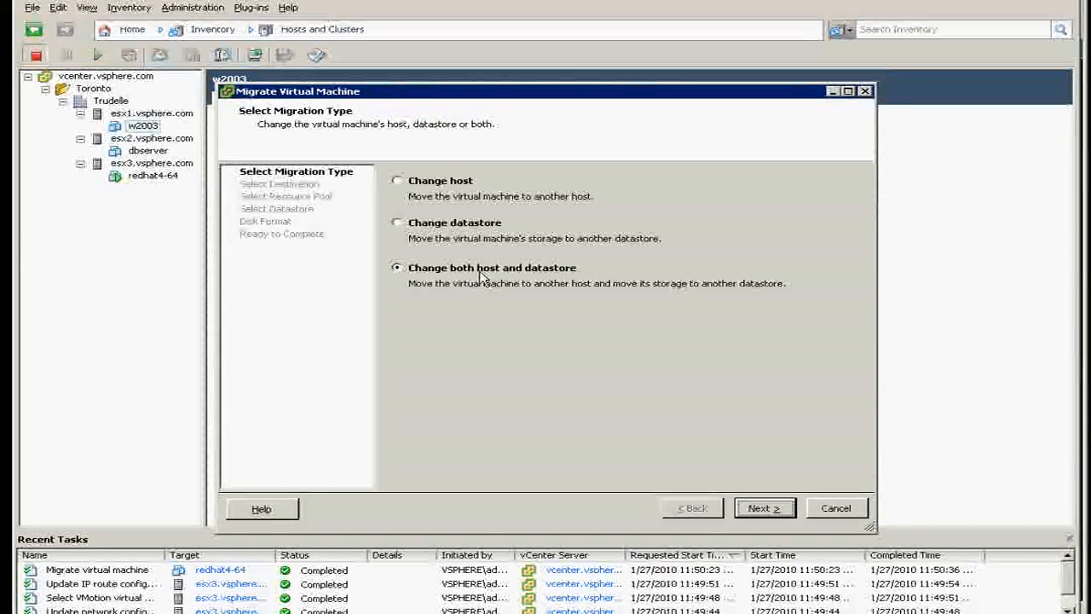
pyautogui.click(397, 221)
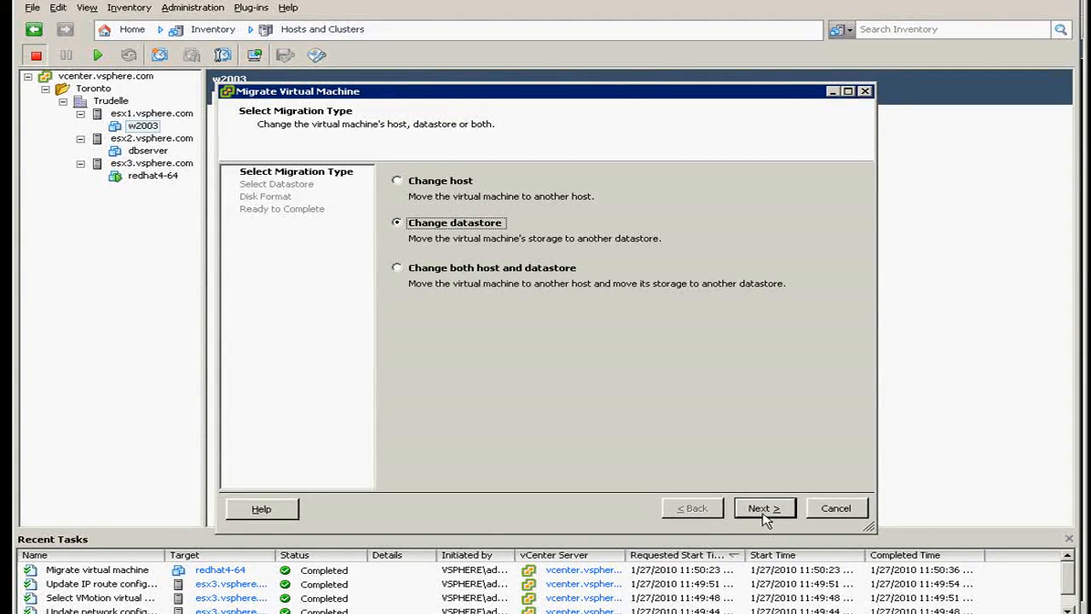
pyautogui.click(764, 508)
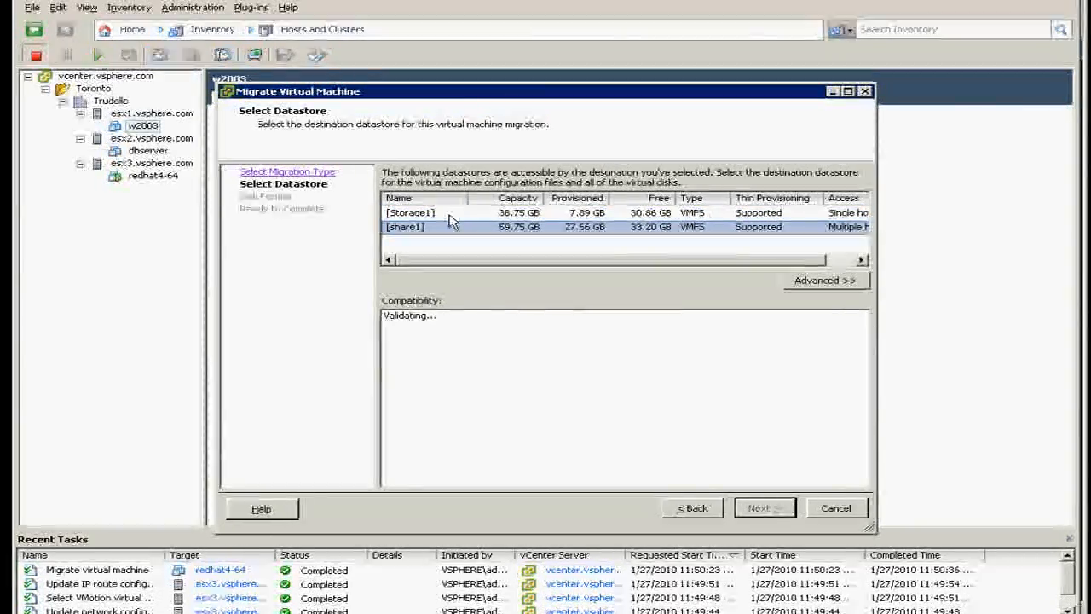
# - Select Storage1 as the destination datastore, let it validate, then cancel the migration
pyautogui.click(409, 211)
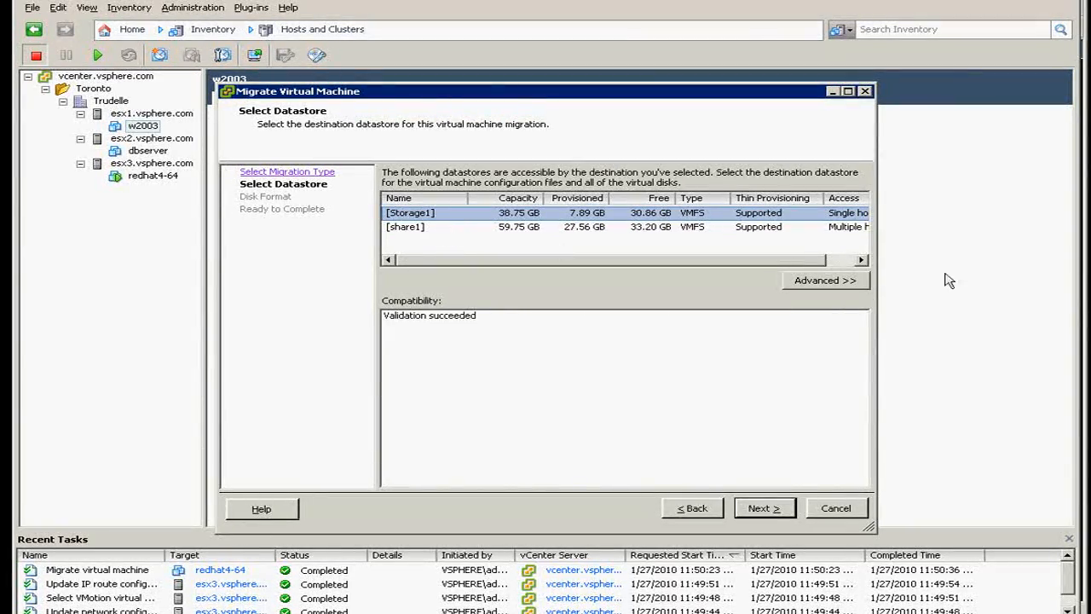
pyautogui.moveTo(181, 302)
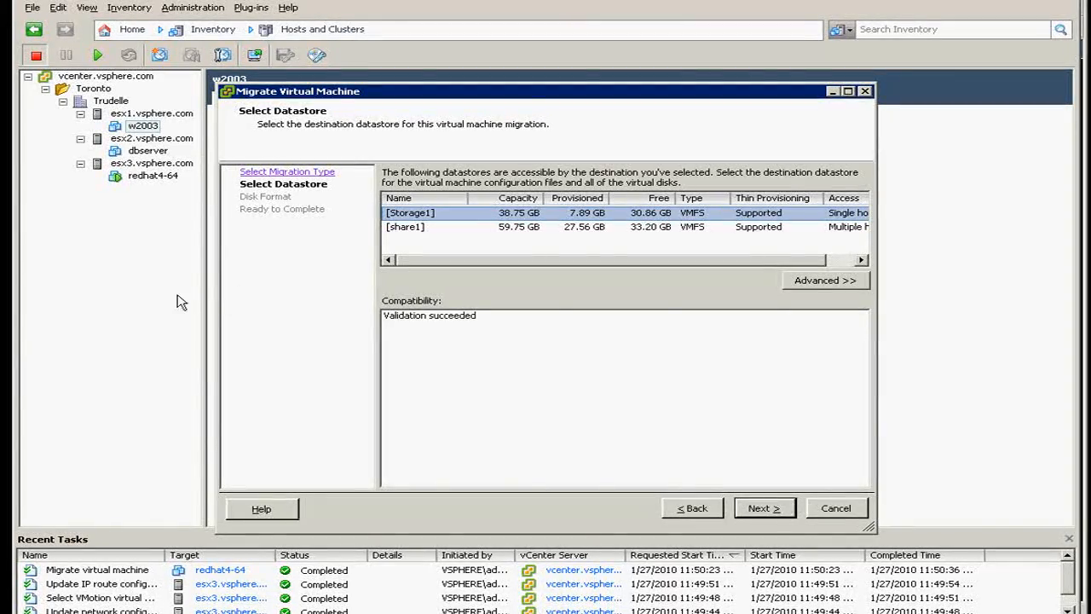
pyautogui.click(405, 227)
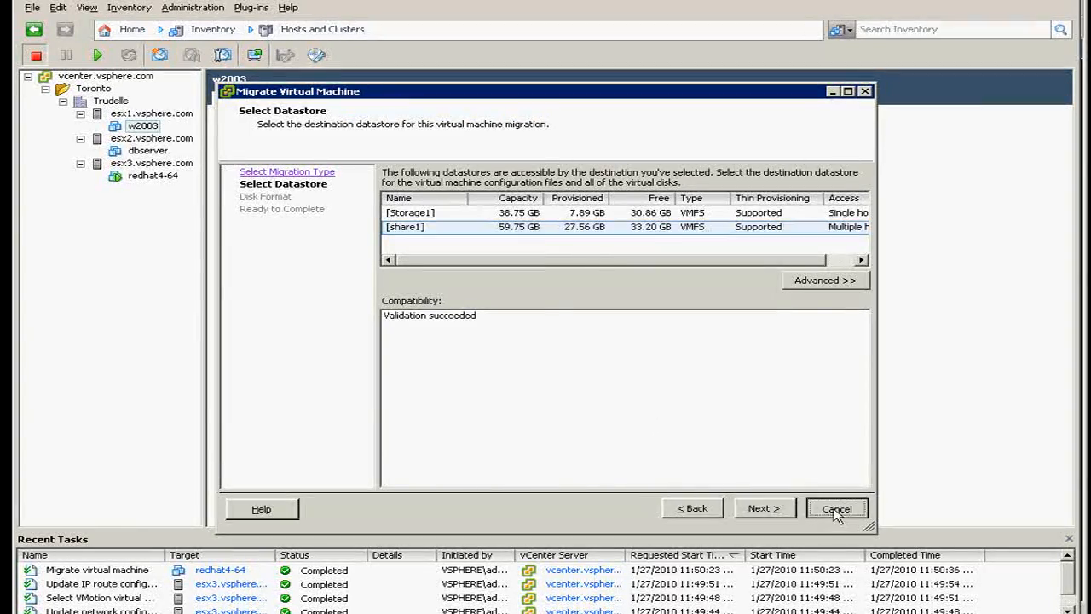
pyautogui.click(835, 509)
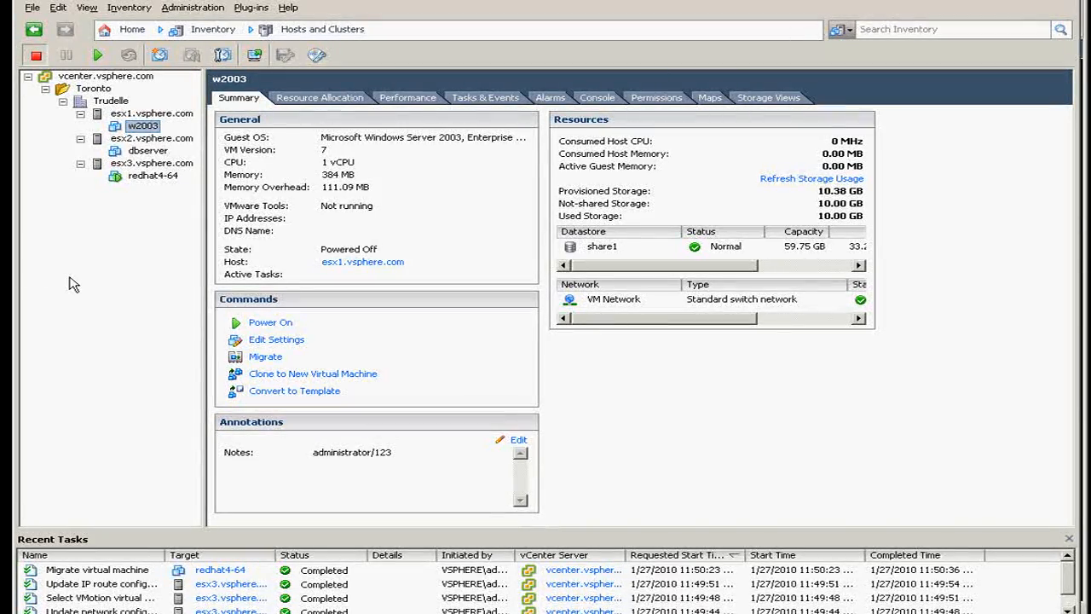
pyautogui.moveTo(144, 249)
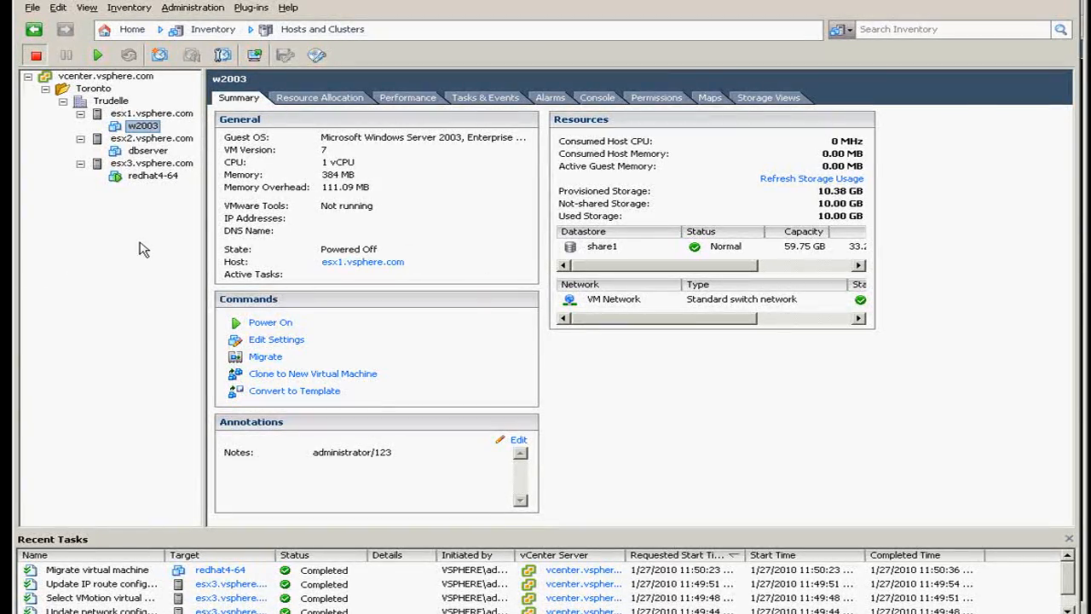
pyautogui.moveTo(138, 242)
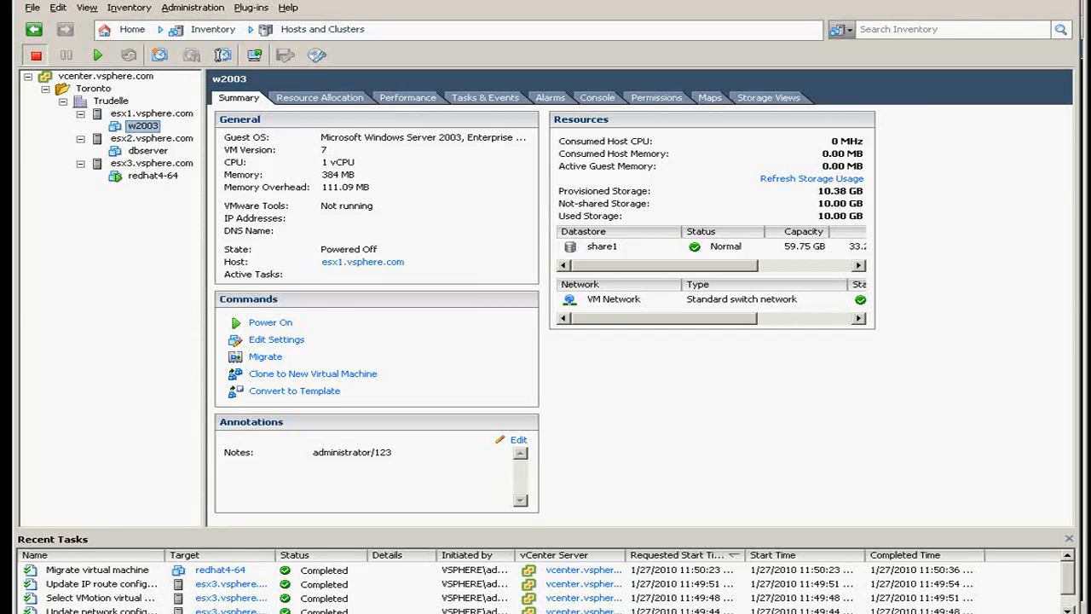
# - From Home, switch to the Networking inventory and show the Trudelle datacenter's summary
pyautogui.click(123, 29)
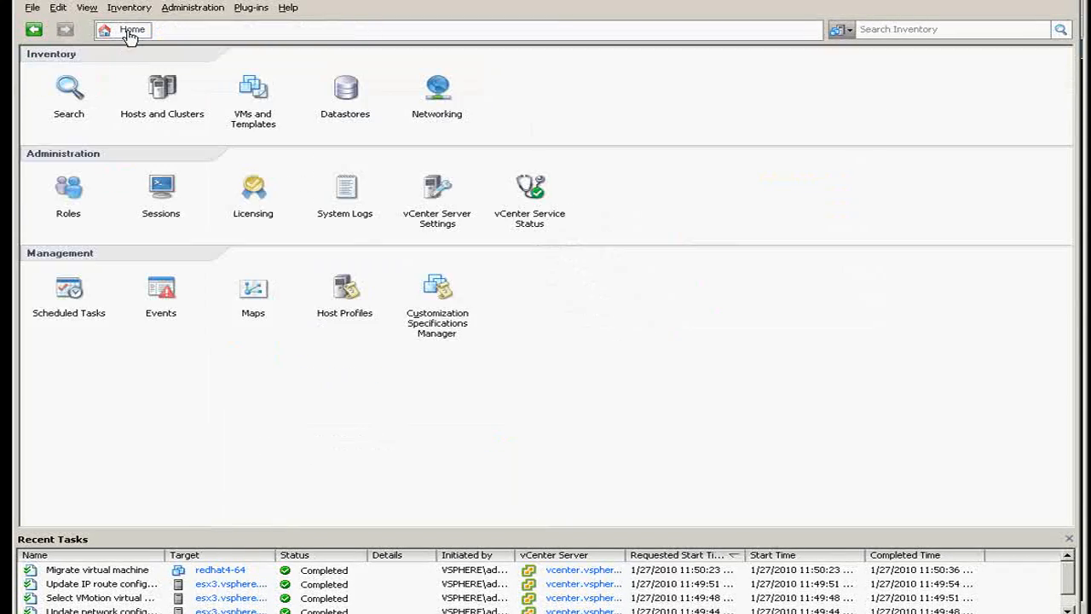
pyautogui.moveTo(474, 87)
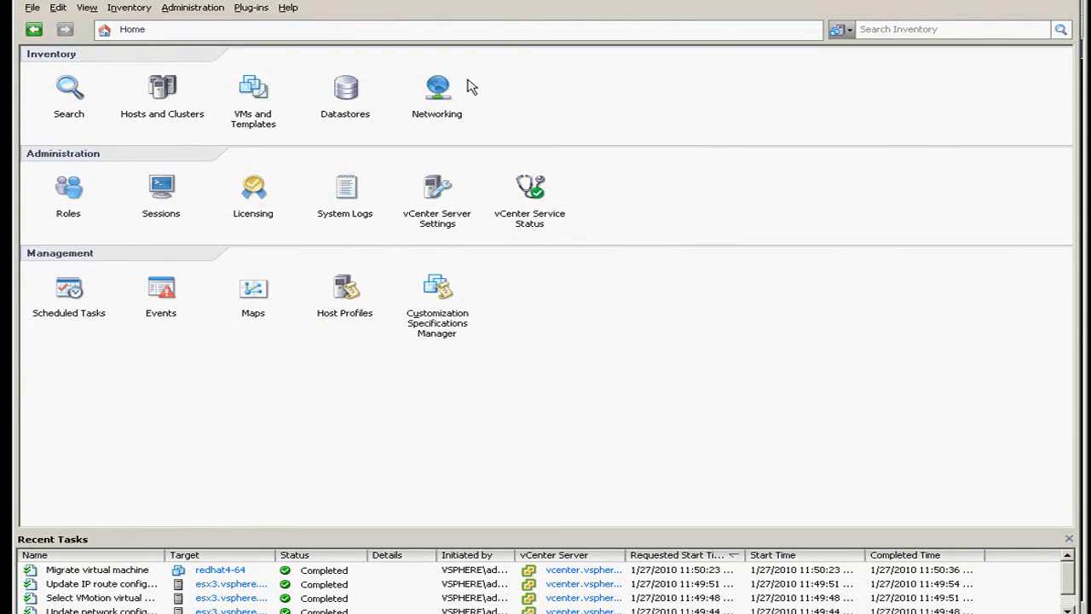
pyautogui.click(436, 89)
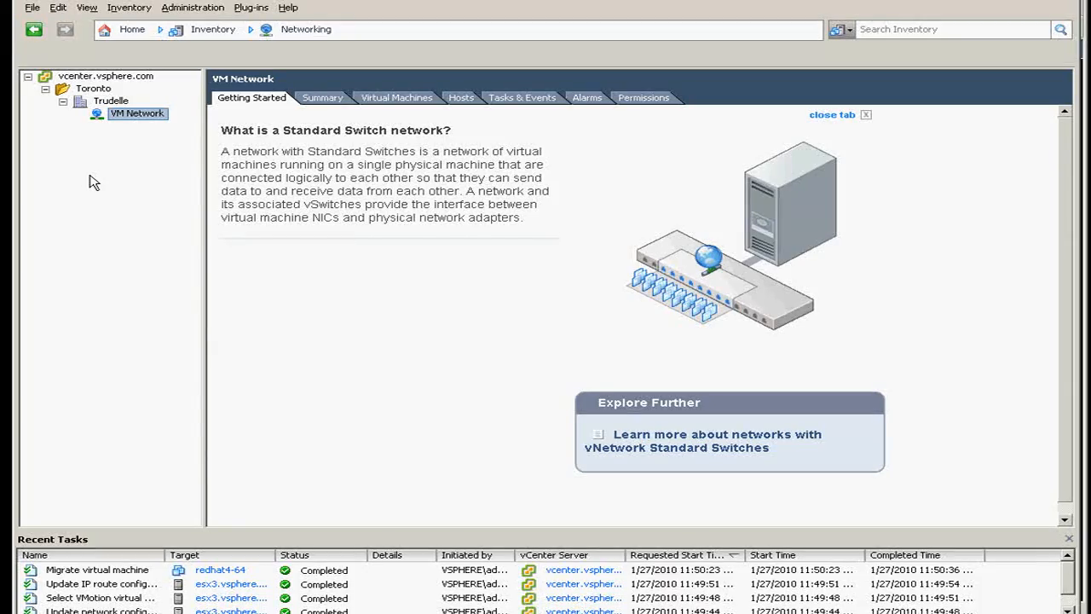
pyautogui.moveTo(86, 168)
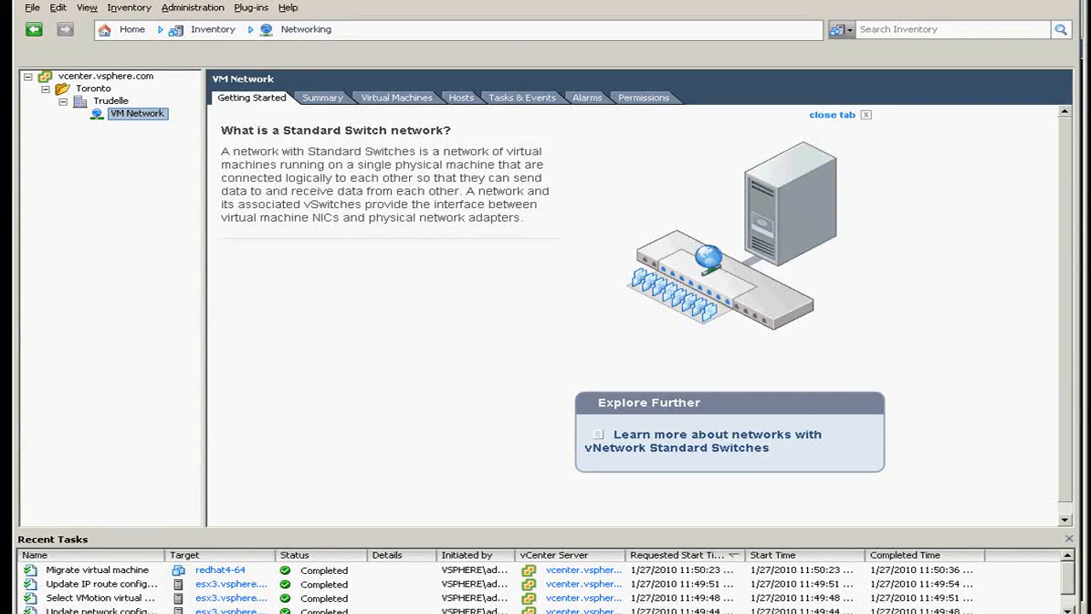
pyautogui.click(109, 101)
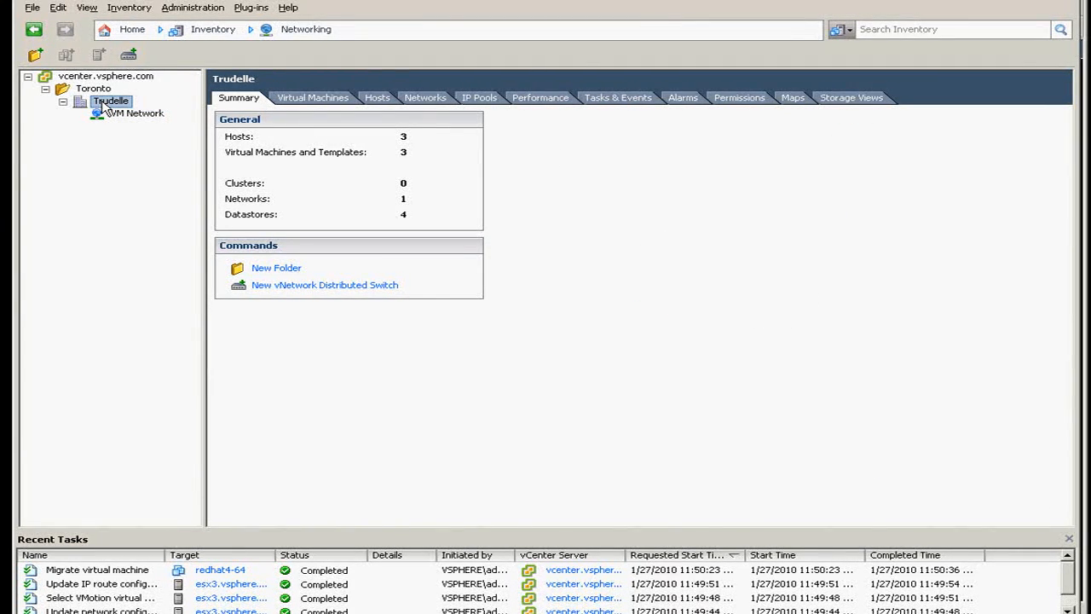
pyautogui.rightClick(111, 100)
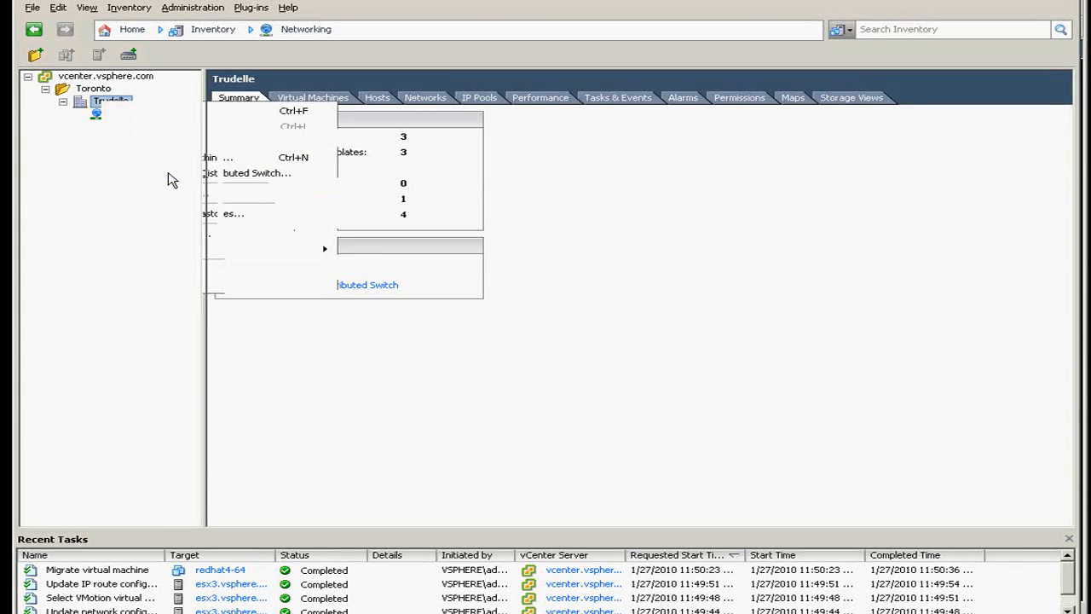
pyautogui.click(258, 174)
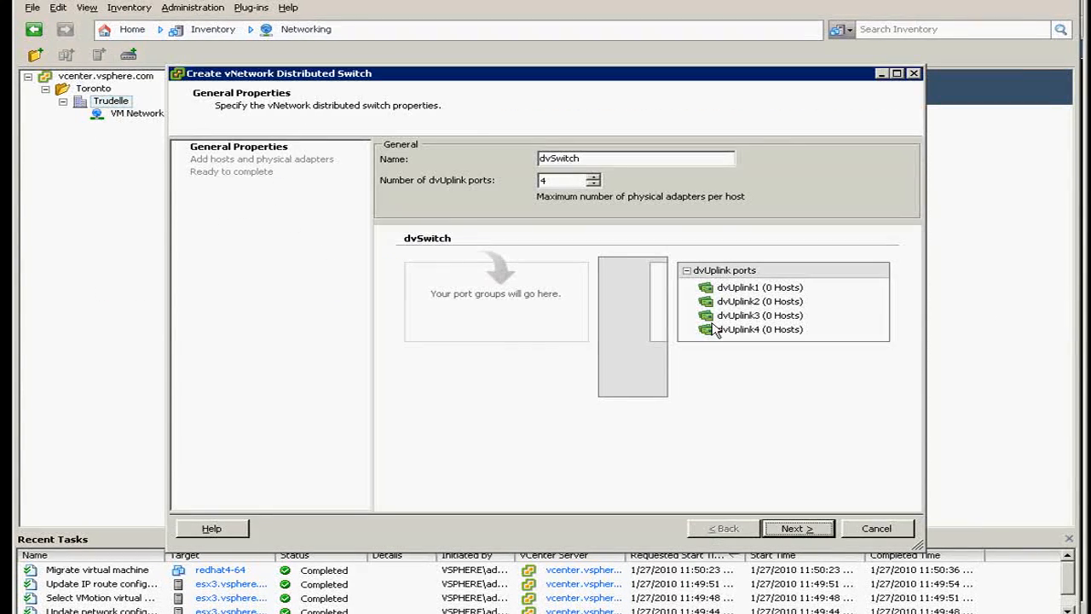
pyautogui.moveTo(742, 299)
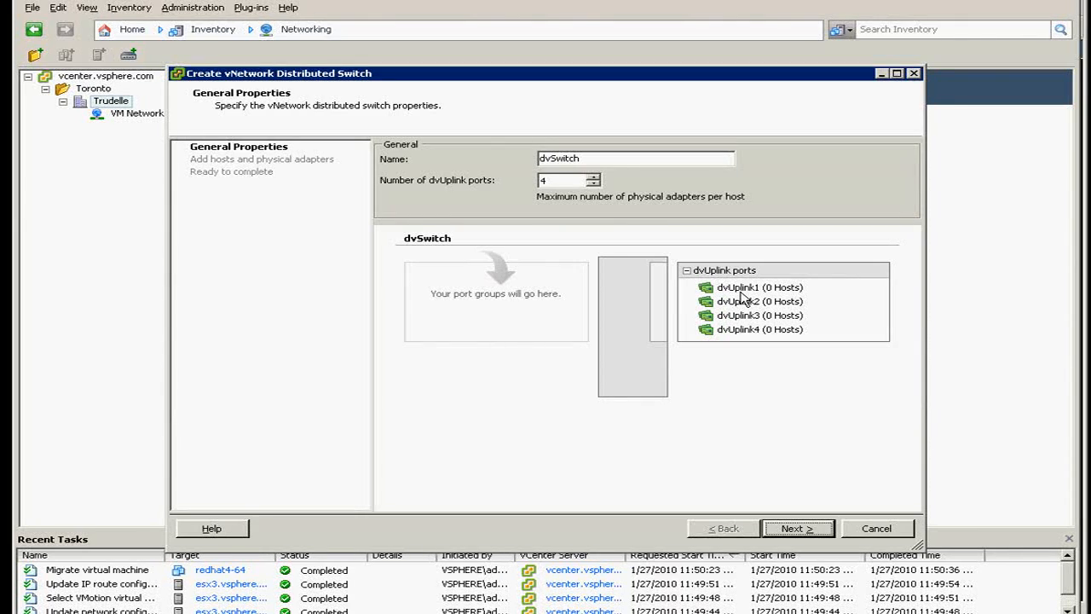
pyautogui.click(635, 158)
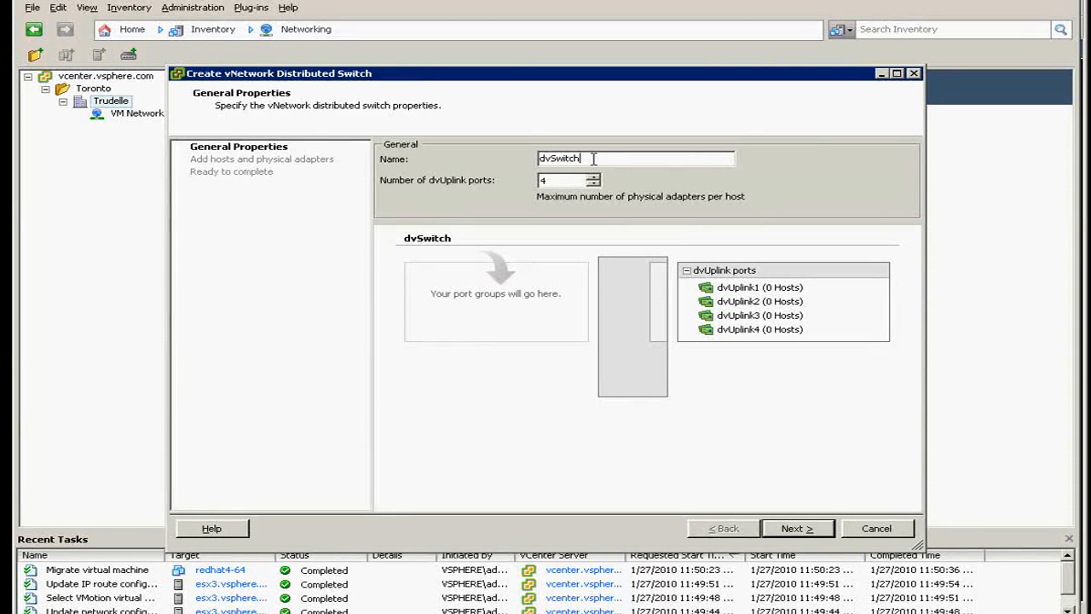
pyautogui.click(798, 529)
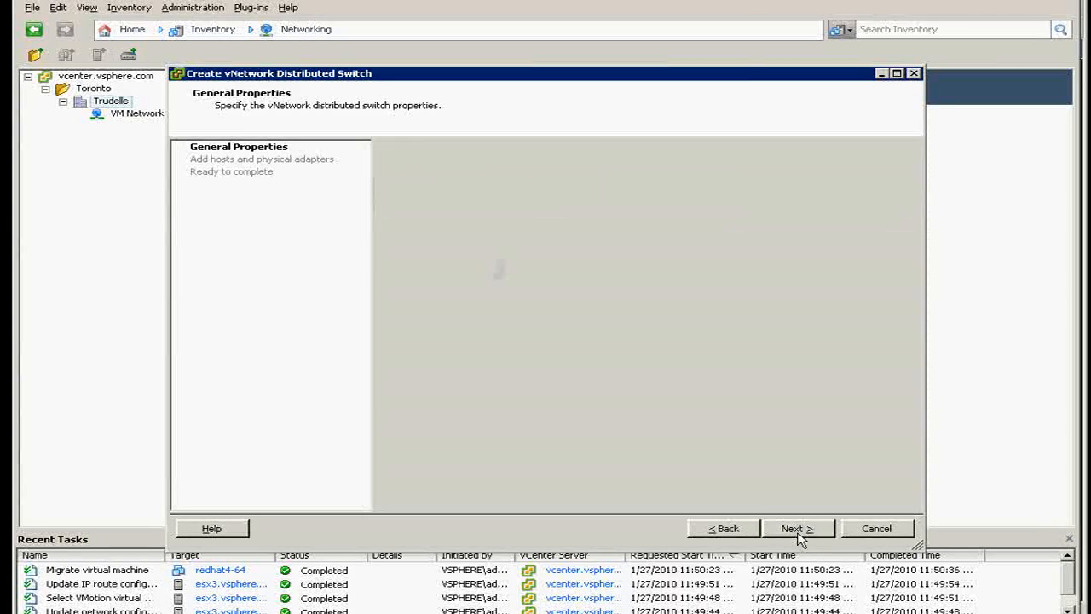
pyautogui.click(798, 529)
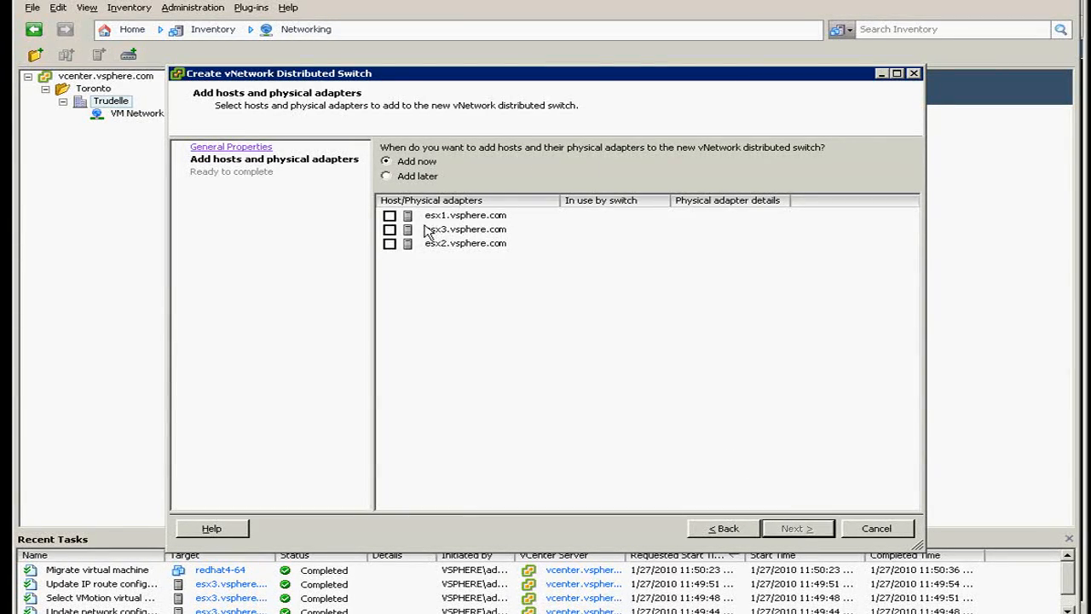
pyautogui.moveTo(413, 215)
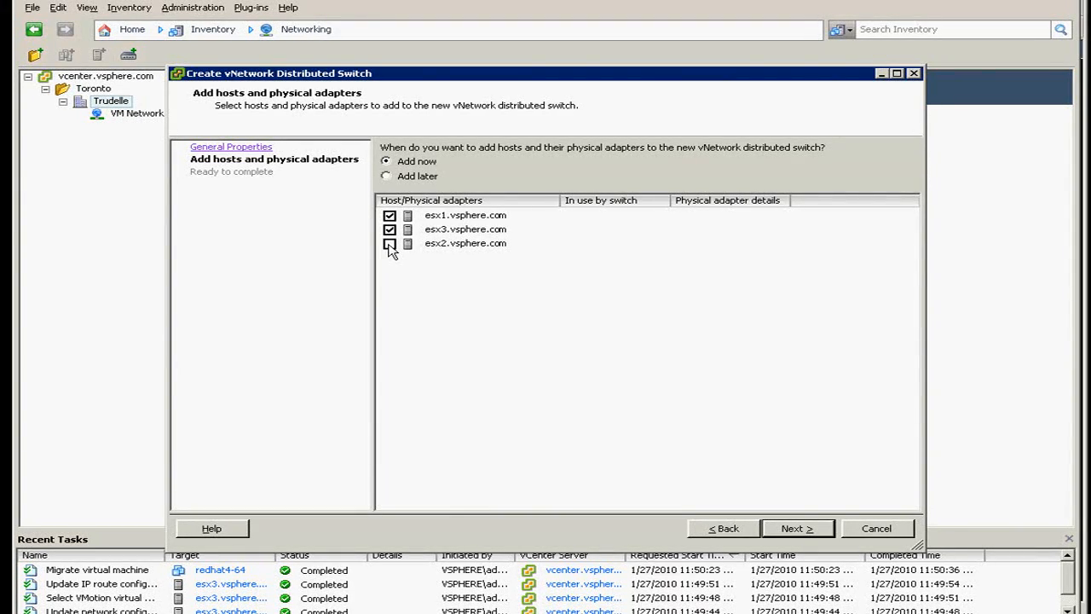
pyautogui.click(389, 243)
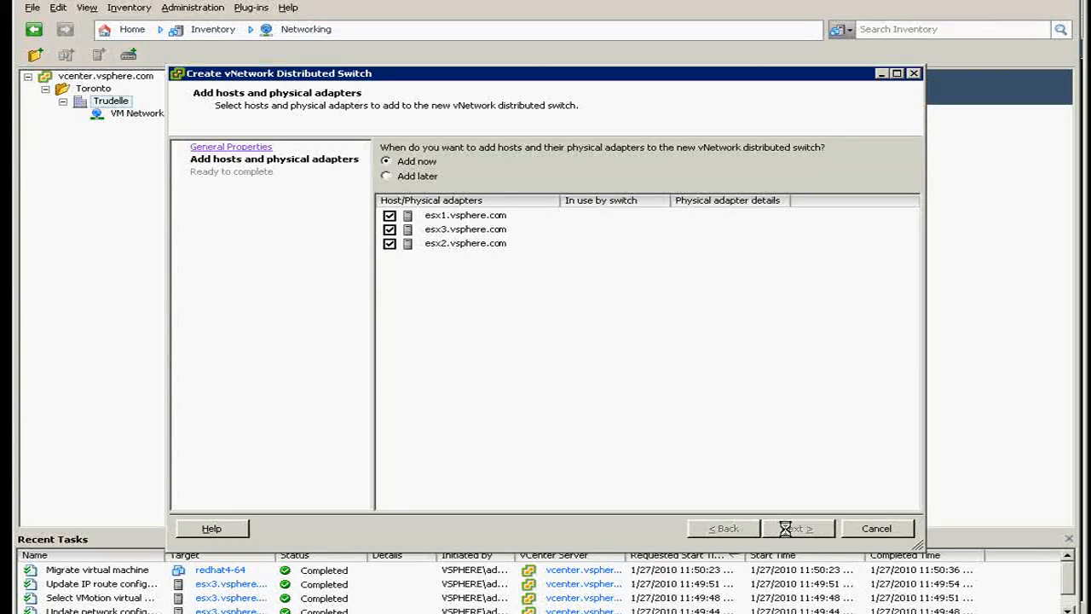
pyautogui.click(798, 529)
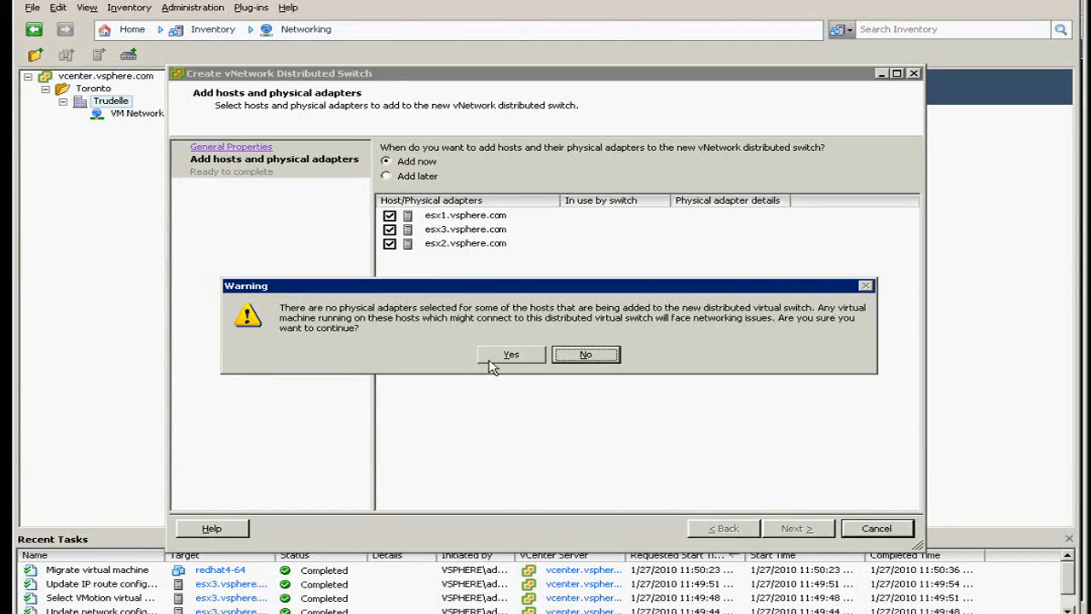
pyautogui.click(510, 353)
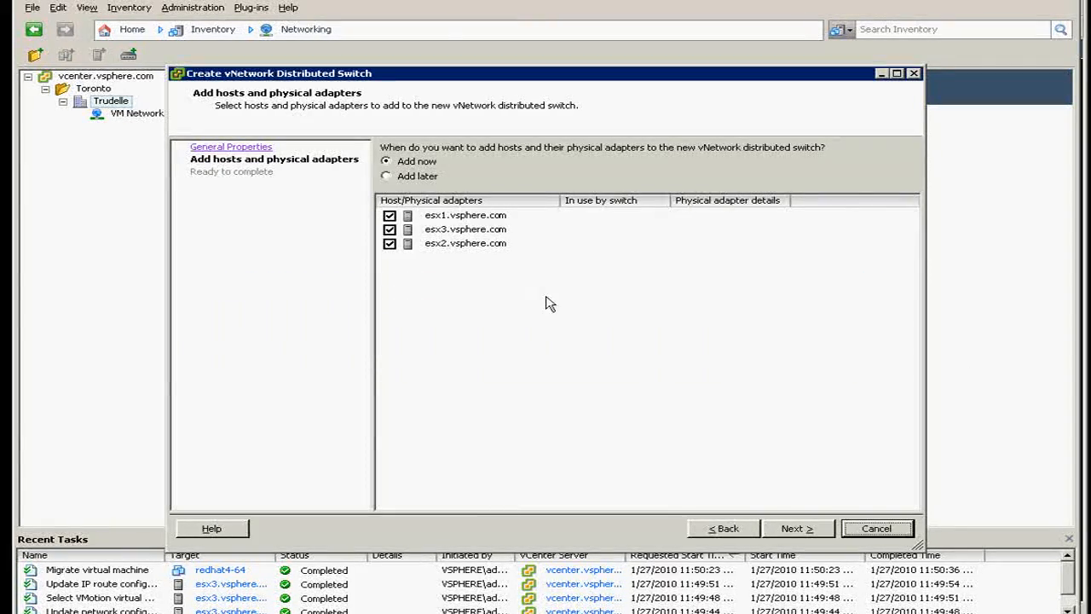
pyautogui.moveTo(569, 341)
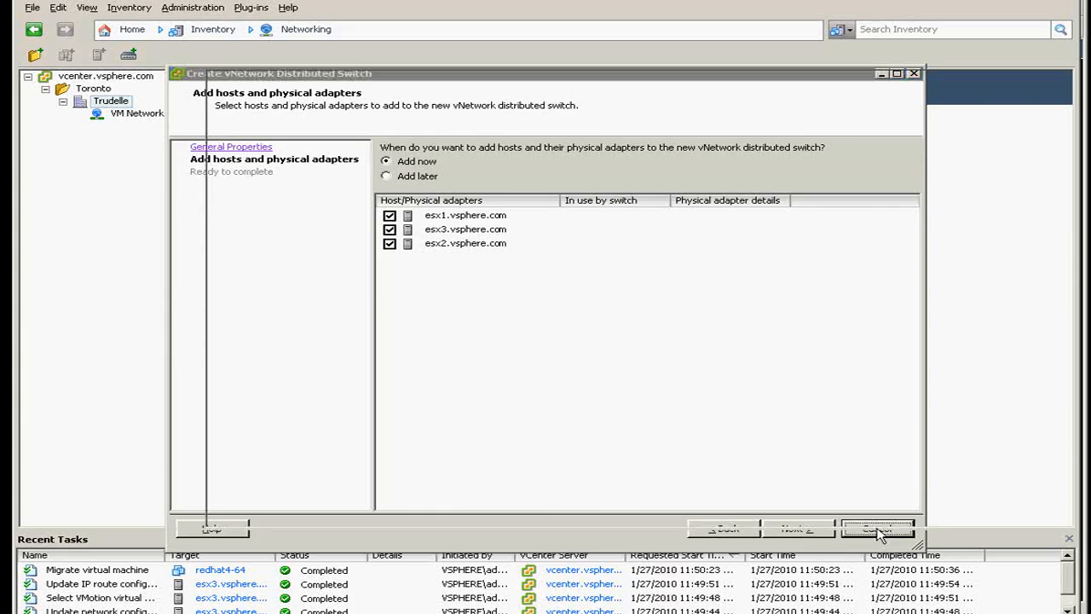
pyautogui.click(878, 528)
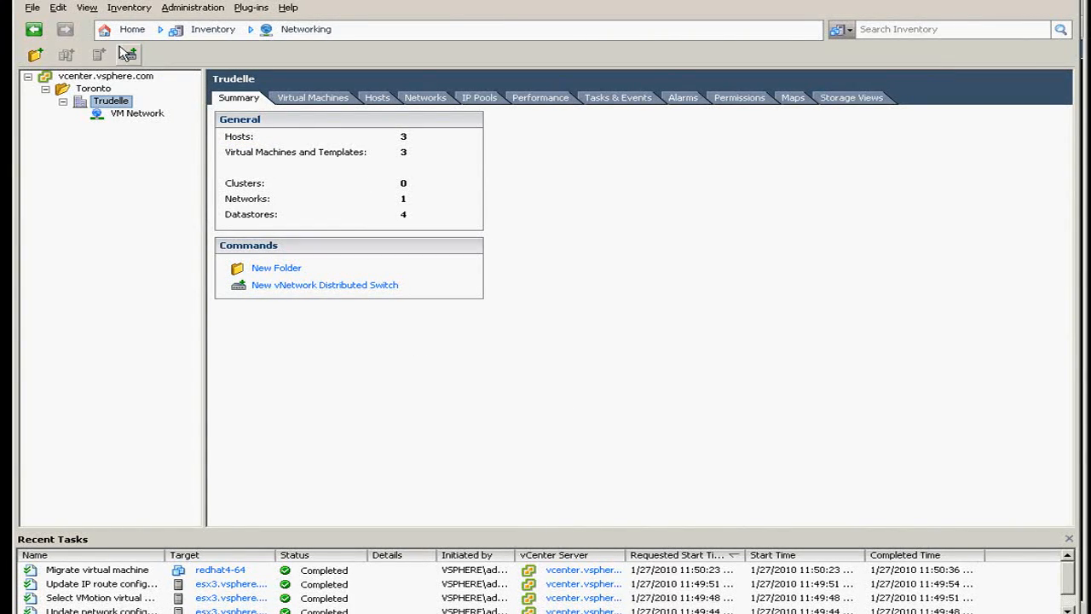
# - From Home, return to the Hosts and Clusters inventory showing w2003's summary
pyautogui.click(133, 29)
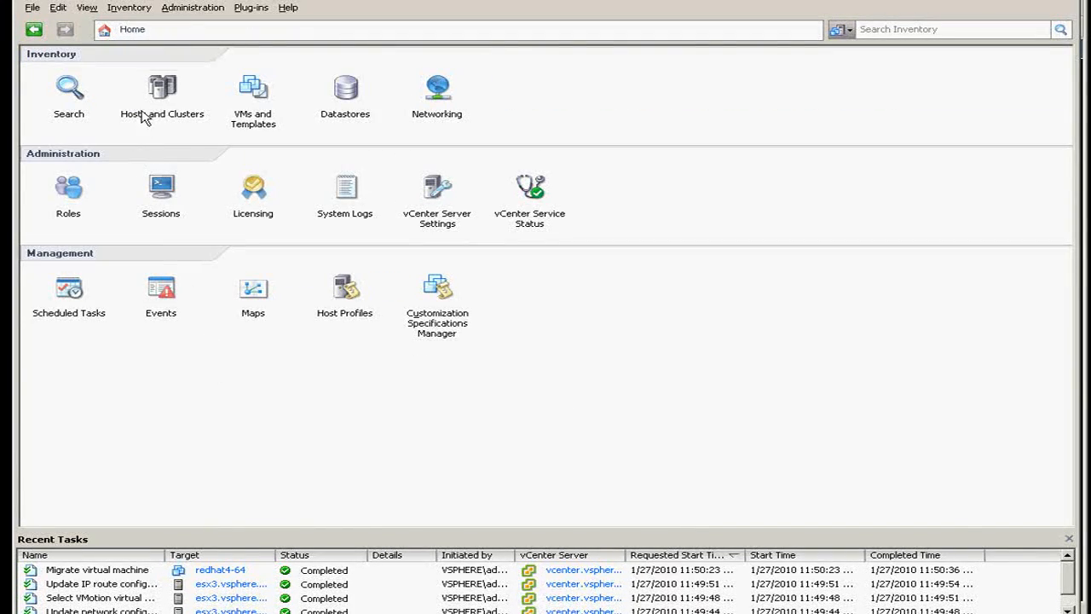
pyautogui.click(162, 94)
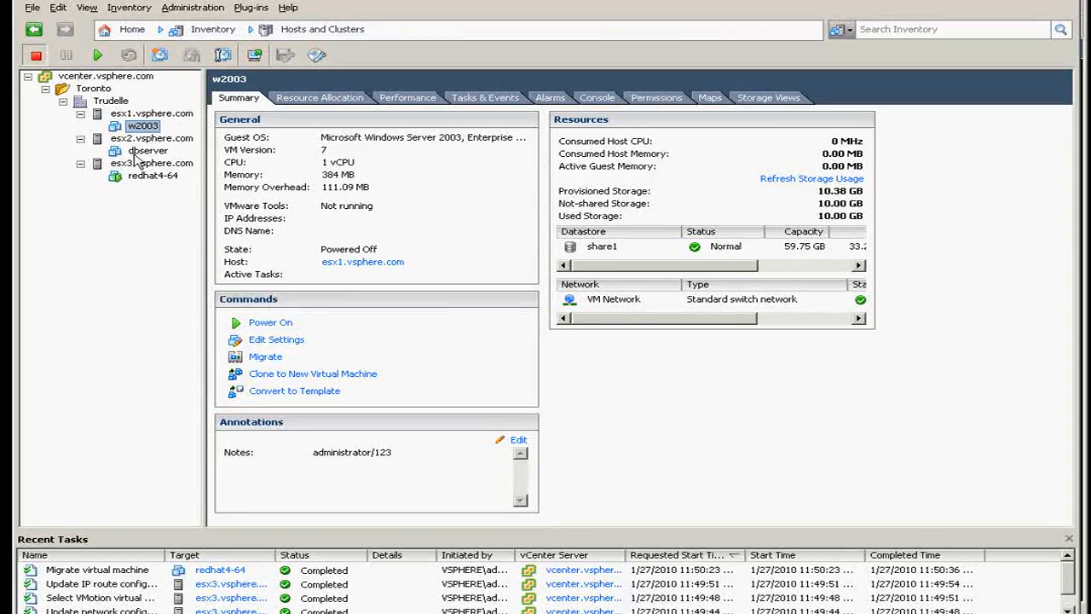
pyautogui.moveTo(165, 389)
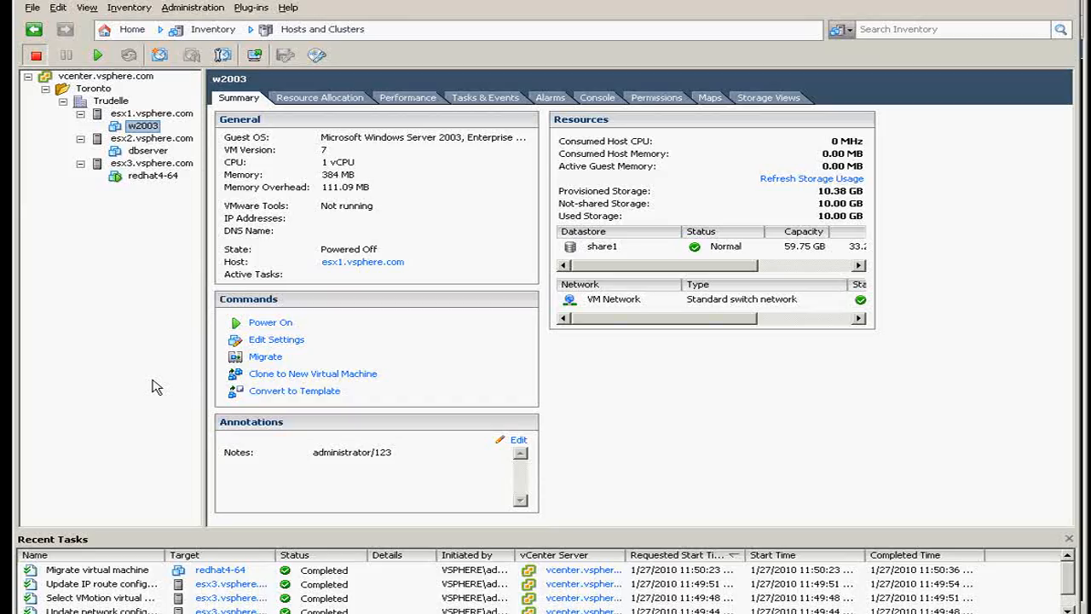
pyautogui.moveTo(145, 365)
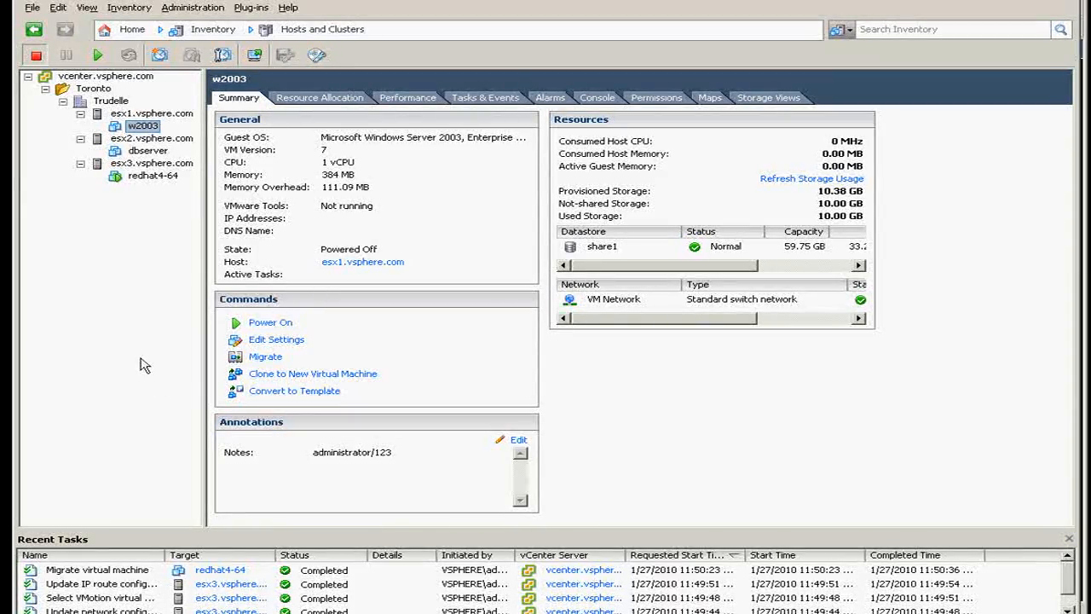